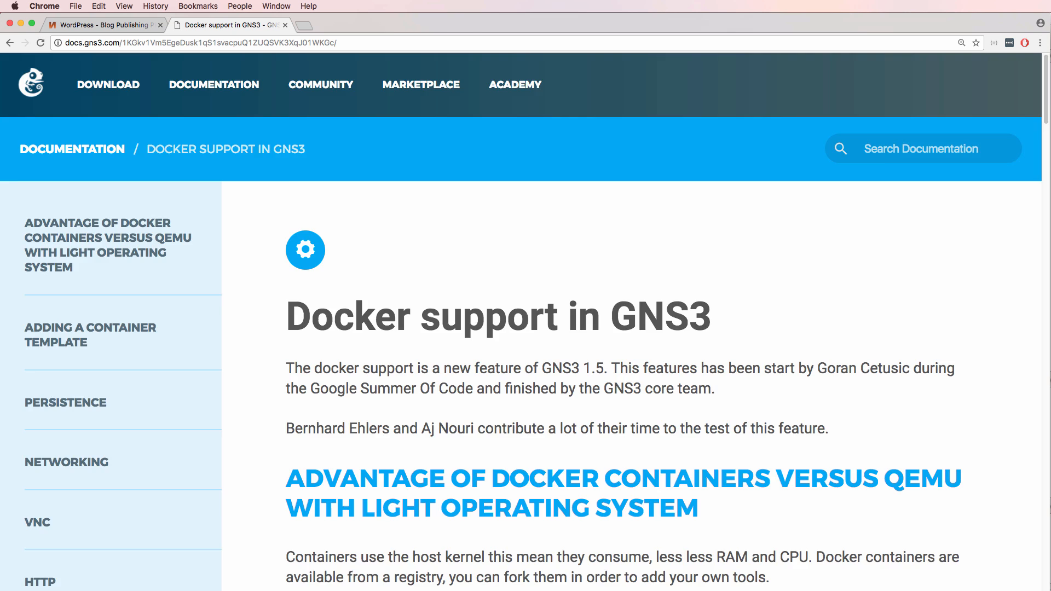
- Scroll the GNS3 Docker page to Adding a Container Template, highlighting the lower RAM/CPU point
{"action": "scroll", "scroll_direction": "down", "scroll_amount": 3}
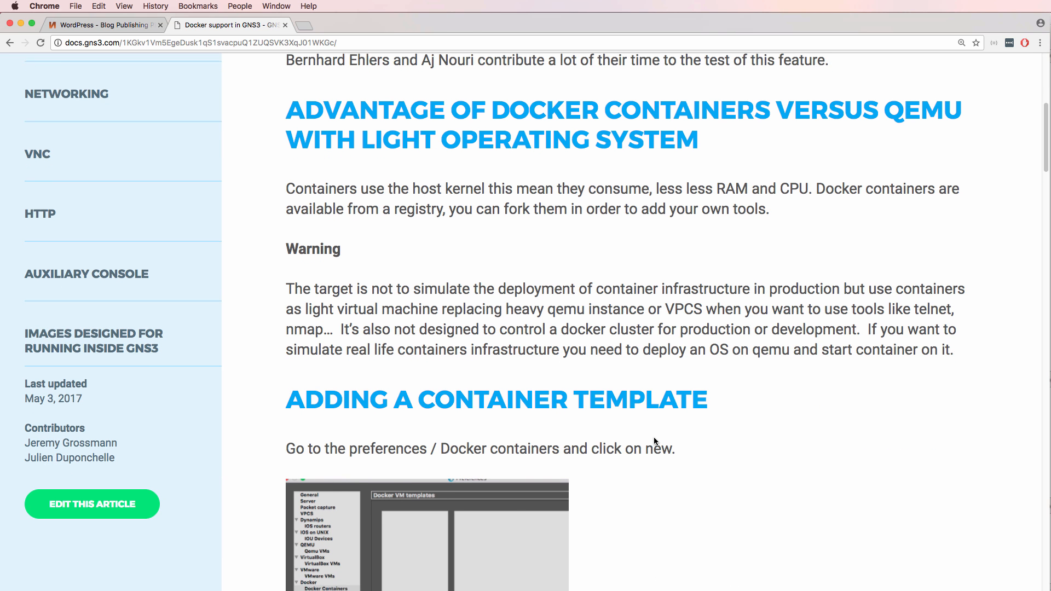
{"action": "scroll", "scroll_direction": "down", "scroll_amount": 3}
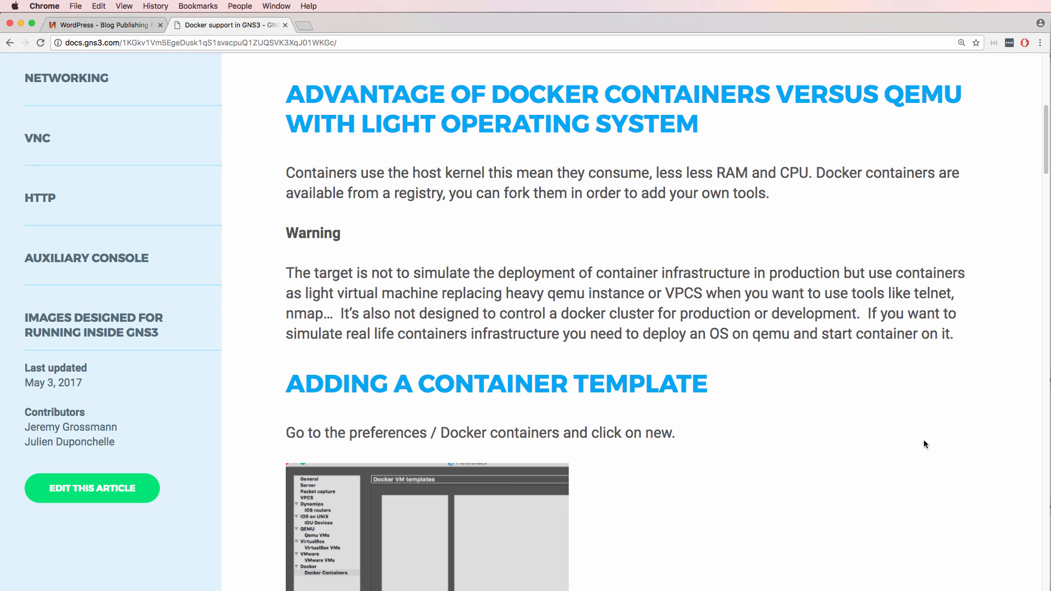
{"action": "mouse_move", "coordinate": [922, 444]}
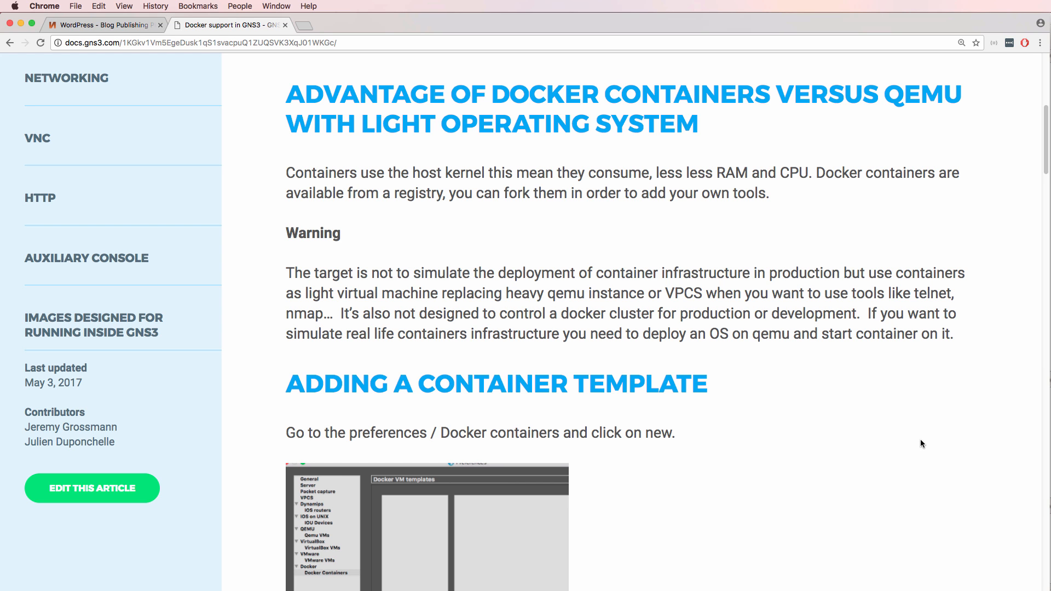
{"action": "left_click_drag", "start_coordinate": [514, 173], "coordinate": [814, 173]}
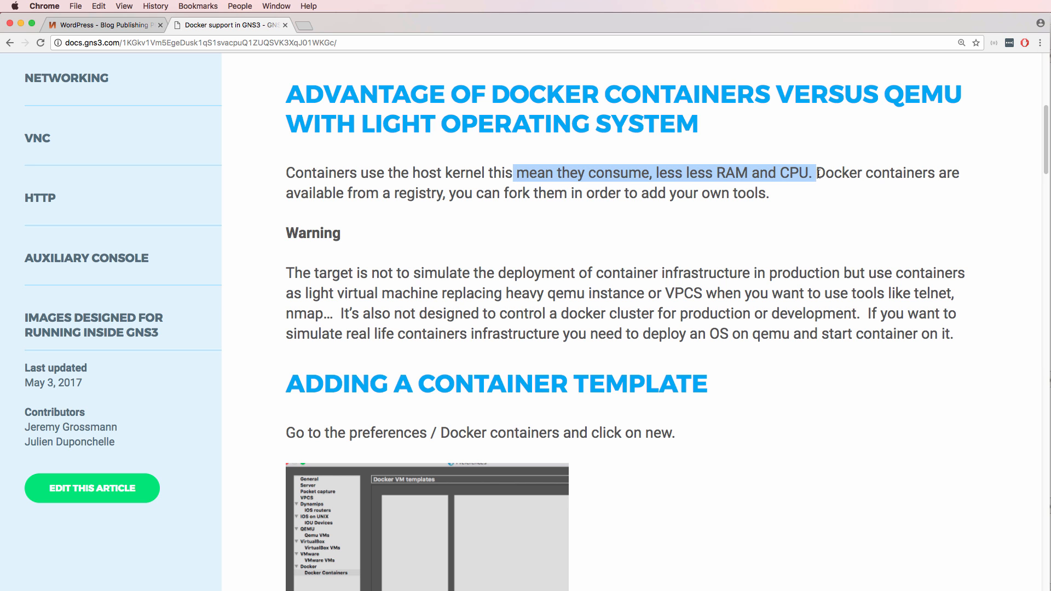
{"action": "mouse_move", "coordinate": [754, 266]}
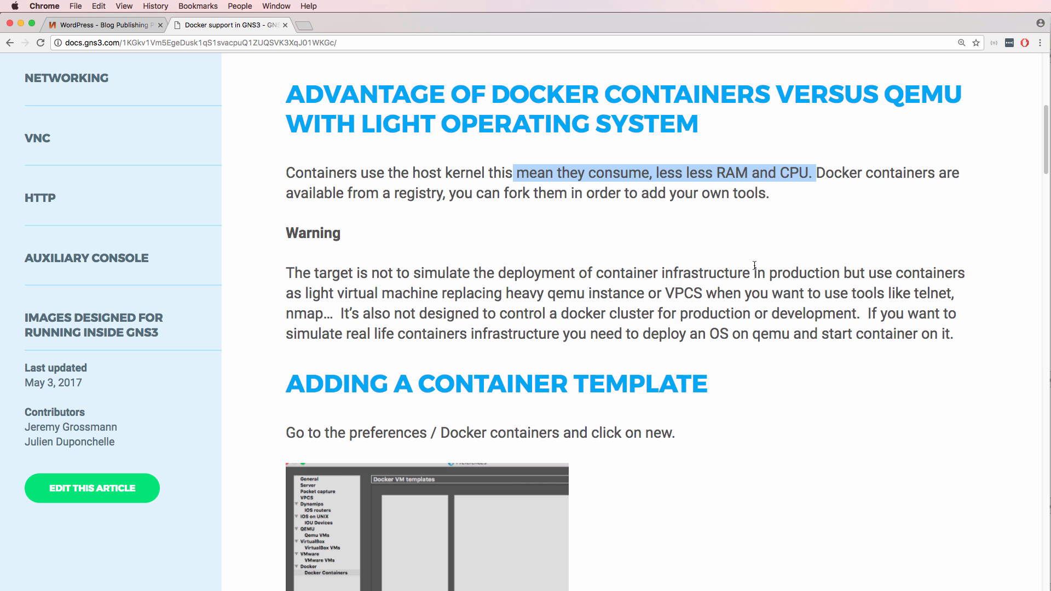
{"action": "scroll", "scroll_direction": "down", "scroll_amount": 3}
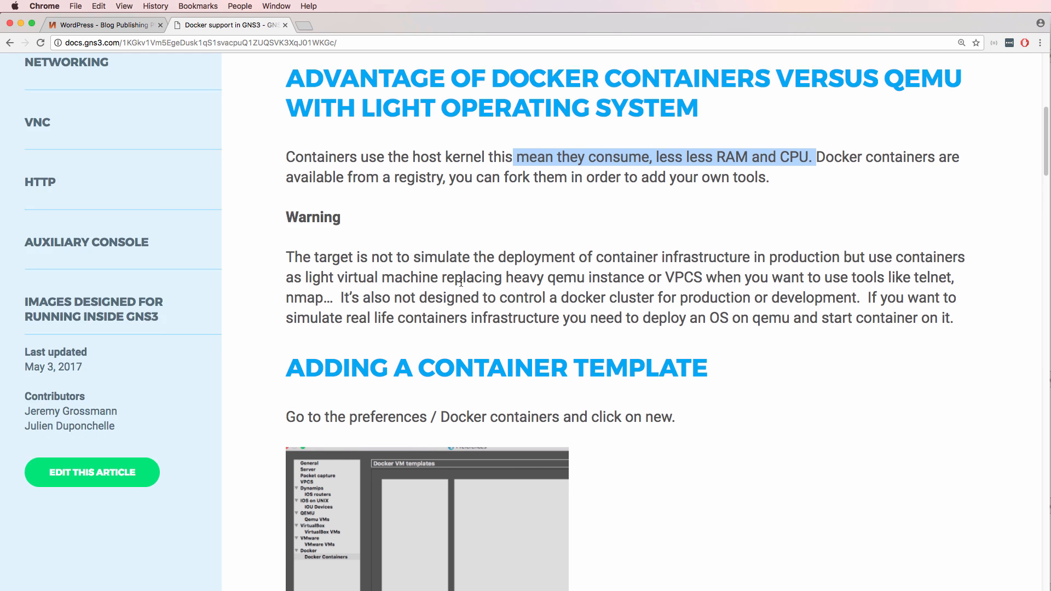
{"action": "scroll", "scroll_direction": "down", "scroll_amount": 3}
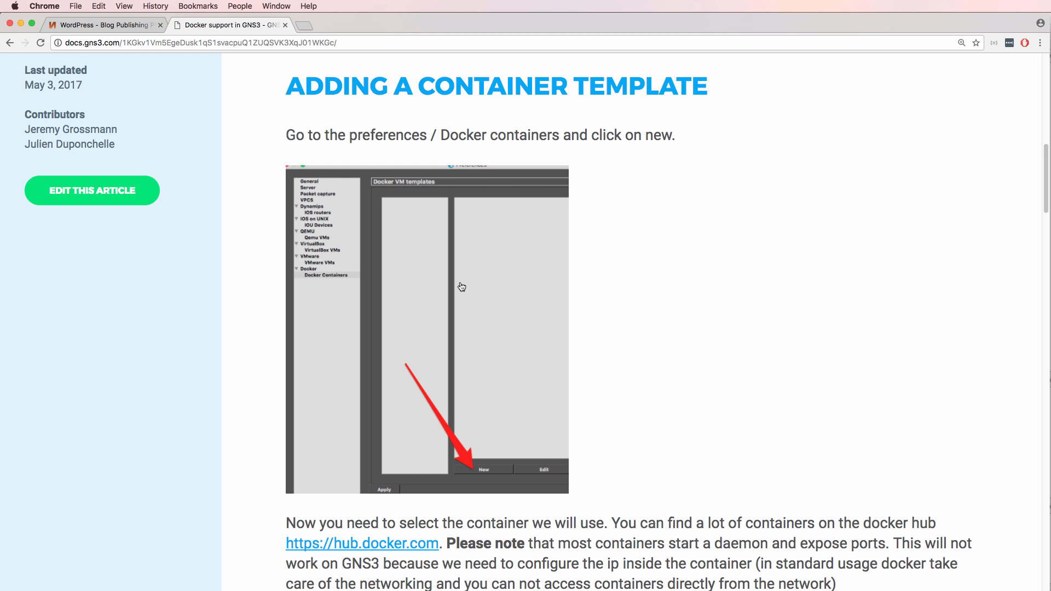
- Switch to the TurnKey WordPress tab and scroll through the appliance listings
{"action": "left_click", "coordinate": [104, 25]}
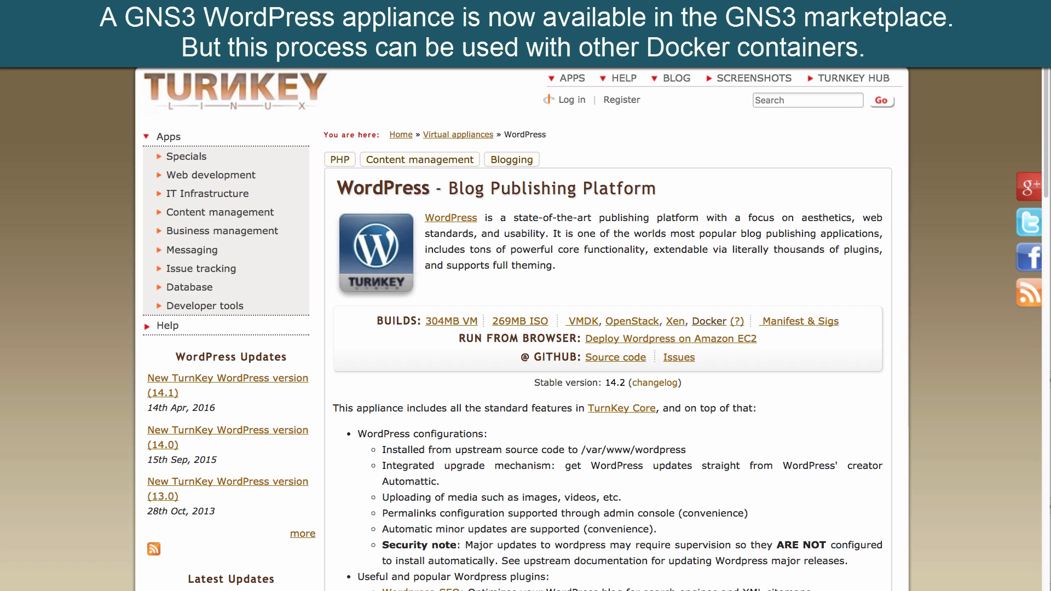
{"action": "mouse_move", "coordinate": [484, 320]}
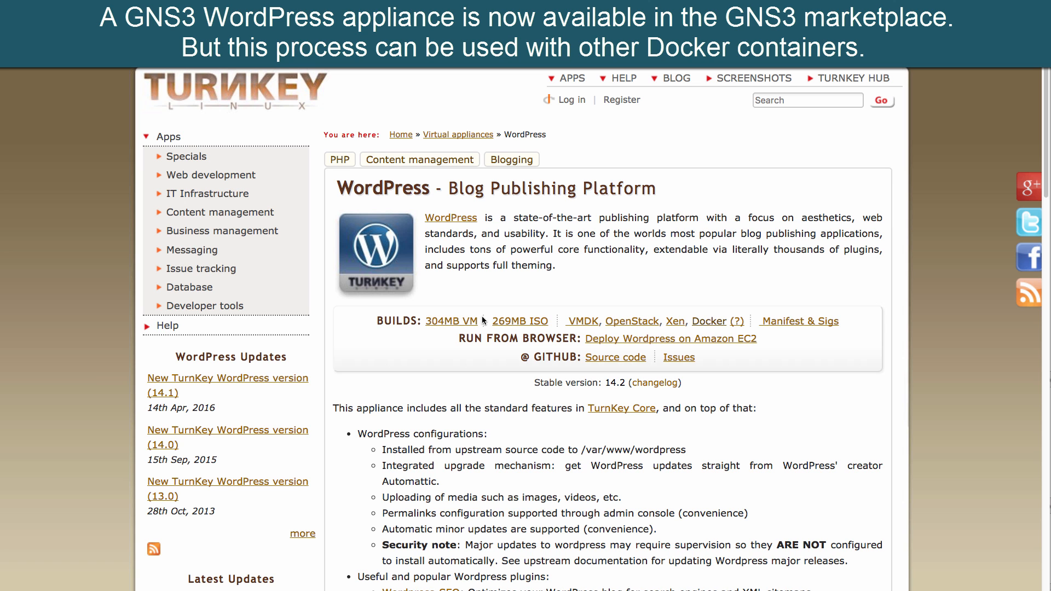
{"action": "mouse_move", "coordinate": [581, 327]}
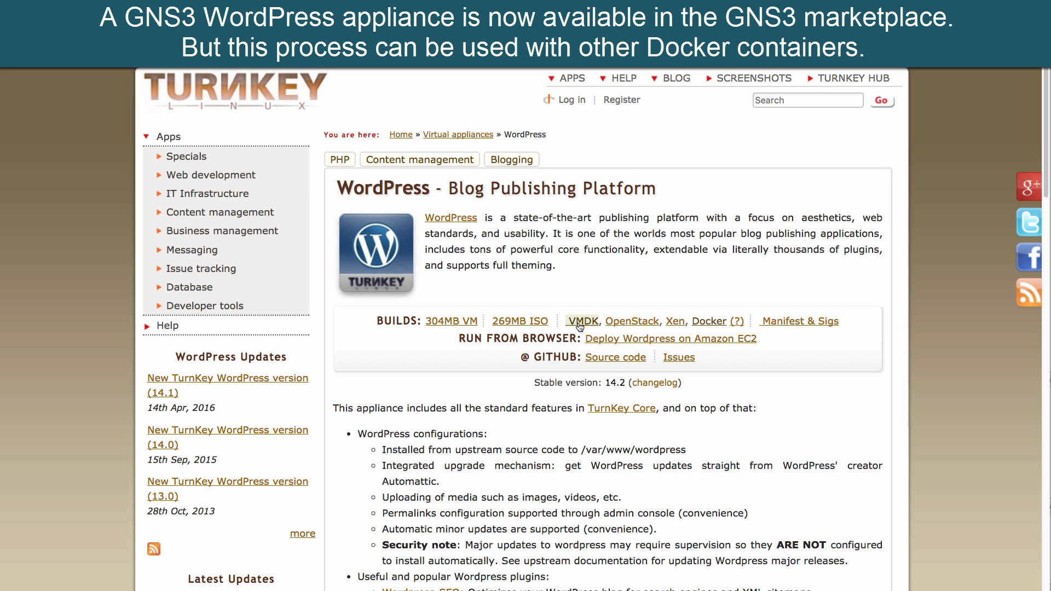
{"action": "mouse_move", "coordinate": [707, 330]}
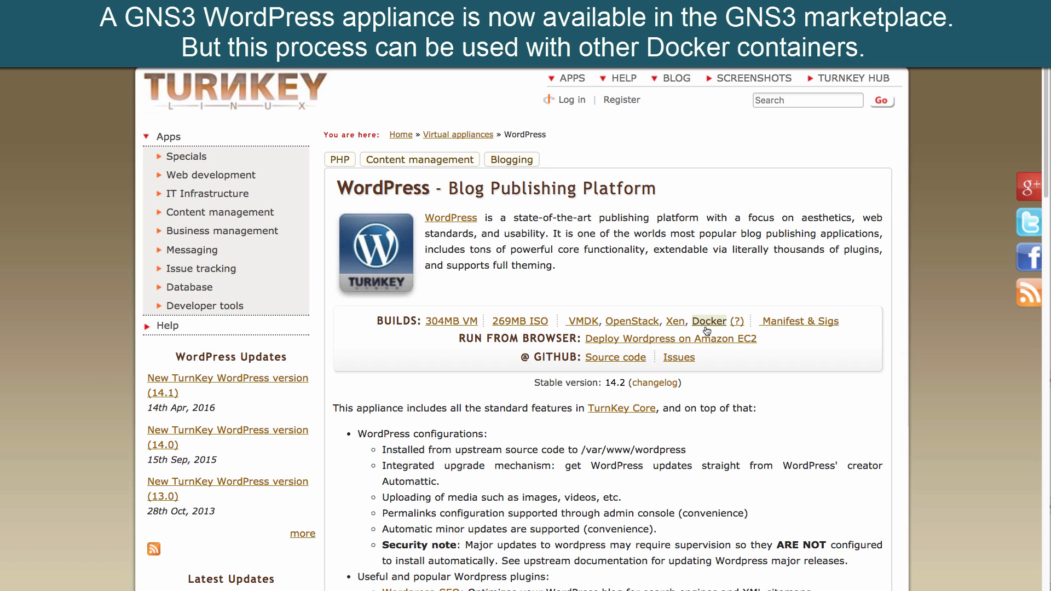
{"action": "mouse_move", "coordinate": [707, 330]}
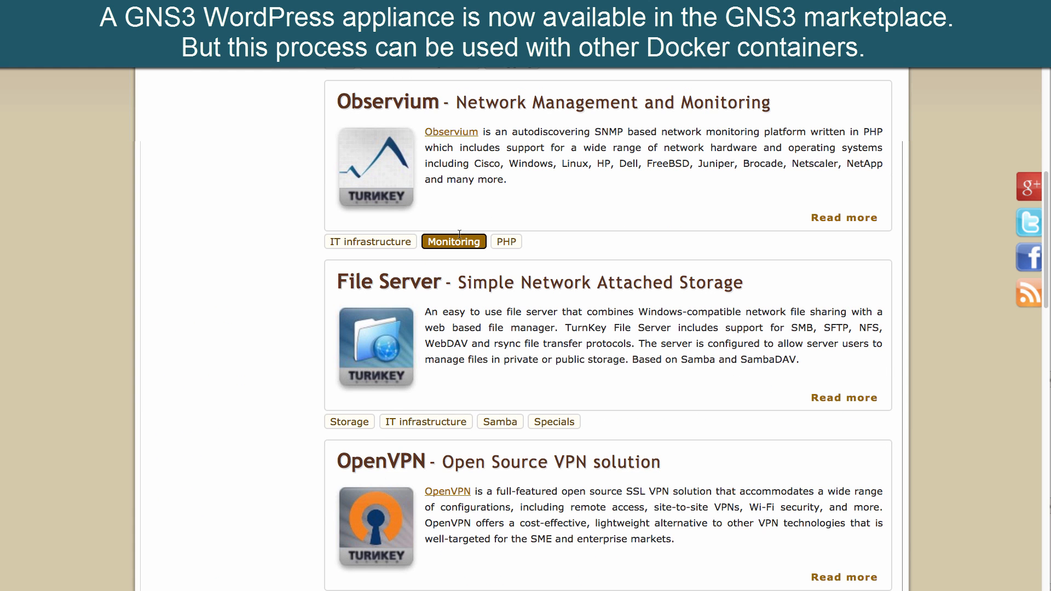
{"action": "scroll", "scroll_direction": "down", "scroll_amount": 3}
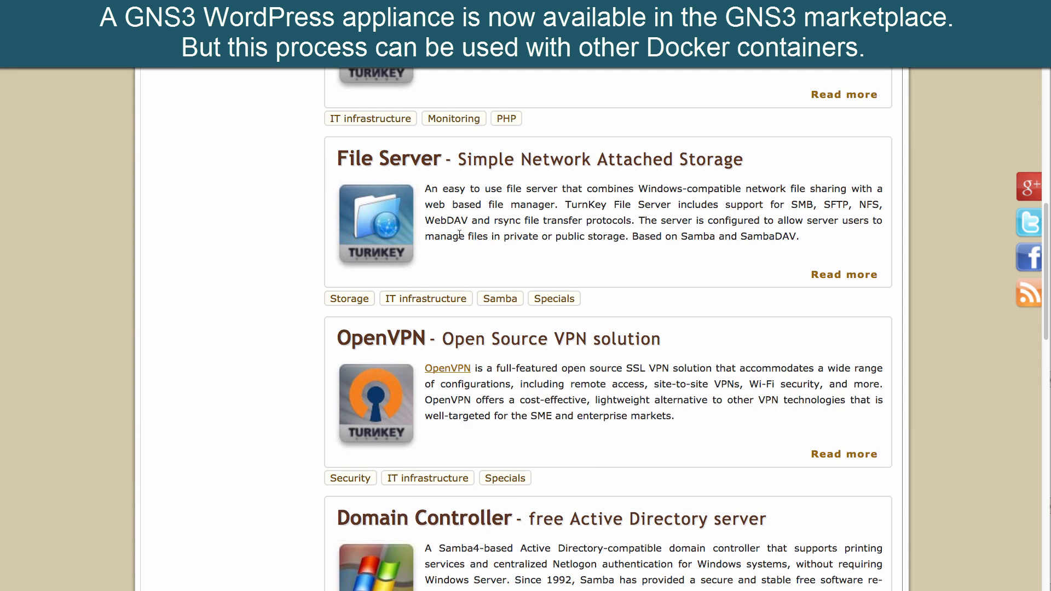
{"action": "scroll", "scroll_direction": "down", "scroll_amount": 3}
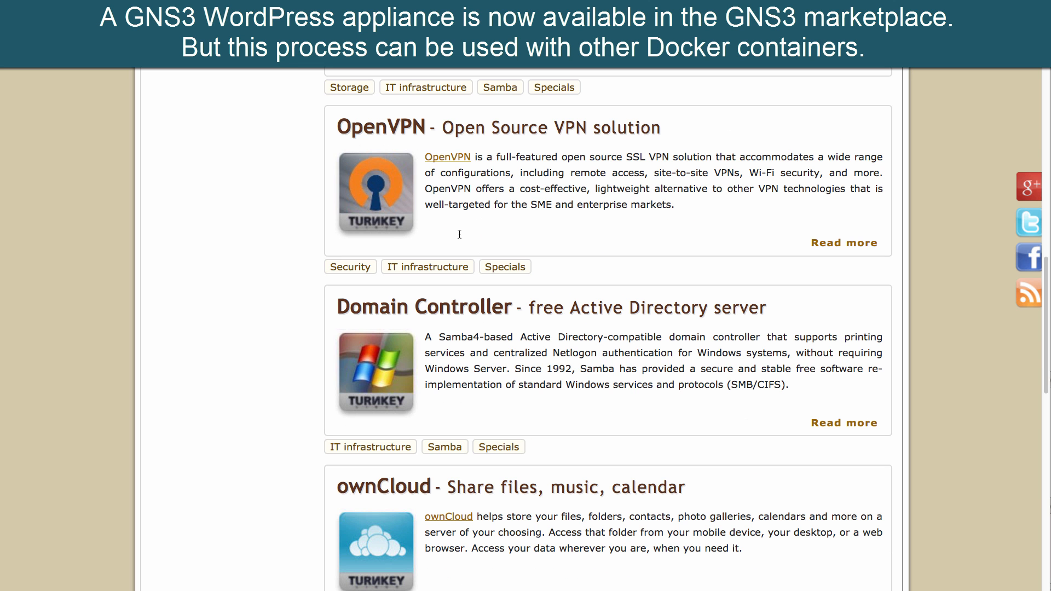
{"action": "mouse_move", "coordinate": [476, 299]}
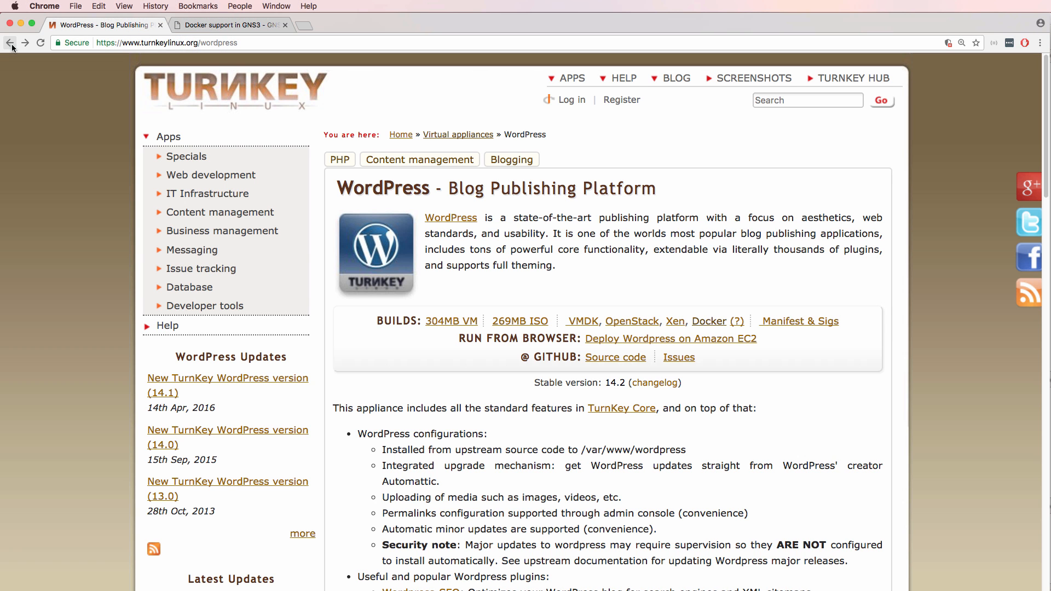
{"action": "mouse_move", "coordinate": [358, 186]}
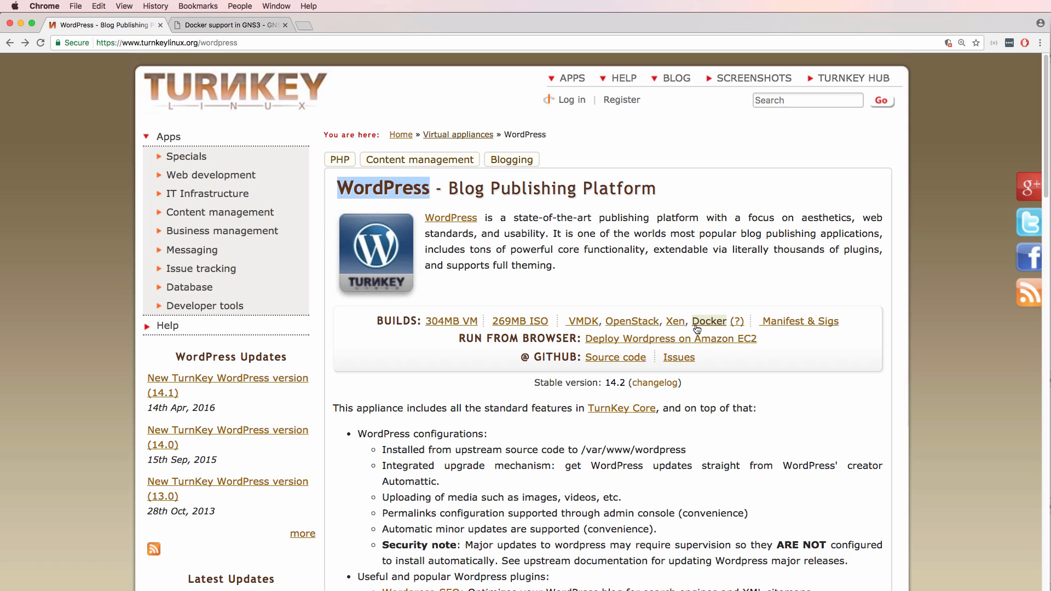
- Open the WordPress 304MB VM build download page, then go back to the appliance page
{"action": "left_click", "coordinate": [709, 321]}
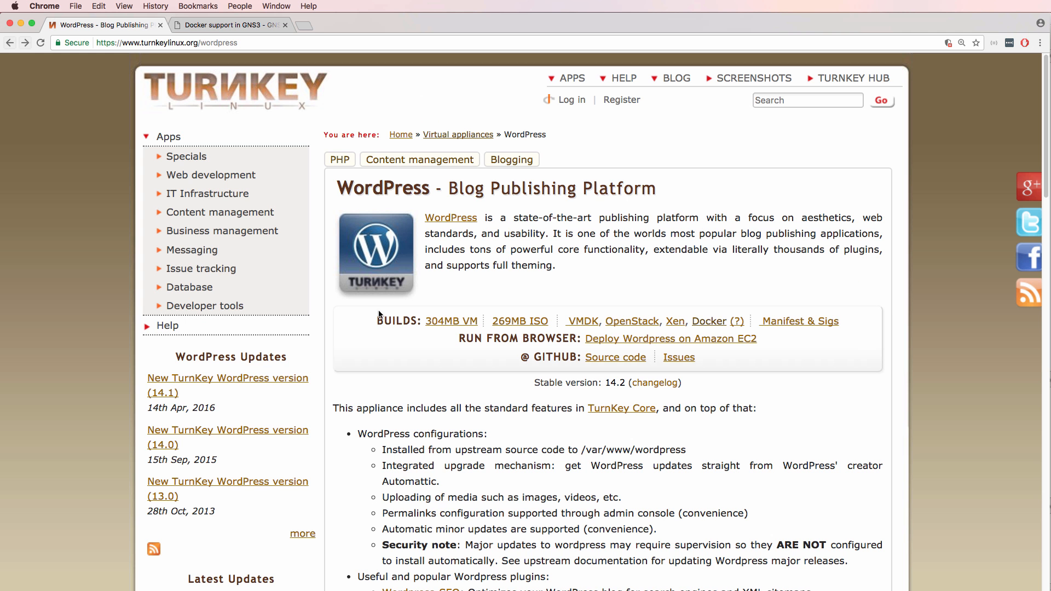
{"action": "left_click", "coordinate": [451, 322]}
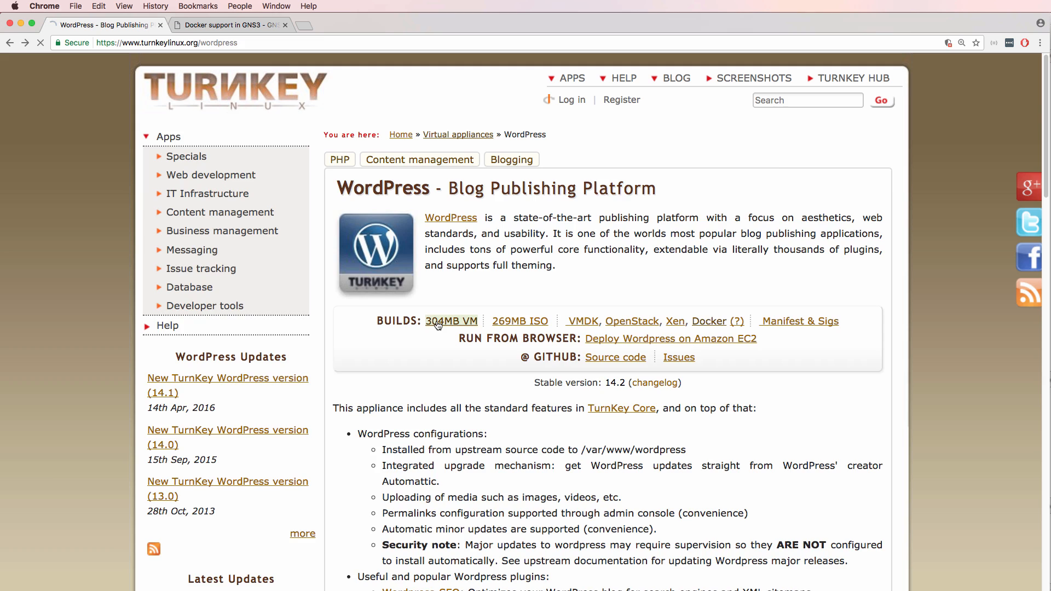
{"action": "left_click", "coordinate": [451, 320]}
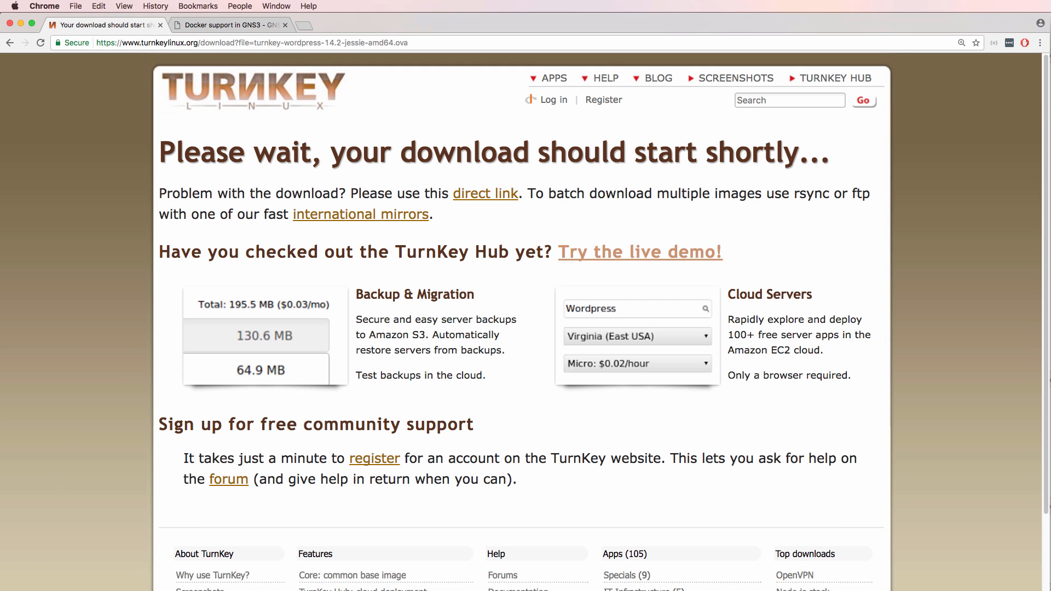
{"action": "scroll", "scroll_direction": "down", "scroll_amount": 3}
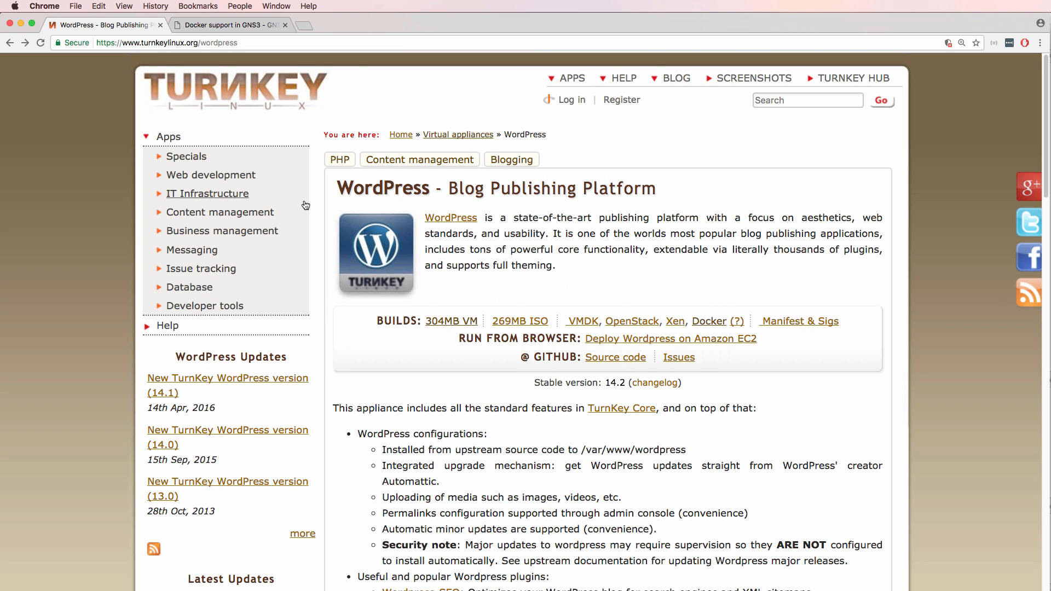
{"action": "mouse_move", "coordinate": [574, 208]}
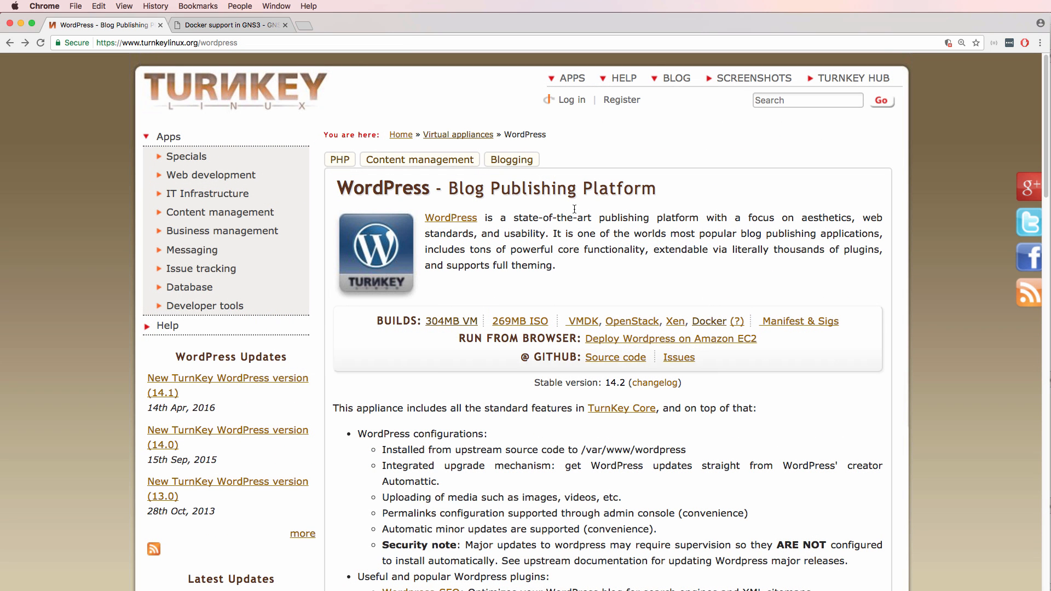
{"action": "left_click", "coordinate": [708, 321]}
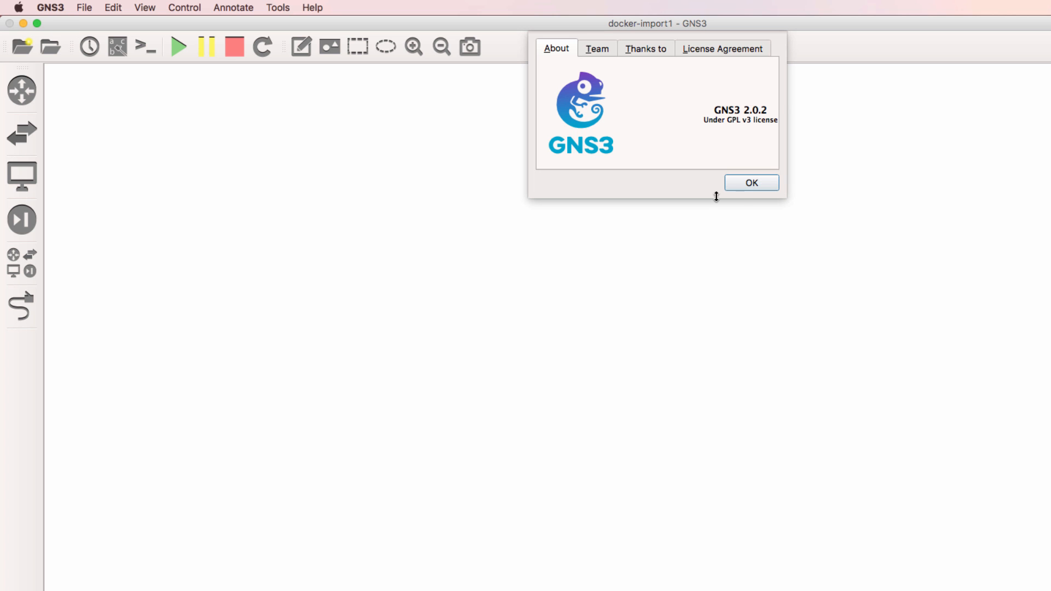
- Dismiss the About GNS3 dialog and open GNS3 > Preferences
{"action": "left_click", "coordinate": [751, 182]}
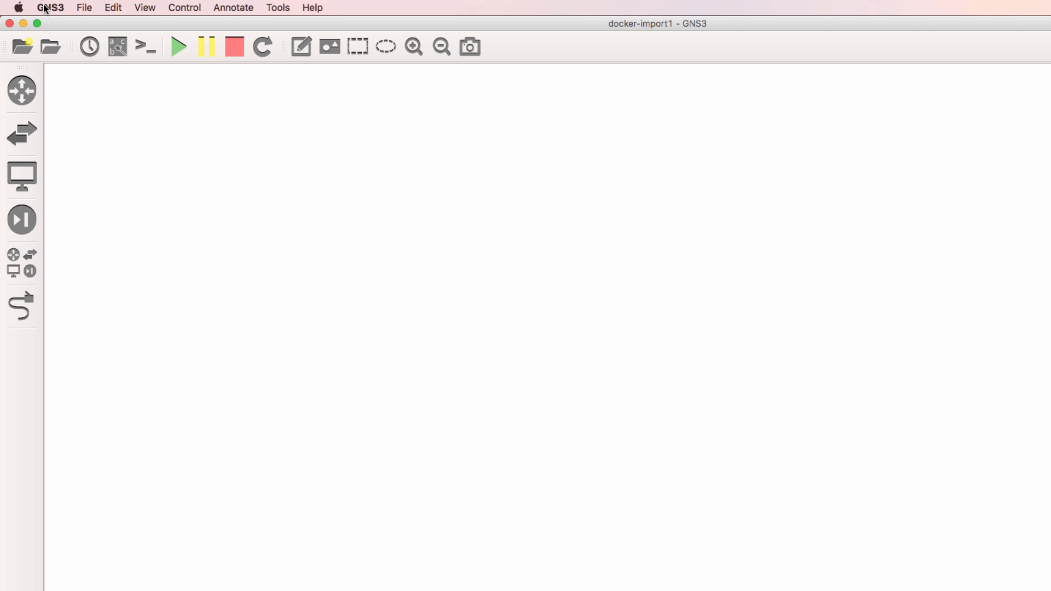
{"action": "left_click", "coordinate": [50, 8]}
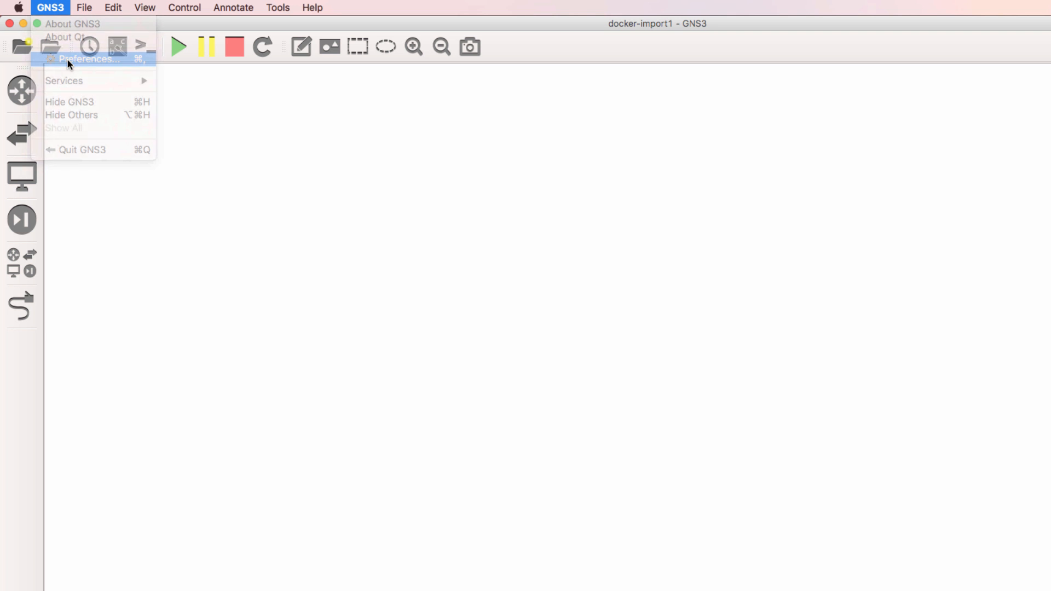
{"action": "left_click", "coordinate": [84, 58]}
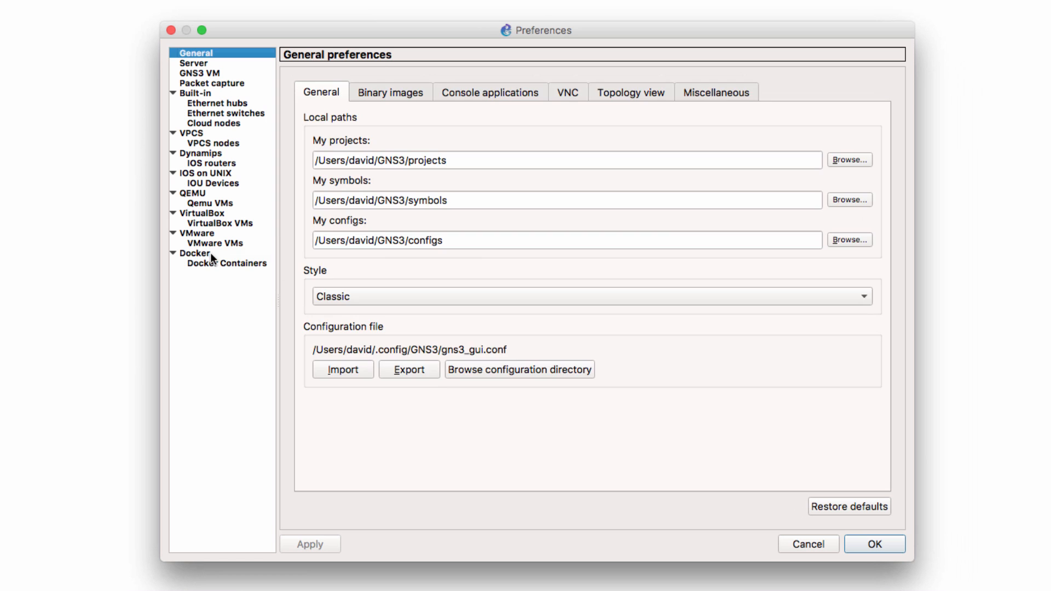
{"action": "left_click", "coordinate": [194, 253]}
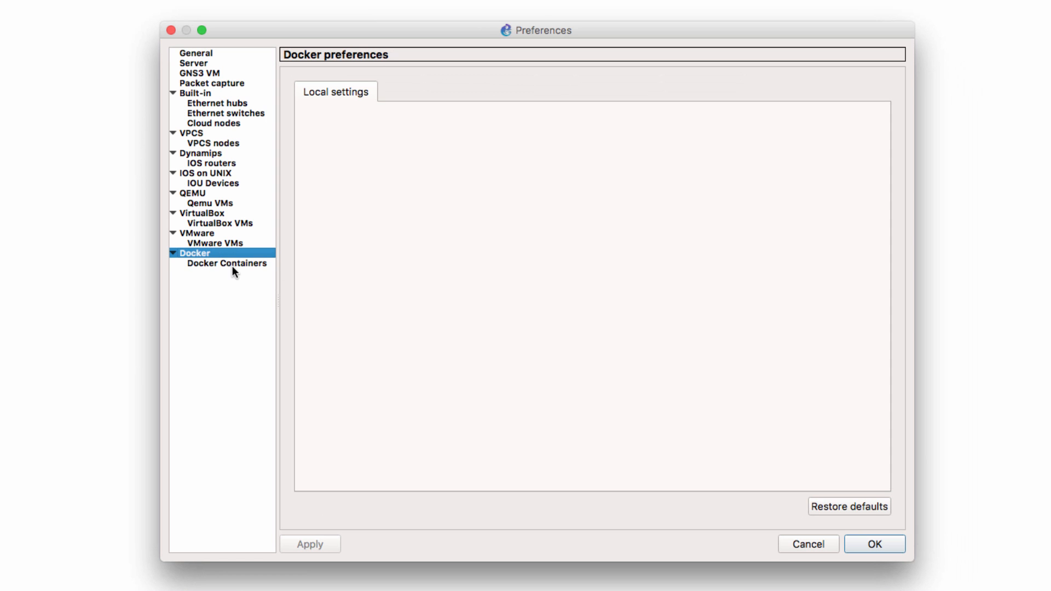
{"action": "left_click", "coordinate": [226, 263]}
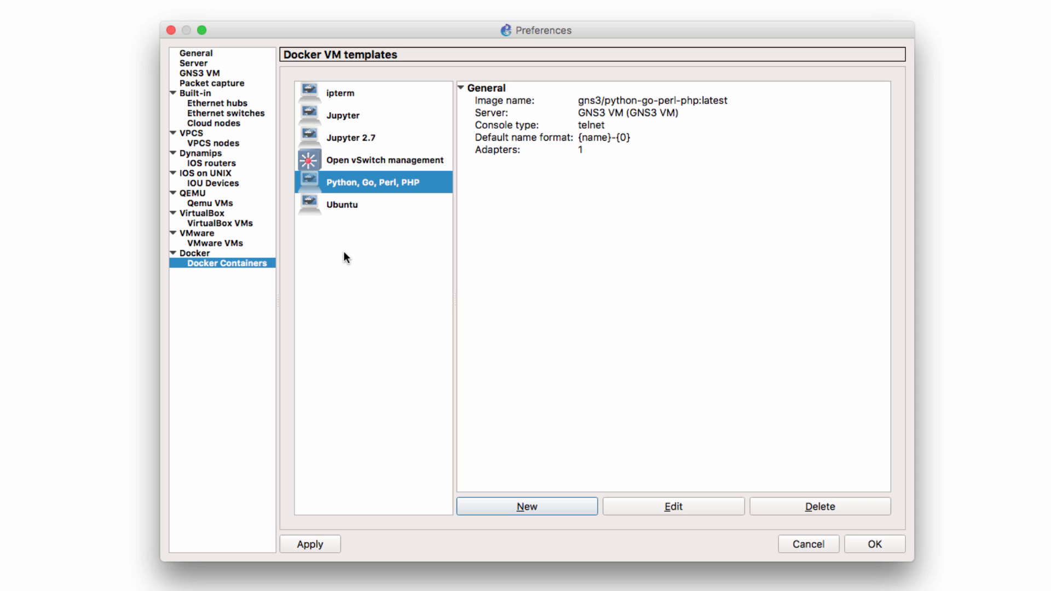
{"action": "mouse_move", "coordinate": [430, 364]}
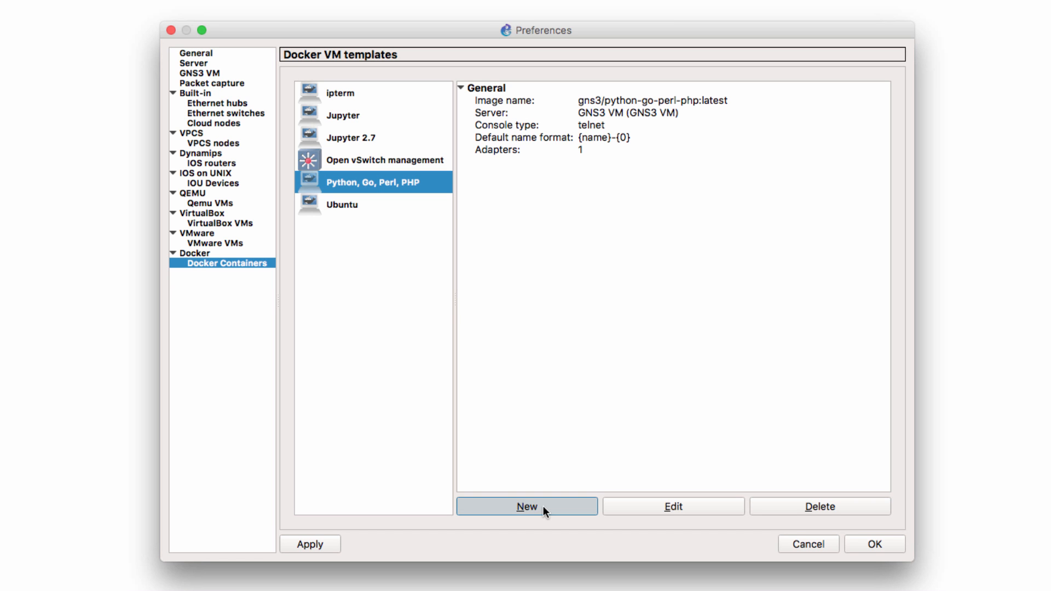
- Start a new Docker template on the GNS3 VM with new image turnkeylinux/wordpress-14.2
{"action": "left_click", "coordinate": [526, 507]}
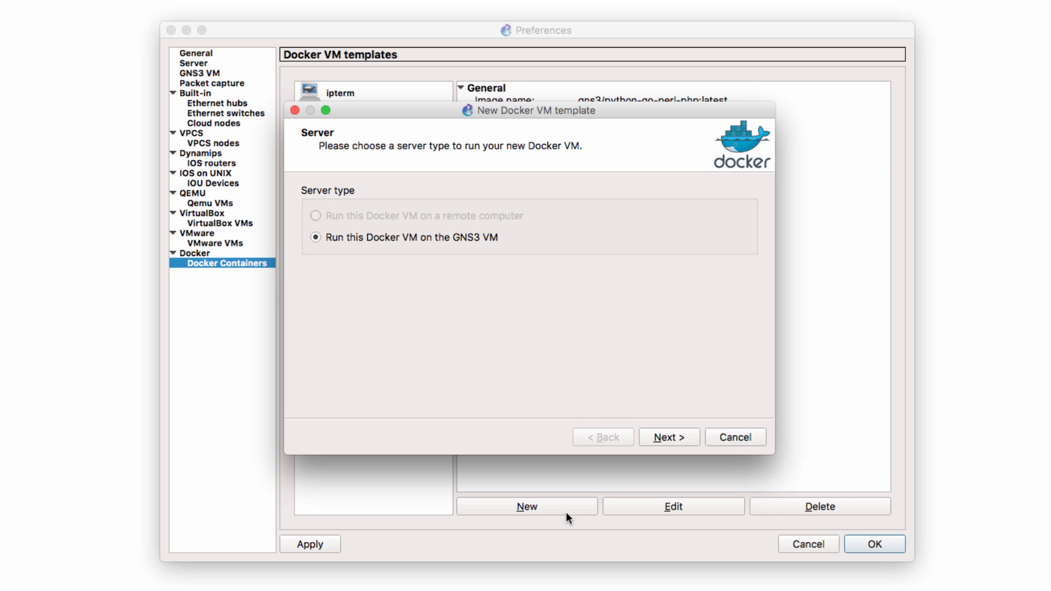
{"action": "mouse_move", "coordinate": [367, 250]}
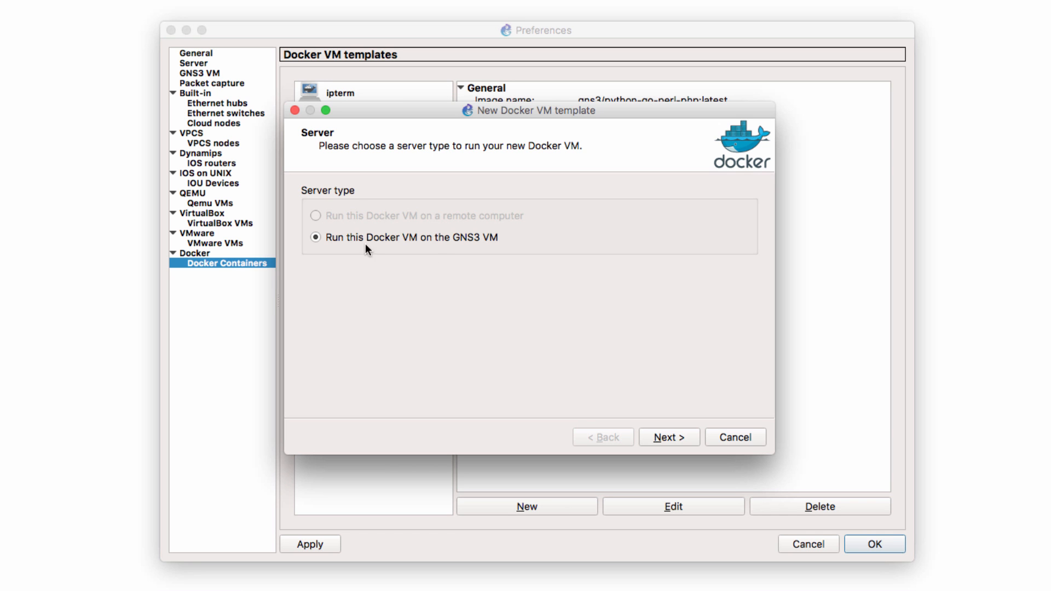
{"action": "mouse_move", "coordinate": [494, 255]}
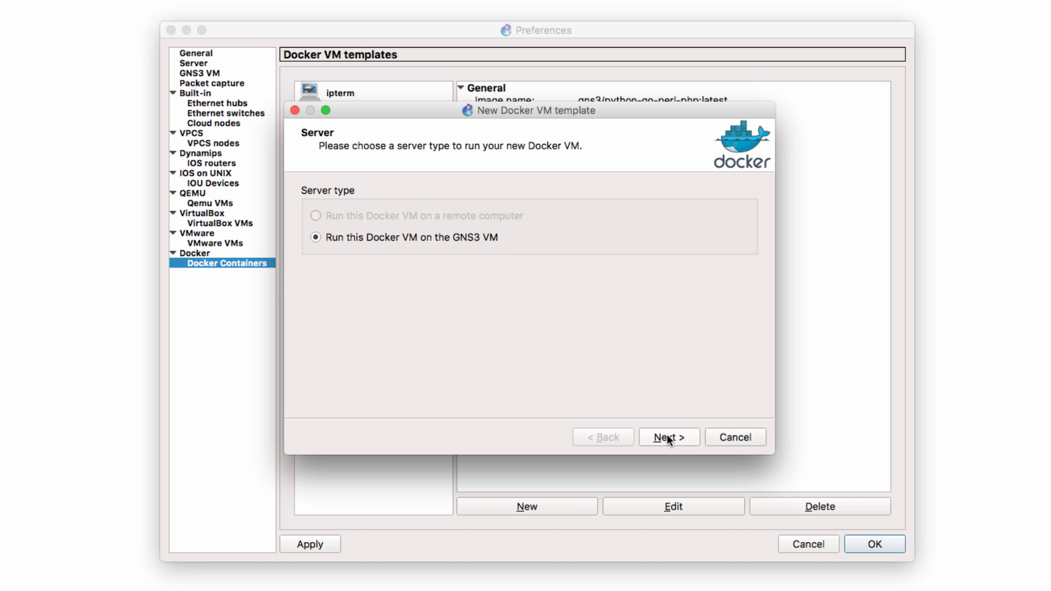
{"action": "left_click", "coordinate": [669, 437]}
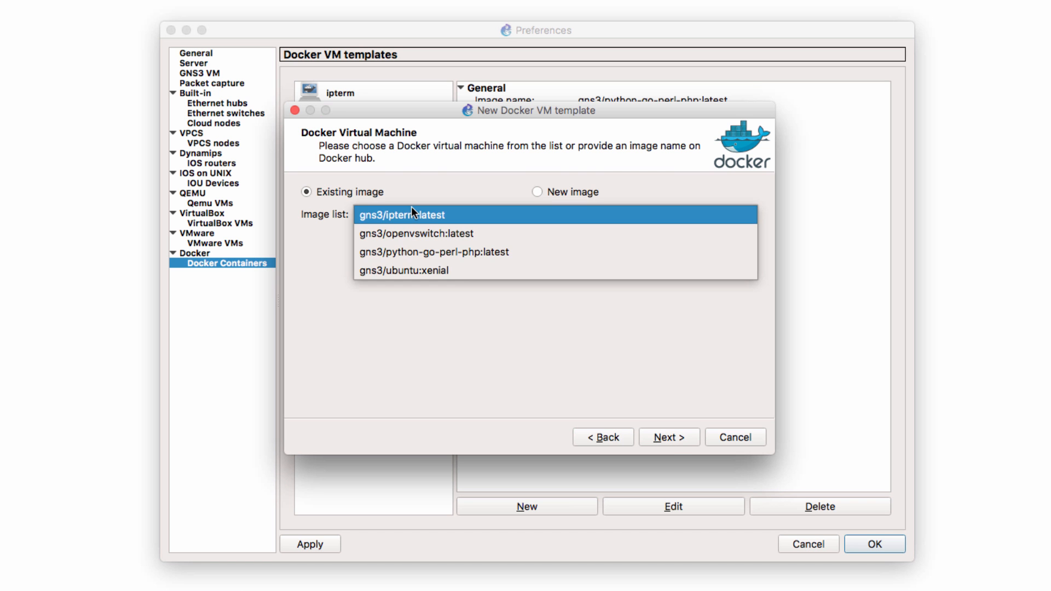
{"action": "left_click", "coordinate": [408, 215]}
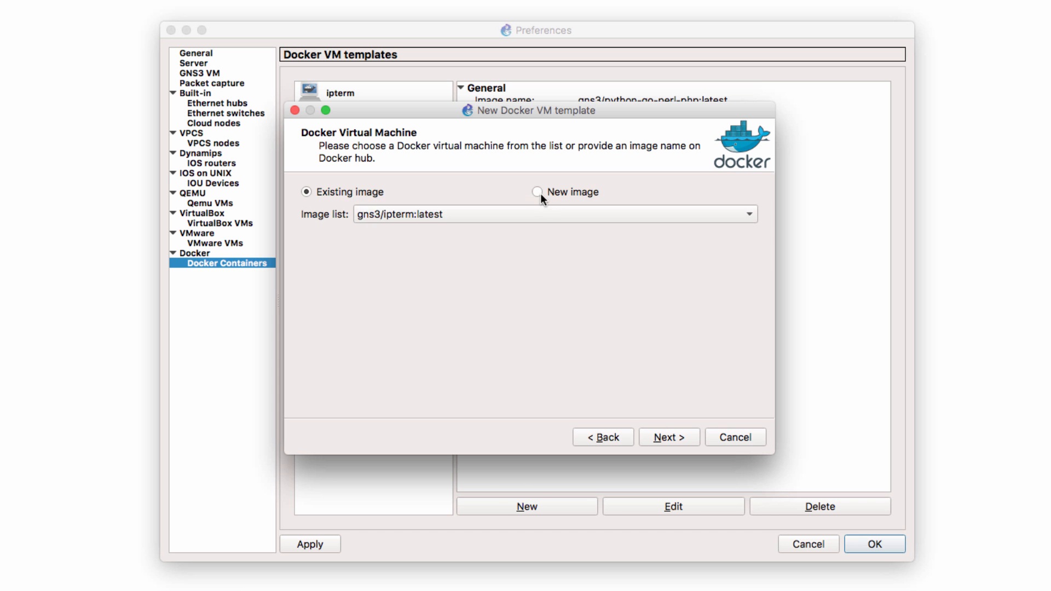
{"action": "left_click", "coordinate": [538, 191]}
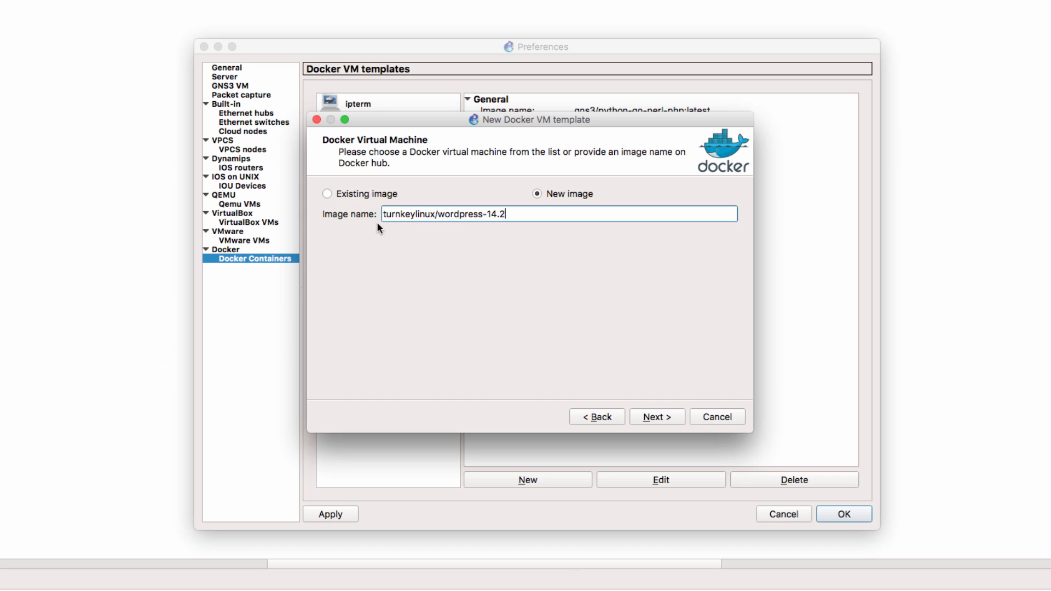
{"action": "left_click", "coordinate": [656, 416]}
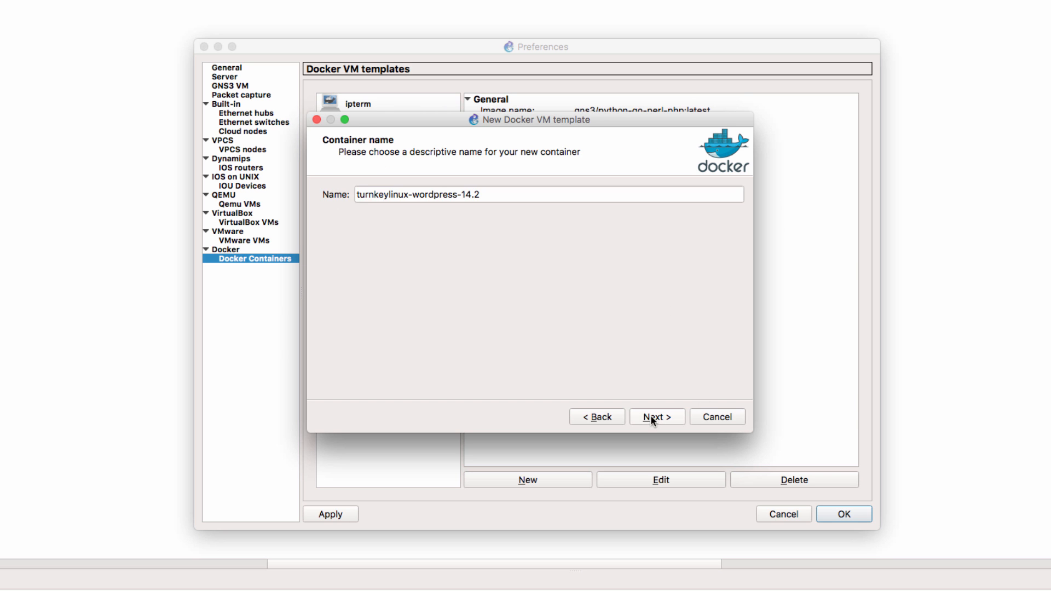
- Accept the default name, one adapter, default start command and telnet console
{"action": "left_click", "coordinate": [656, 416]}
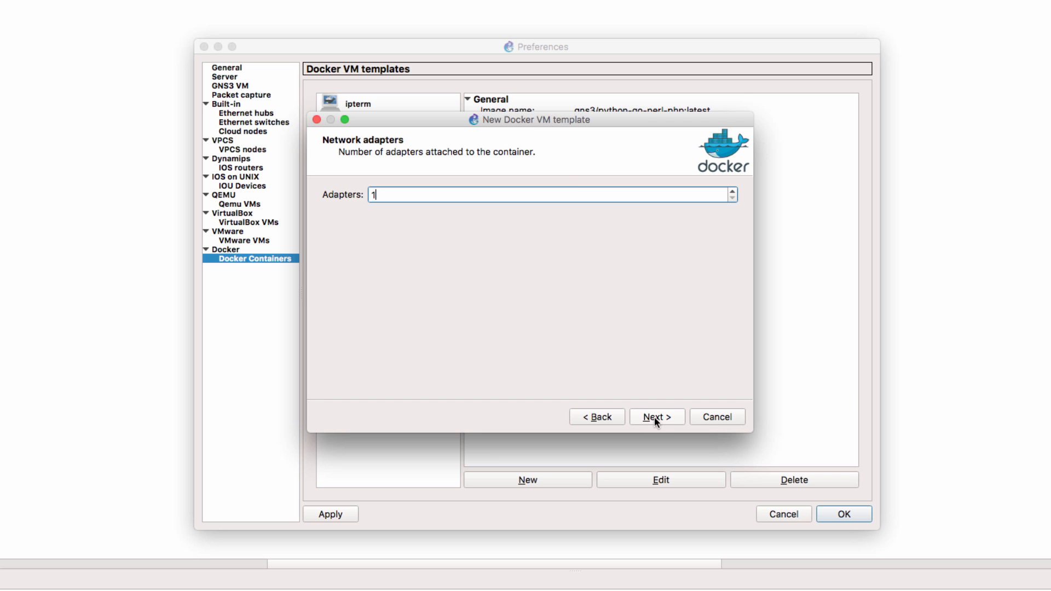
{"action": "left_click", "coordinate": [657, 417]}
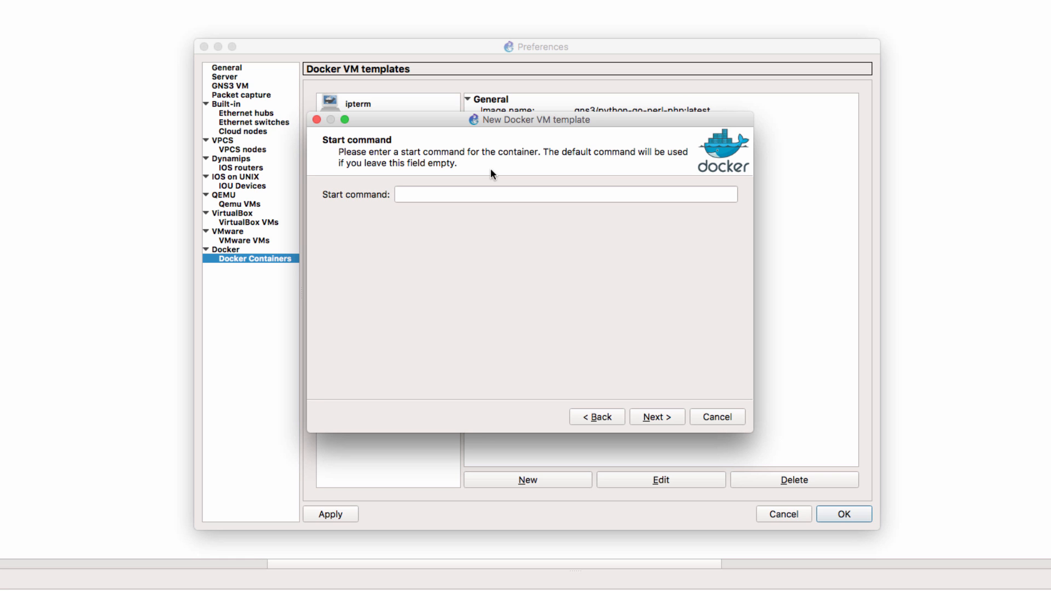
{"action": "mouse_move", "coordinate": [601, 168]}
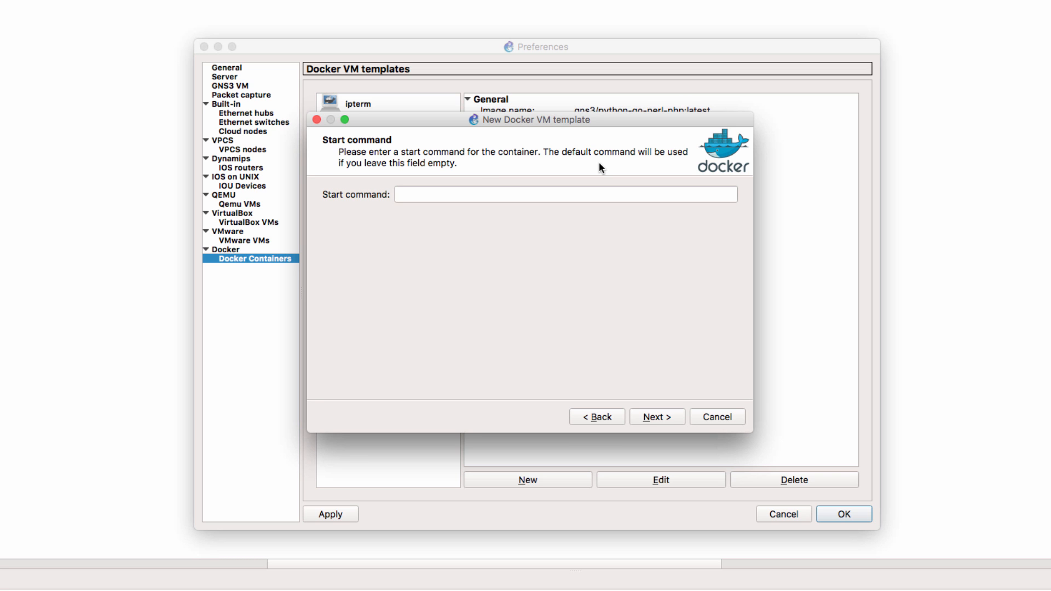
{"action": "mouse_move", "coordinate": [648, 417]}
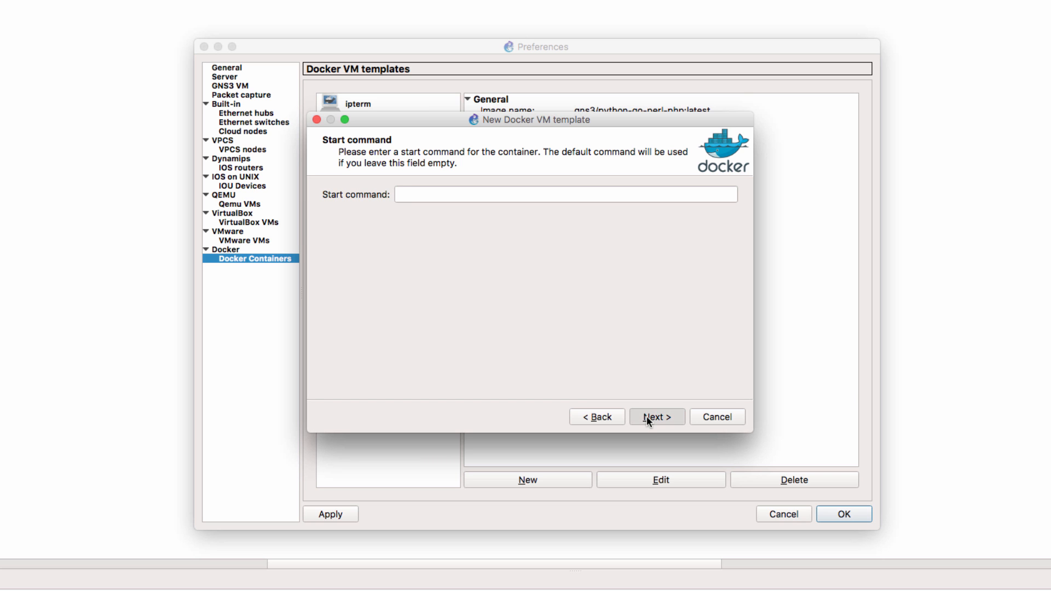
{"action": "left_click", "coordinate": [657, 417]}
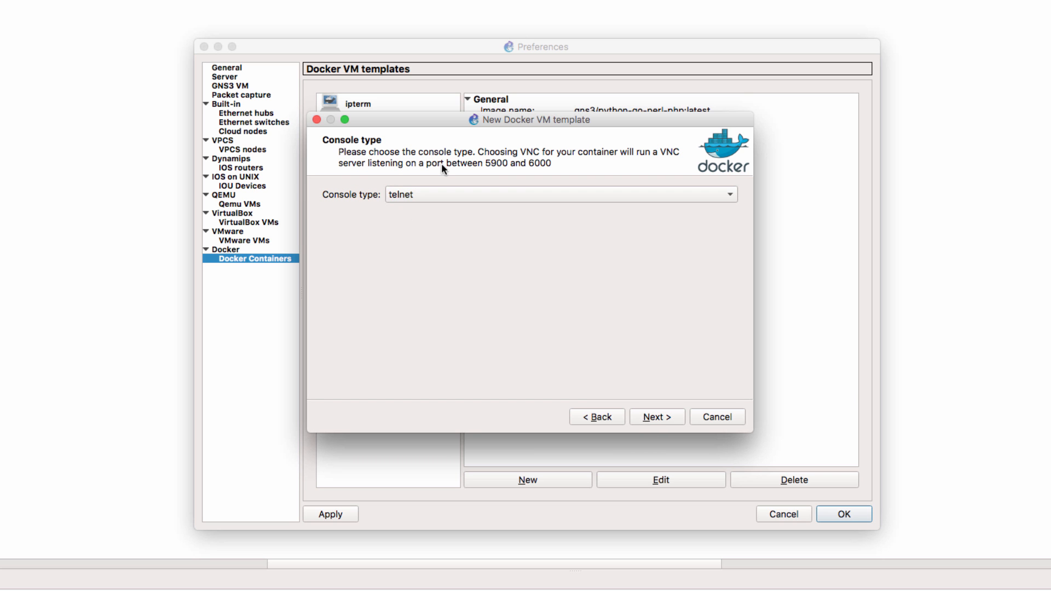
{"action": "mouse_move", "coordinate": [471, 171]}
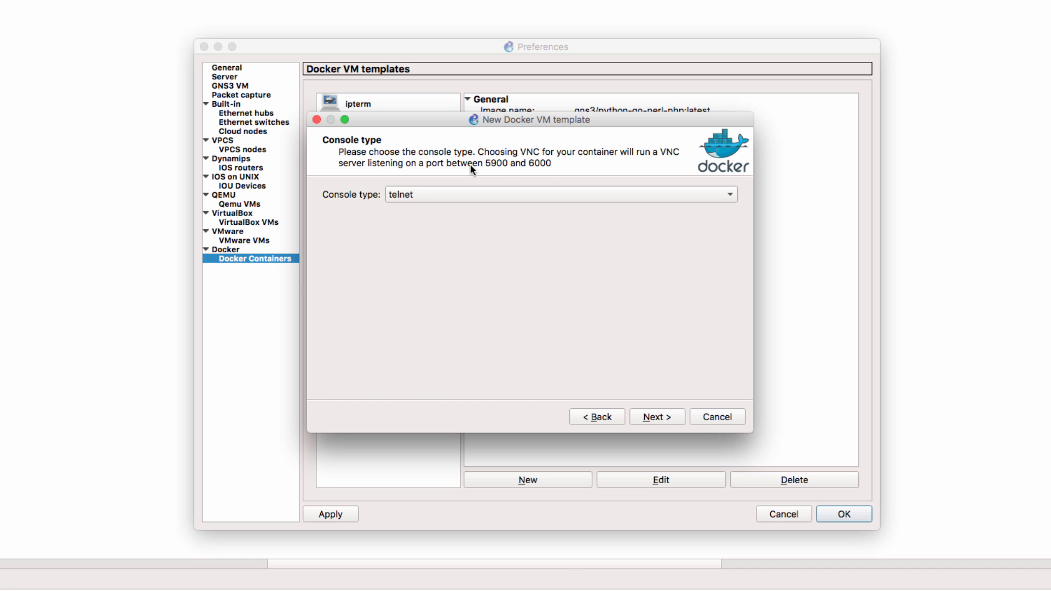
{"action": "mouse_move", "coordinate": [632, 167]}
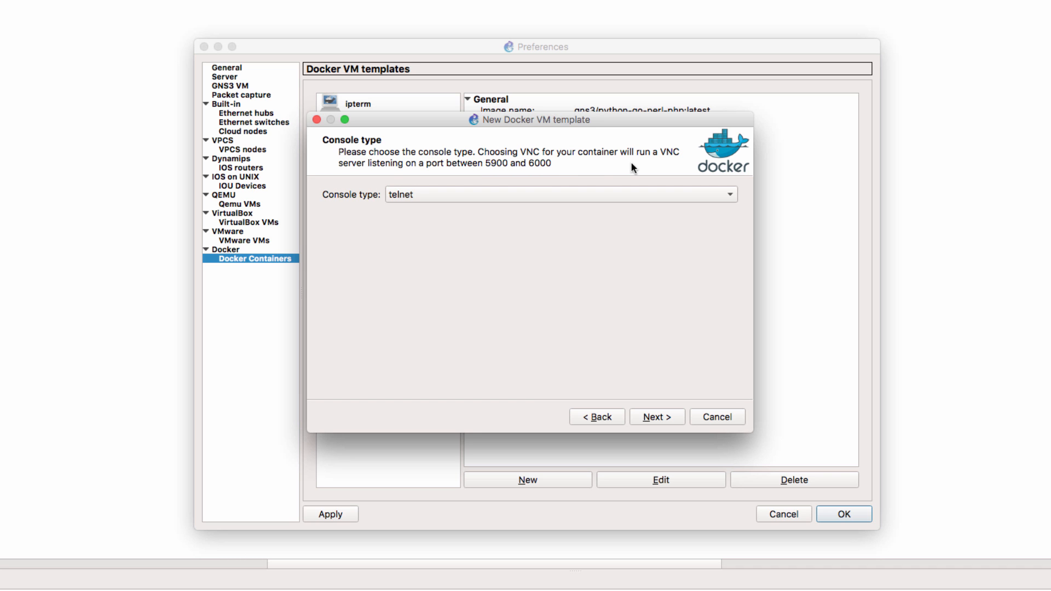
{"action": "mouse_move", "coordinate": [400, 178]}
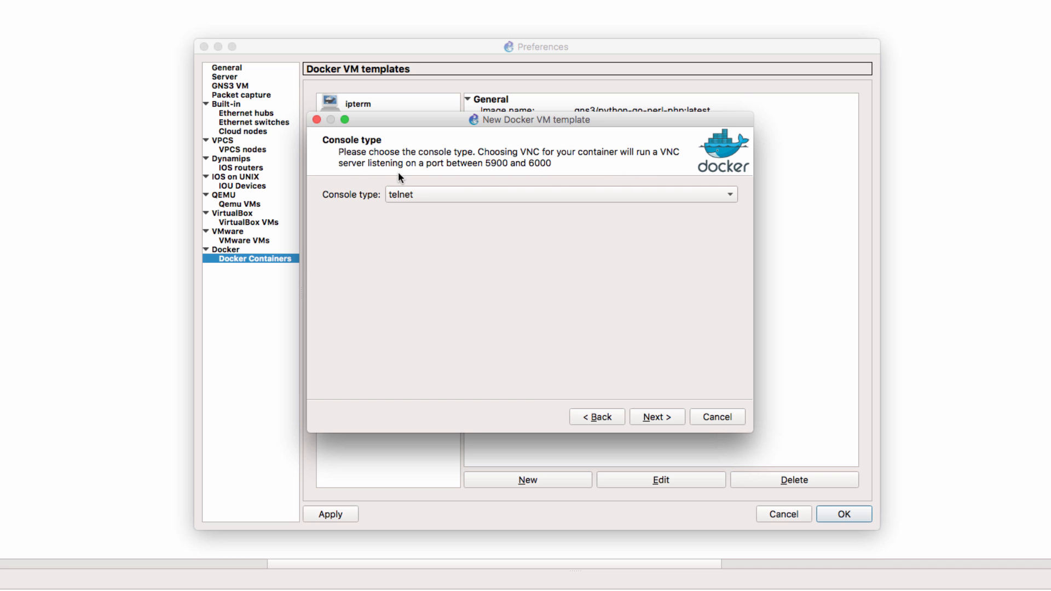
{"action": "mouse_move", "coordinate": [518, 172]}
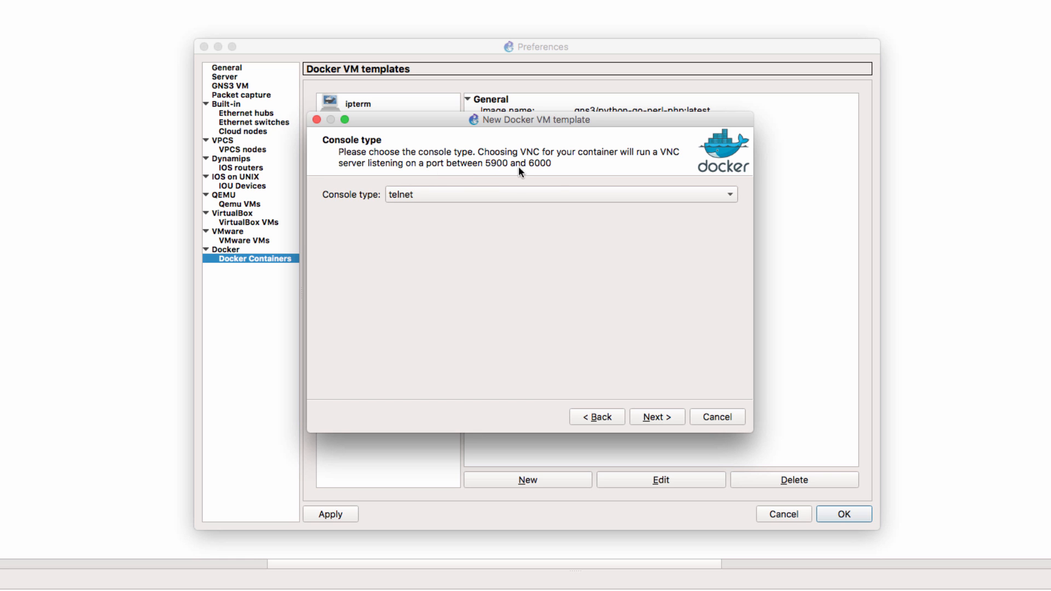
{"action": "mouse_move", "coordinate": [463, 192]}
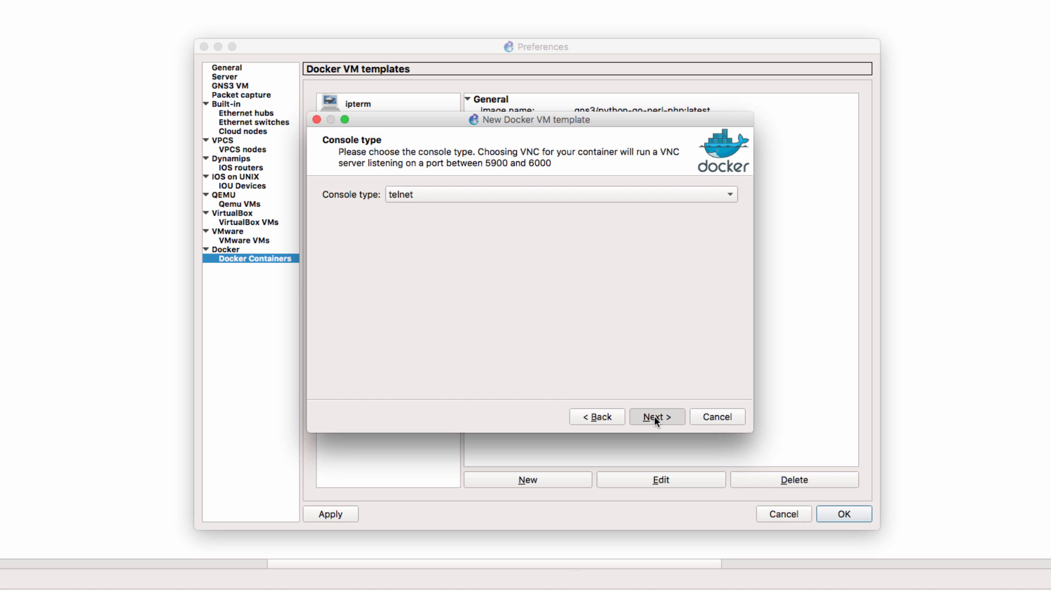
{"action": "left_click", "coordinate": [656, 416]}
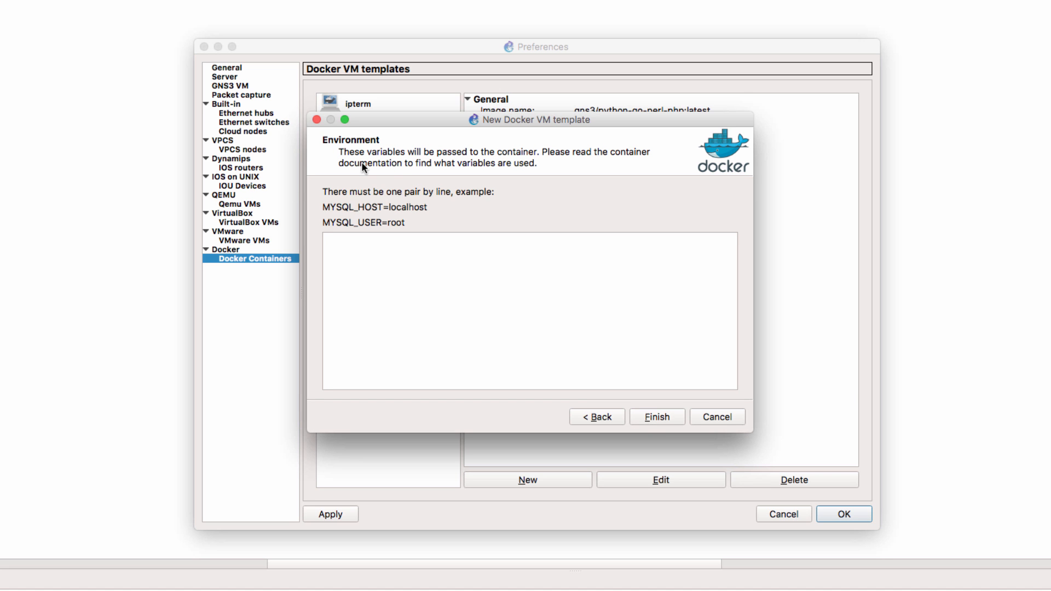
{"action": "mouse_move", "coordinate": [459, 166]}
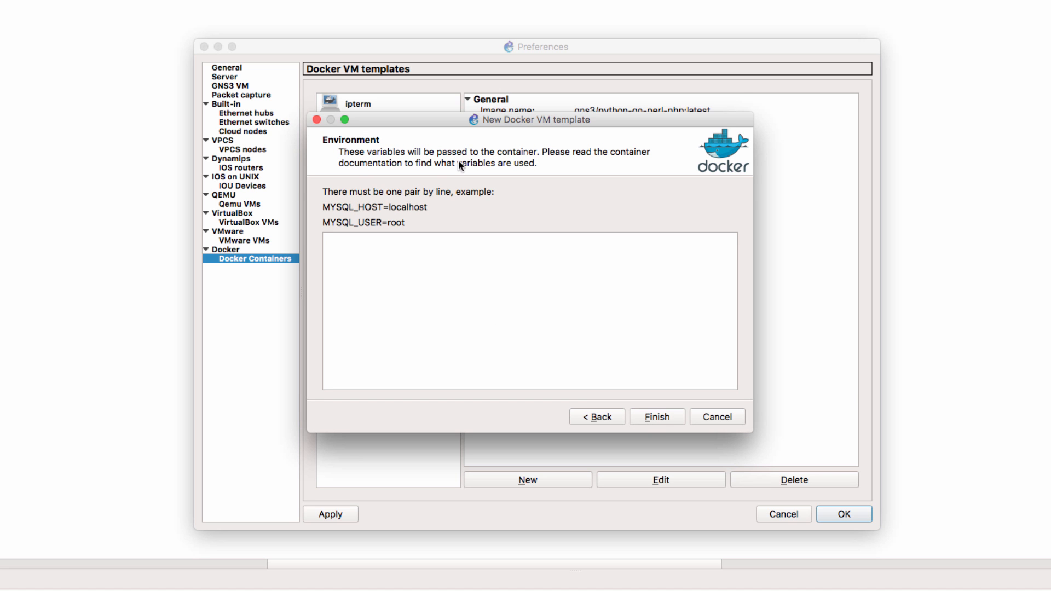
{"action": "mouse_move", "coordinate": [534, 163]}
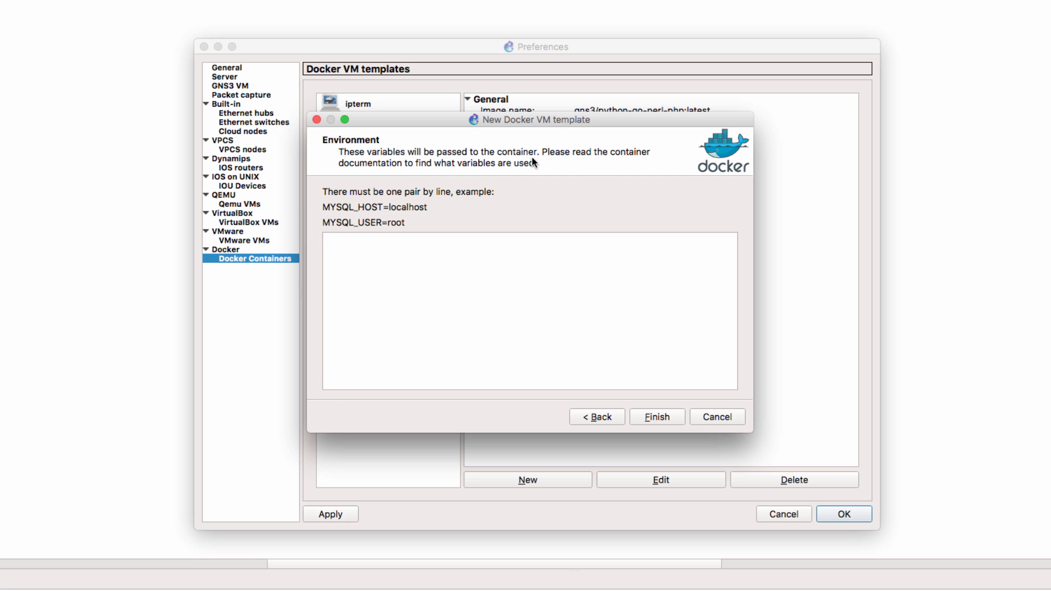
{"action": "mouse_move", "coordinate": [398, 175]}
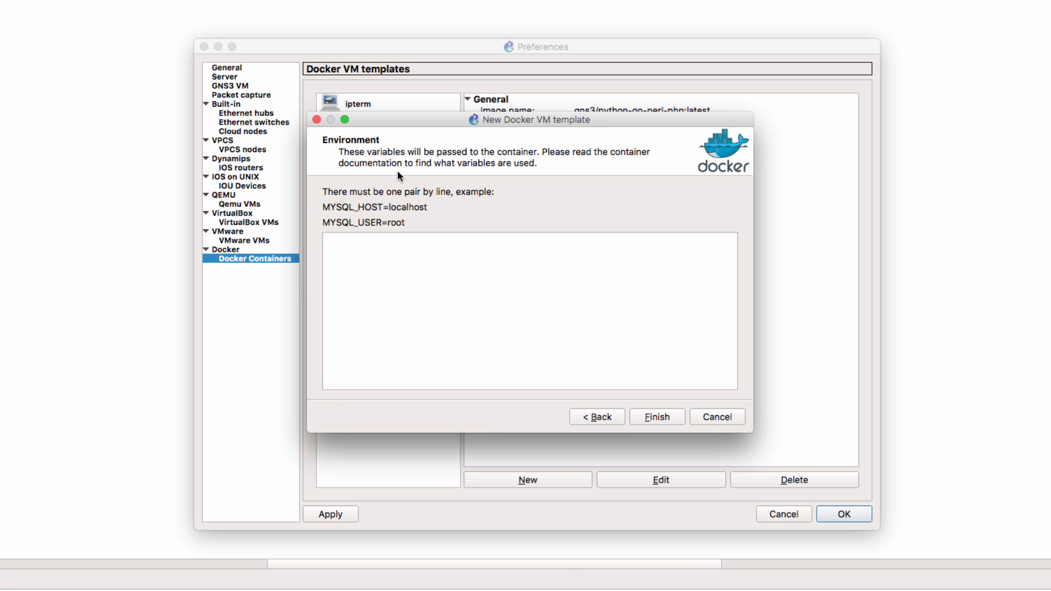
{"action": "mouse_move", "coordinate": [590, 176]}
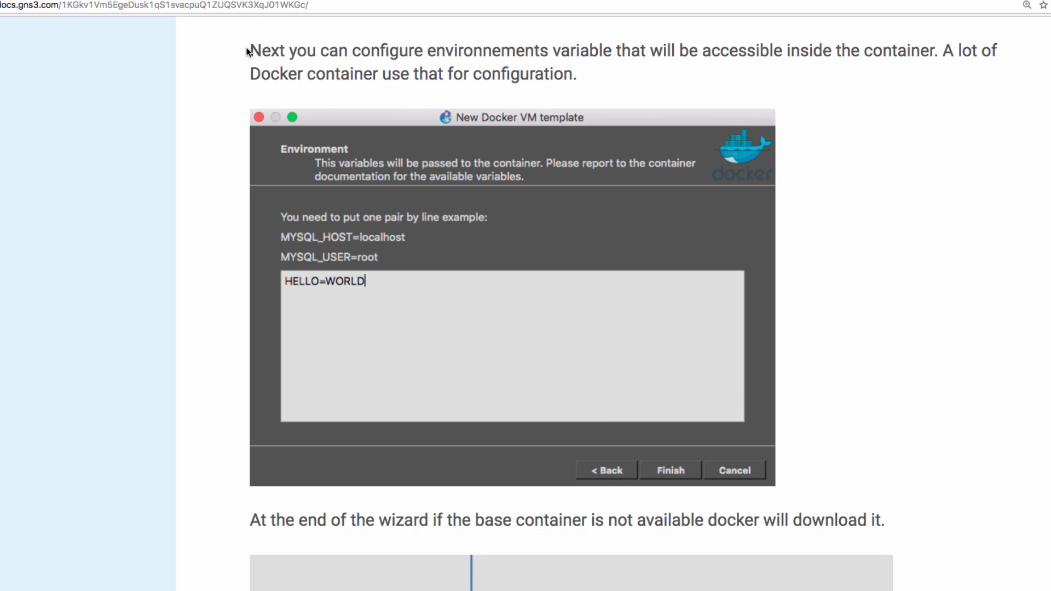
- Highlight the environment variables paragraph in the GNS3 Docker documentation
{"action": "left_click_drag", "start_coordinate": [250, 50], "coordinate": [575, 74]}
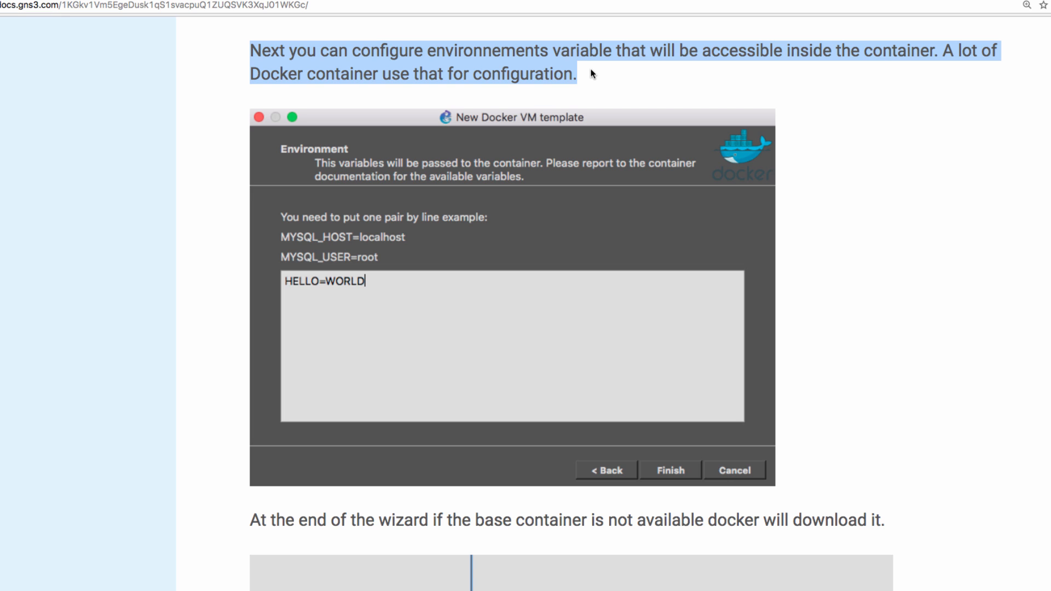
{"action": "mouse_move", "coordinate": [315, 299]}
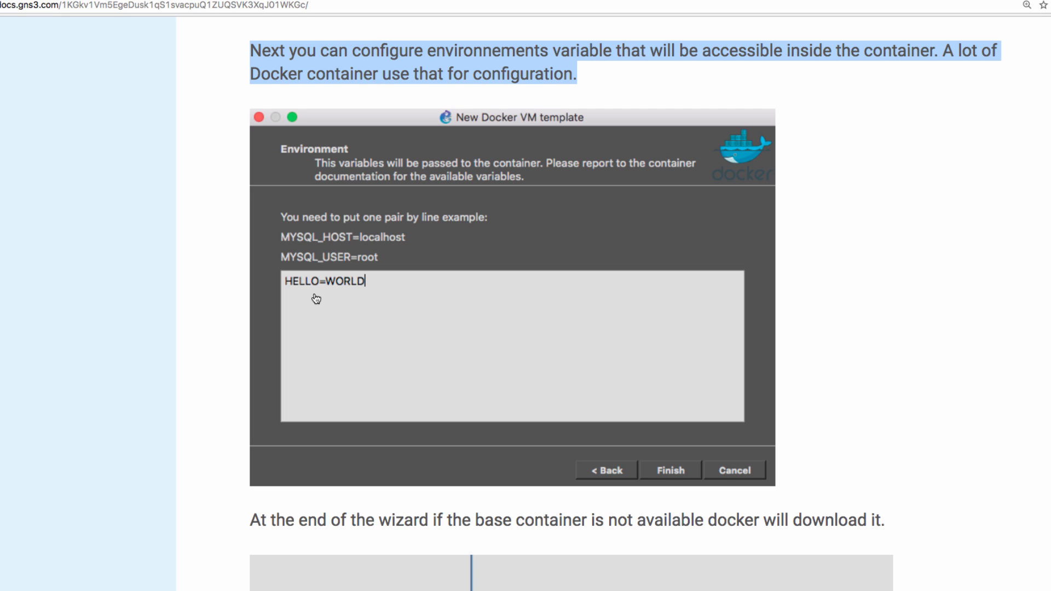
{"action": "mouse_move", "coordinate": [40, 71]}
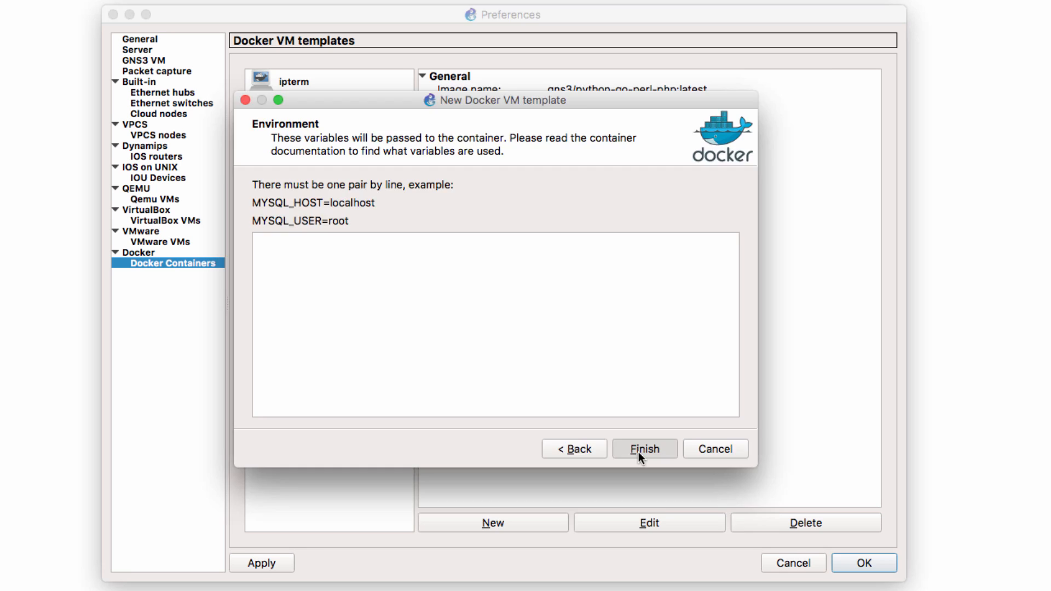
- Finish the WordPress template and drag it from End devices onto the workspace
{"action": "left_click", "coordinate": [644, 449]}
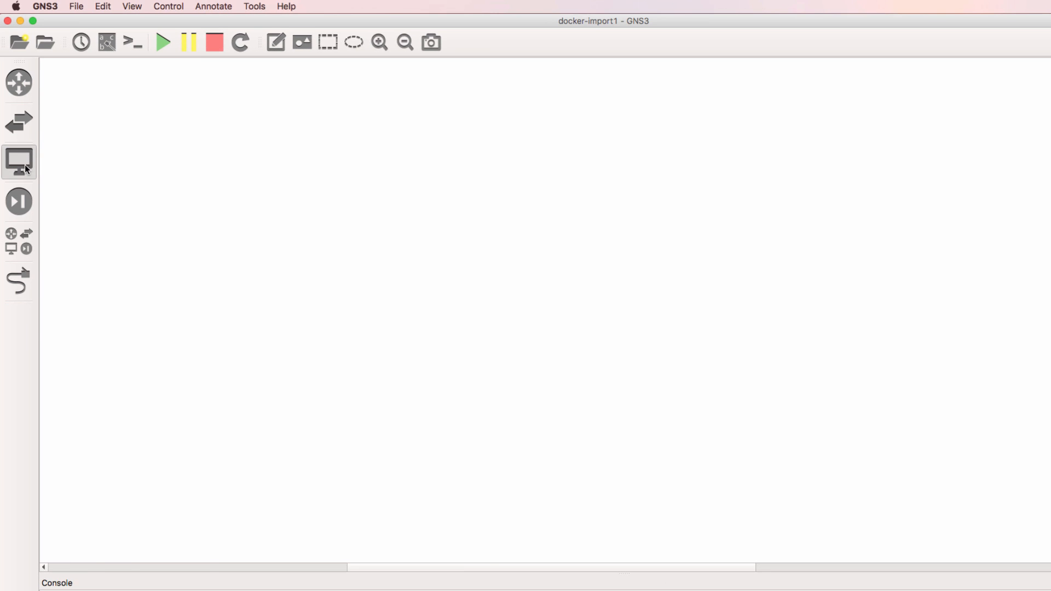
{"action": "left_click", "coordinate": [17, 161]}
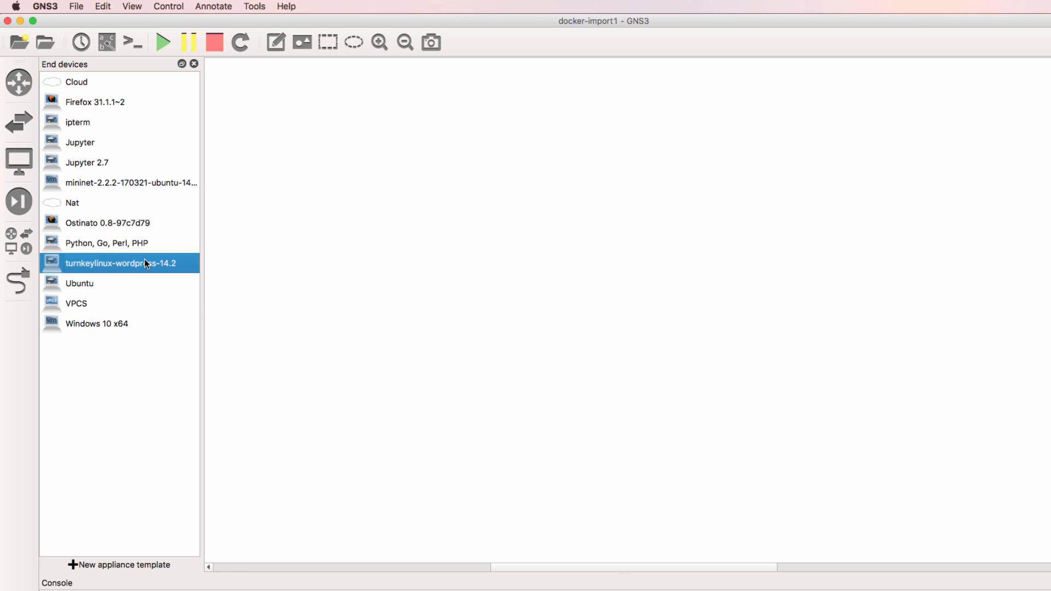
{"action": "mouse_move", "coordinate": [112, 268]}
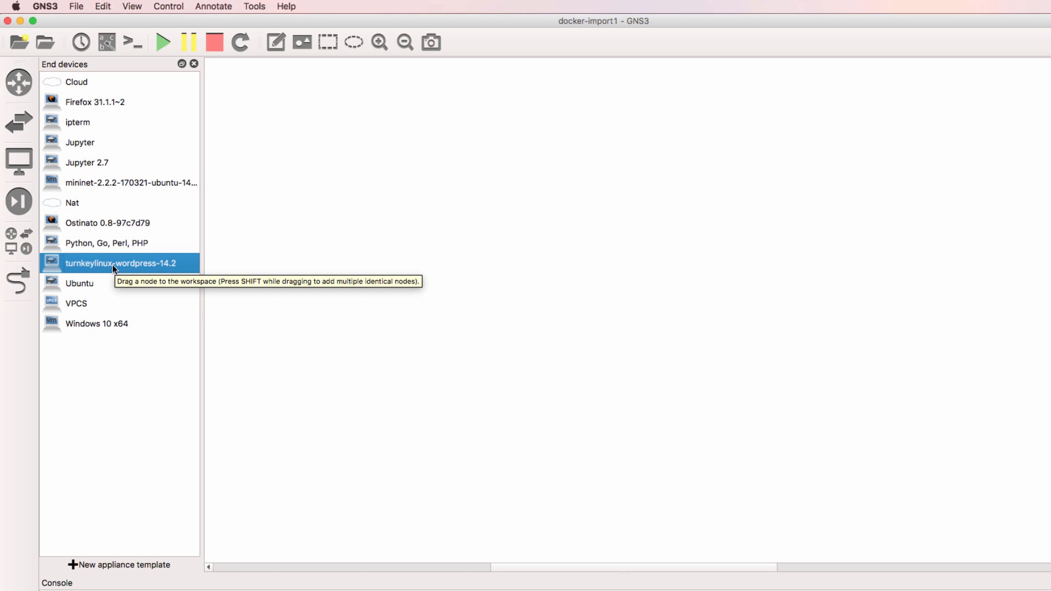
{"action": "mouse_move", "coordinate": [126, 273]}
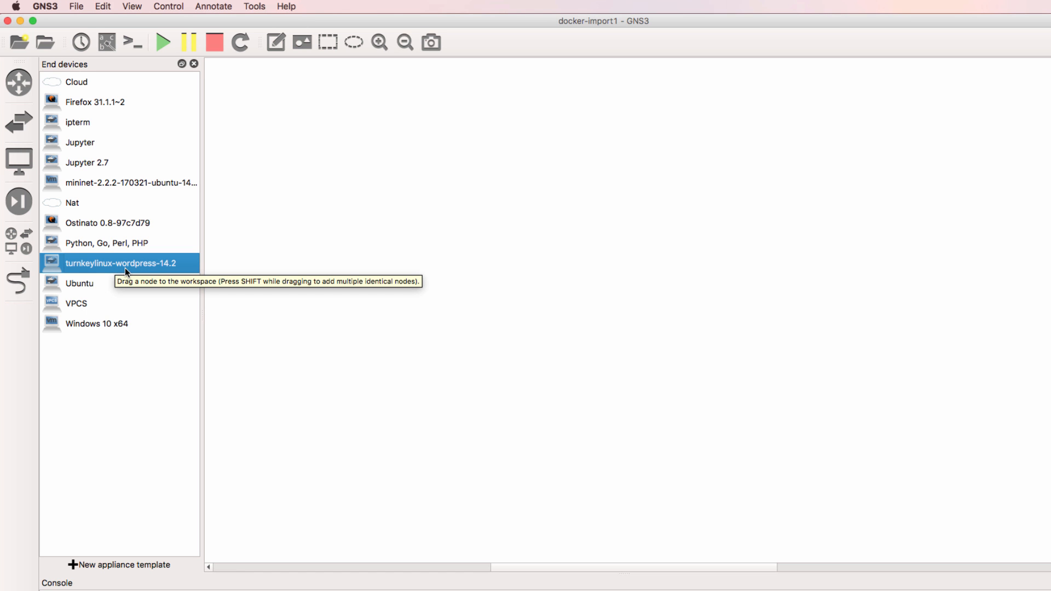
{"action": "mouse_move", "coordinate": [115, 272]}
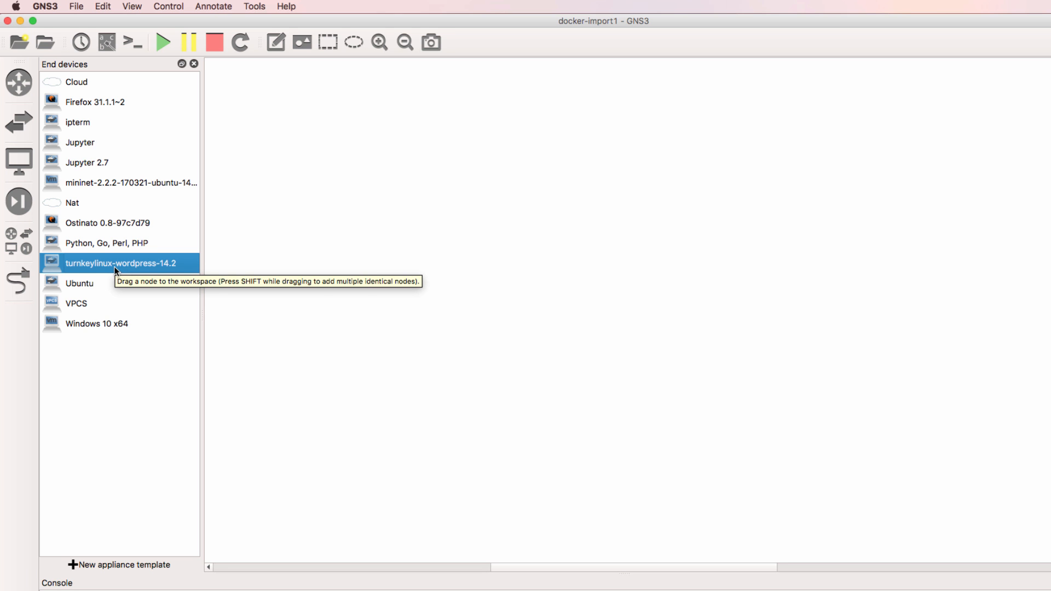
{"action": "left_click_drag", "start_coordinate": [120, 263], "coordinate": [344, 158]}
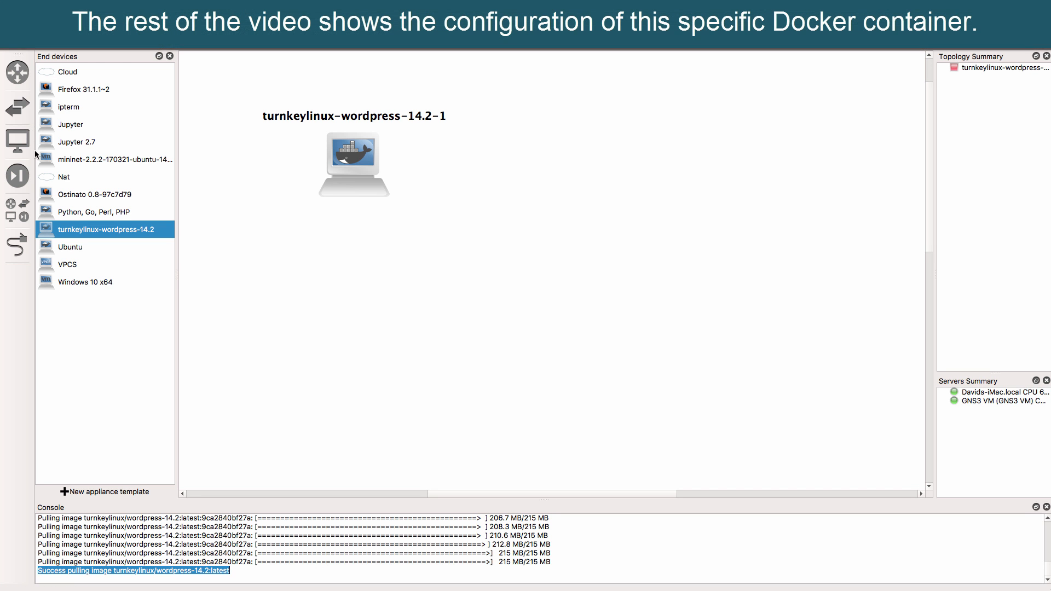
- Switch the device panel to show all device types
{"action": "left_click", "coordinate": [12, 138]}
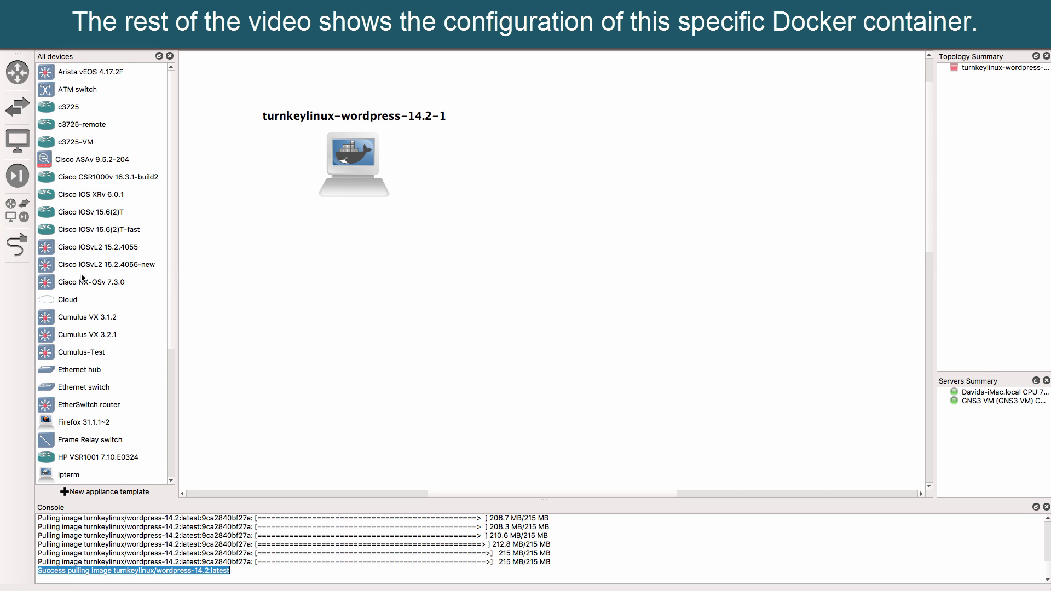
- Place an Ethernet switch on the GNS3 VM, plus Nat, Firefox and Ubuntu nodes
{"action": "scroll", "scroll_direction": "down", "scroll_amount": 3}
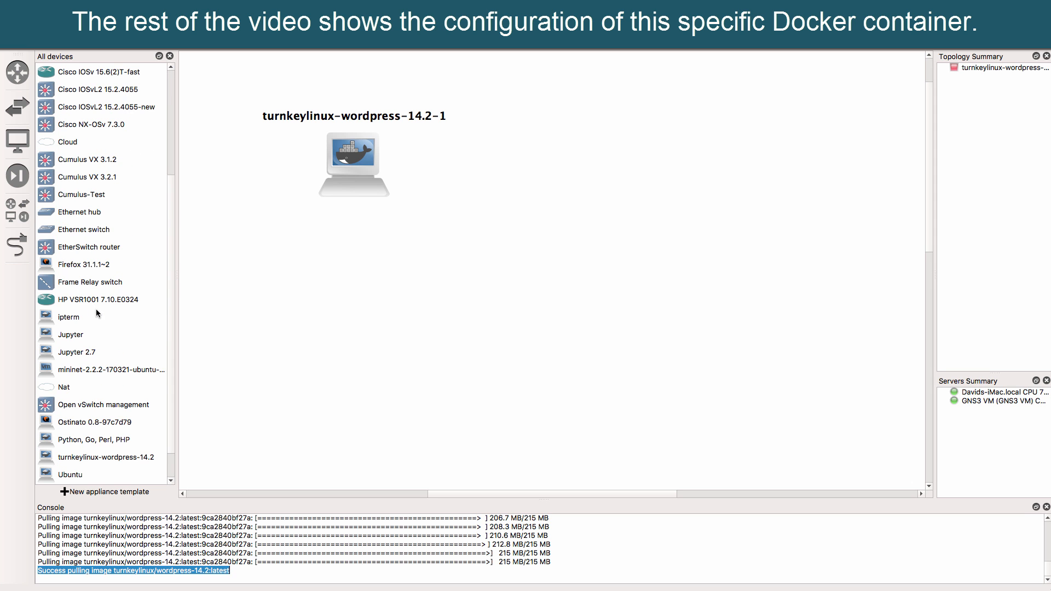
{"action": "left_click_drag", "start_coordinate": [83, 229], "coordinate": [398, 211]}
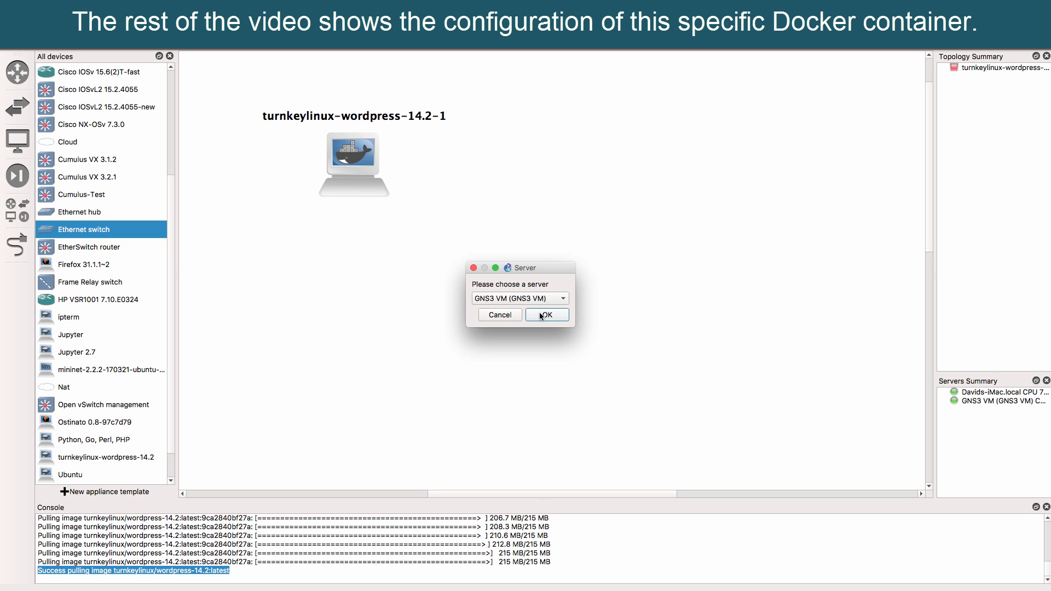
{"action": "left_click", "coordinate": [546, 314]}
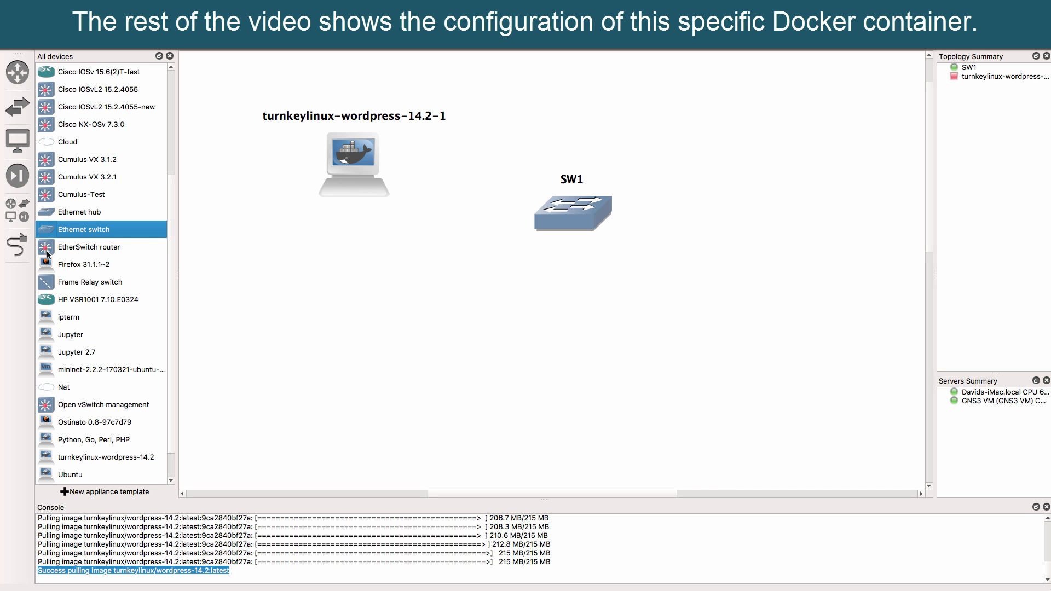
{"action": "left_click", "coordinate": [64, 387]}
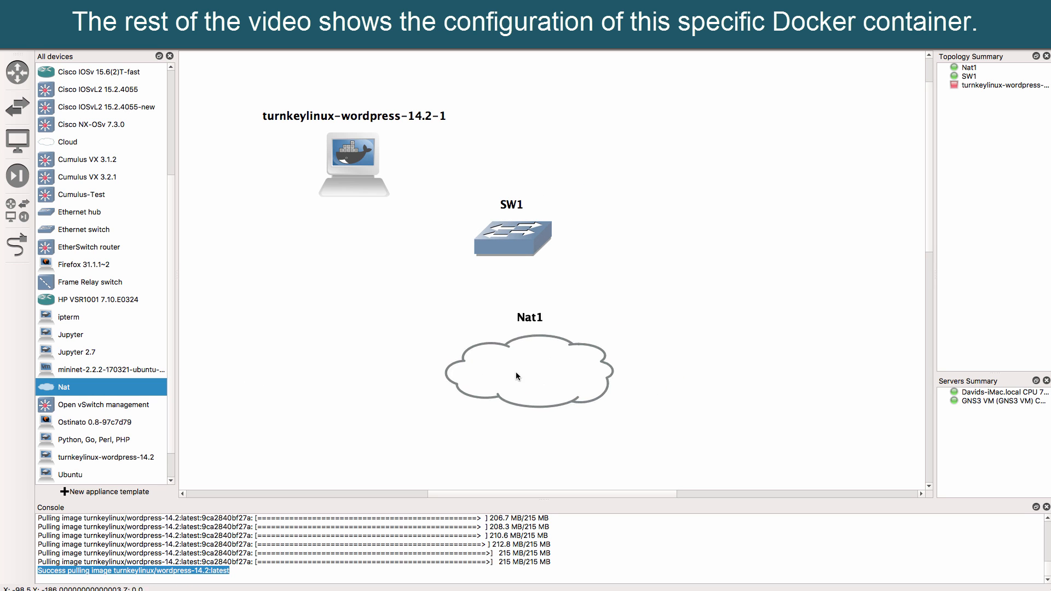
{"action": "left_click", "coordinate": [83, 265]}
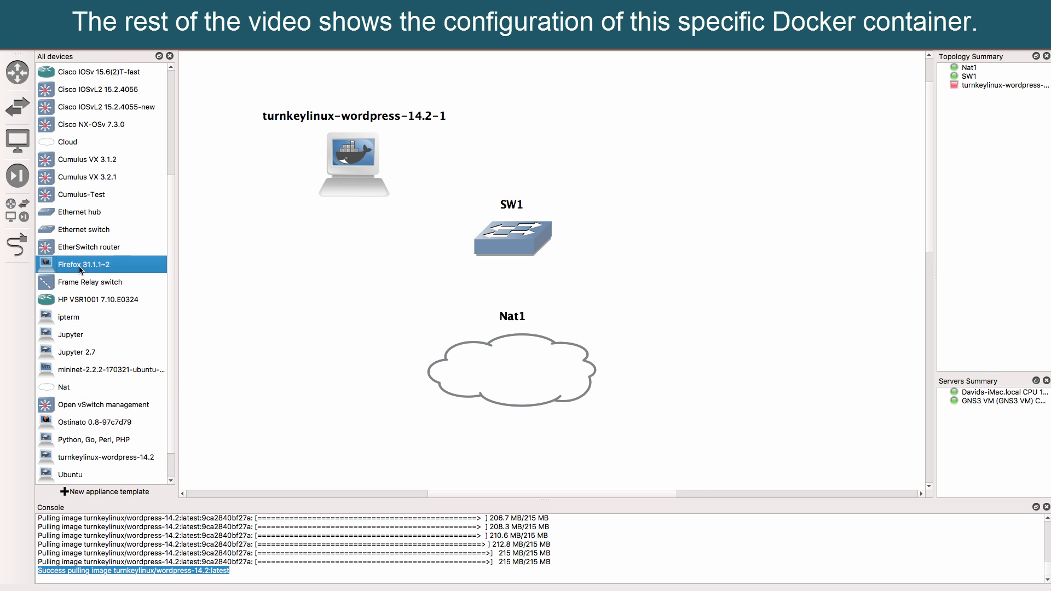
{"action": "left_click_drag", "start_coordinate": [101, 264], "coordinate": [749, 280]}
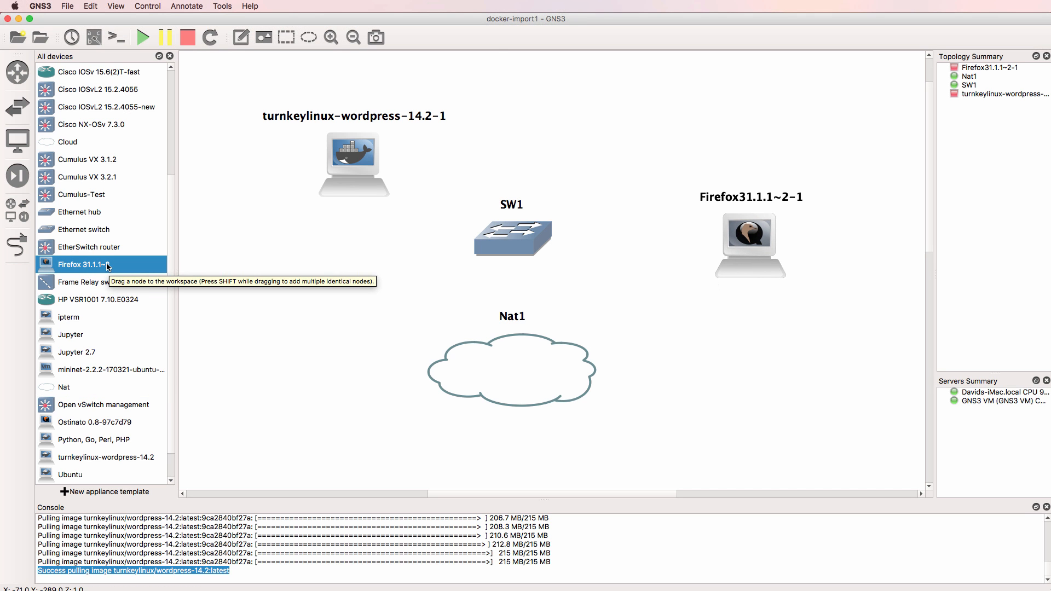
{"action": "mouse_move", "coordinate": [124, 343]}
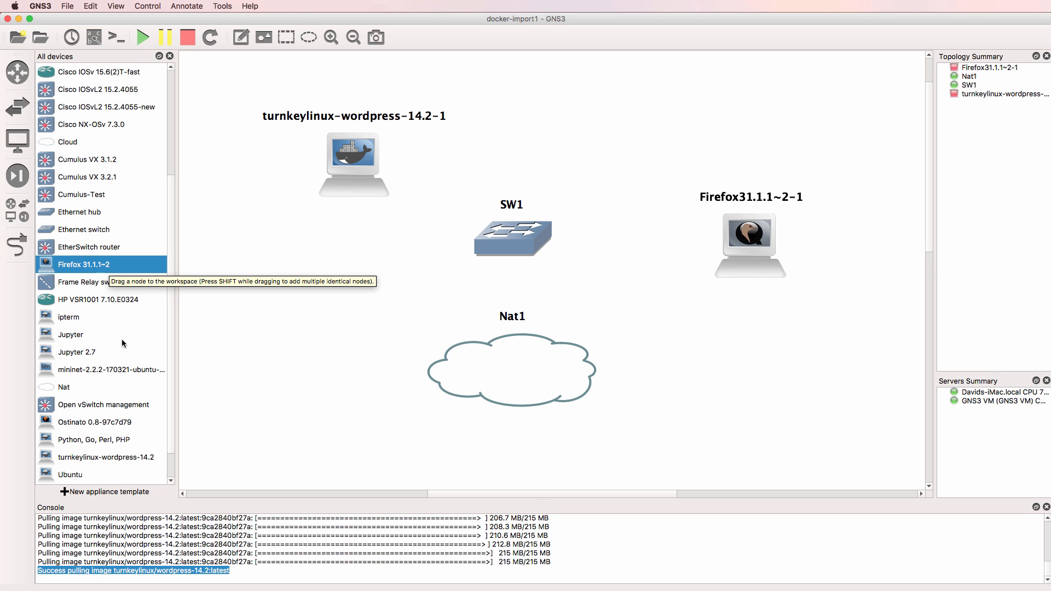
{"action": "left_click", "coordinate": [67, 474]}
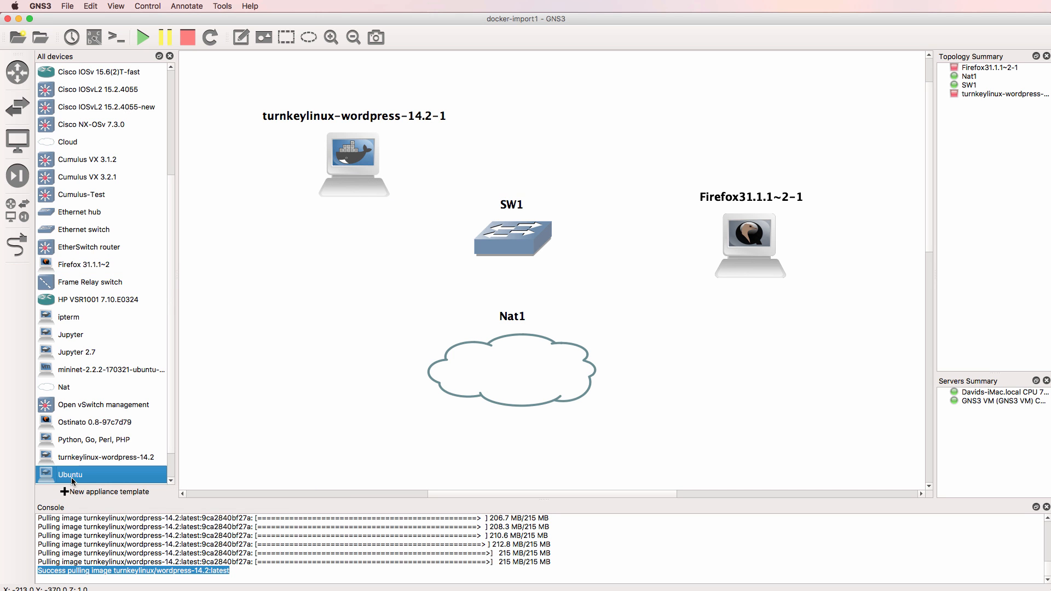
{"action": "left_click_drag", "start_coordinate": [69, 474], "coordinate": [628, 138]}
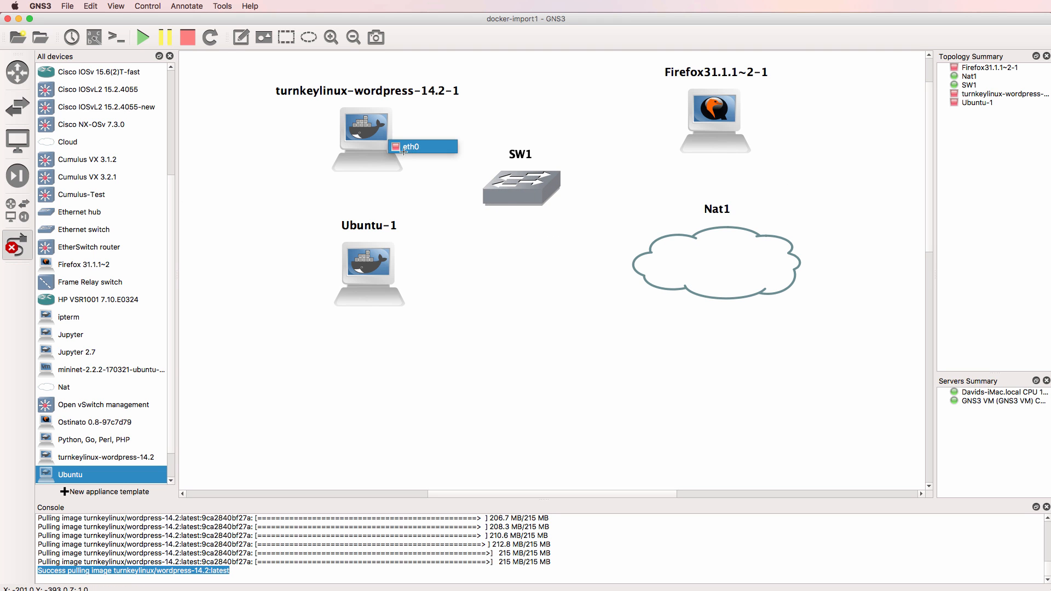
- Link the WordPress container's eth0 to SW1 port Ethernet1
{"action": "left_click", "coordinate": [402, 146]}
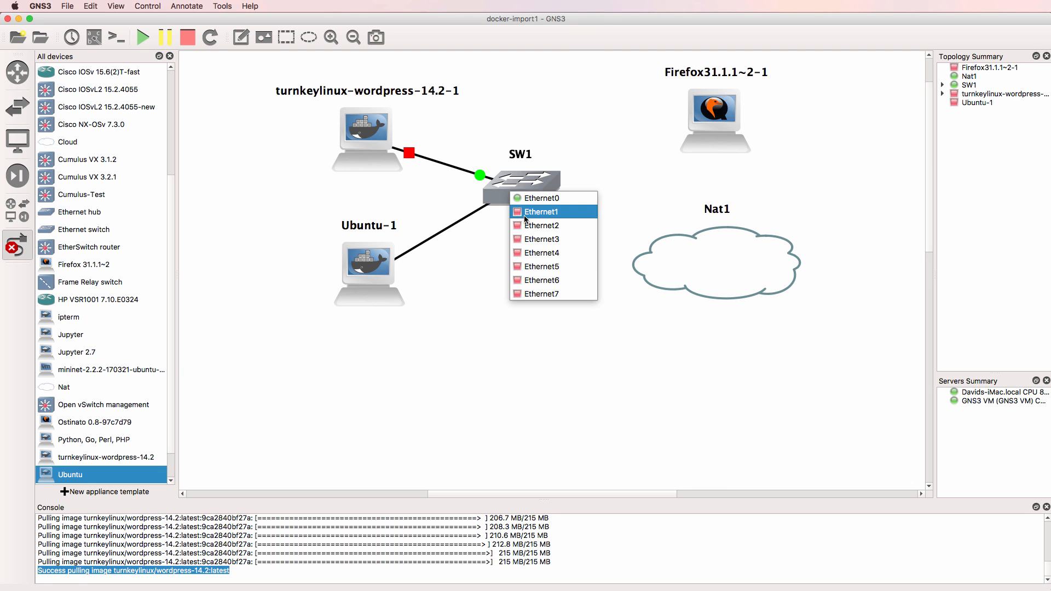
{"action": "left_click", "coordinate": [541, 211]}
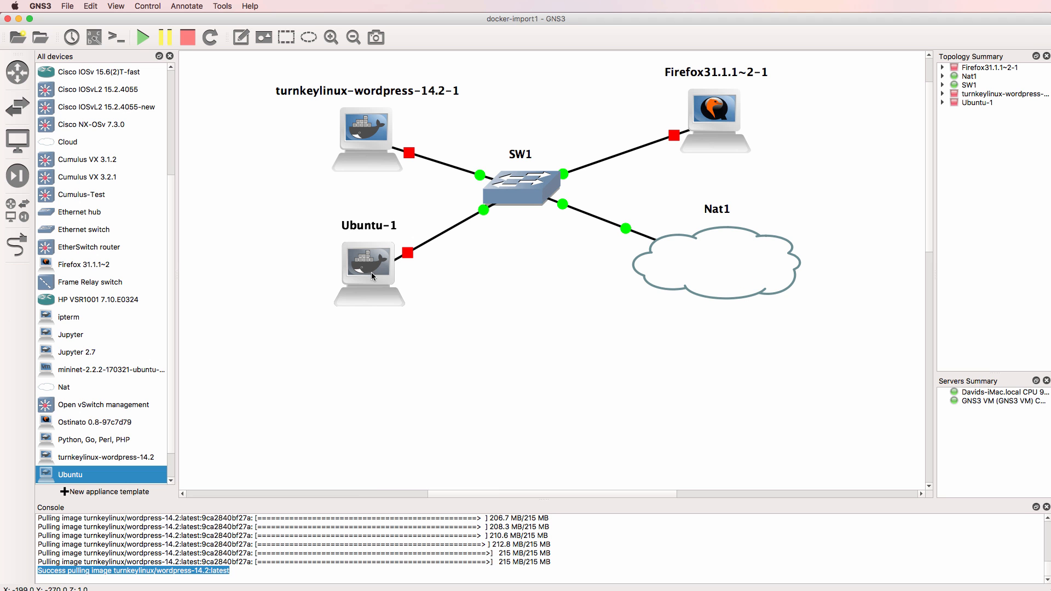
- Edit Ubuntu-1's network interfaces config to uncomment the eth0 DHCP lines and save
{"action": "right_click", "coordinate": [371, 275]}
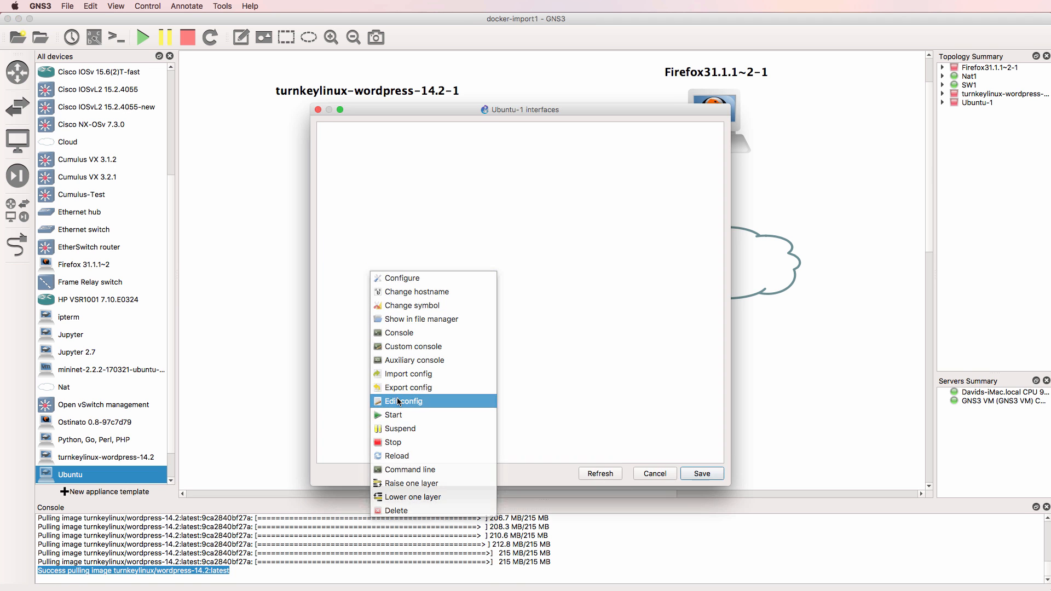
{"action": "left_click", "coordinate": [404, 402]}
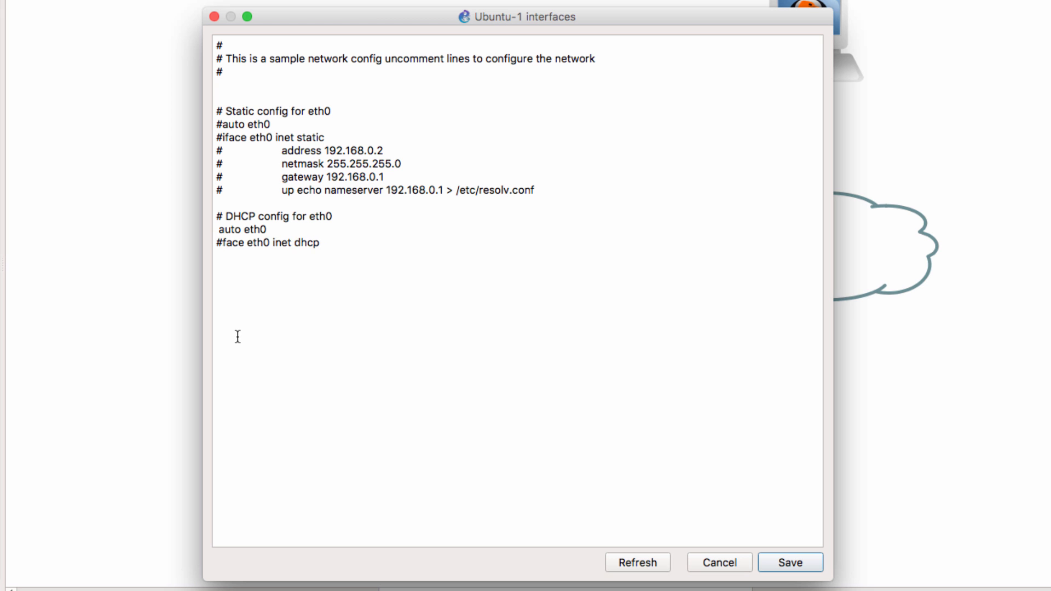
{"action": "left_click", "coordinate": [789, 563]}
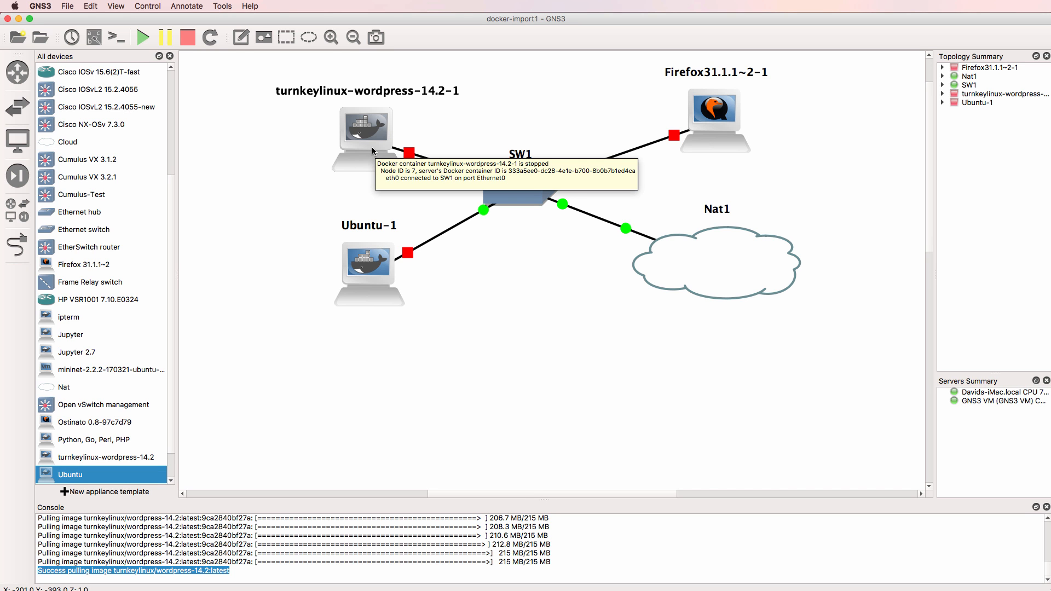
{"action": "mouse_move", "coordinate": [371, 147]}
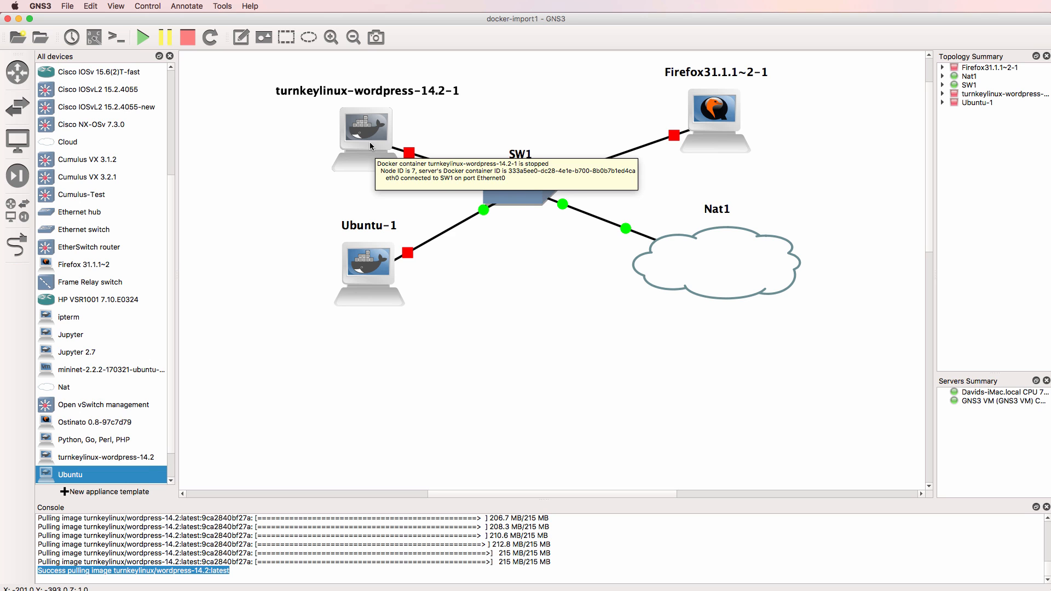
{"action": "mouse_move", "coordinate": [385, 192]}
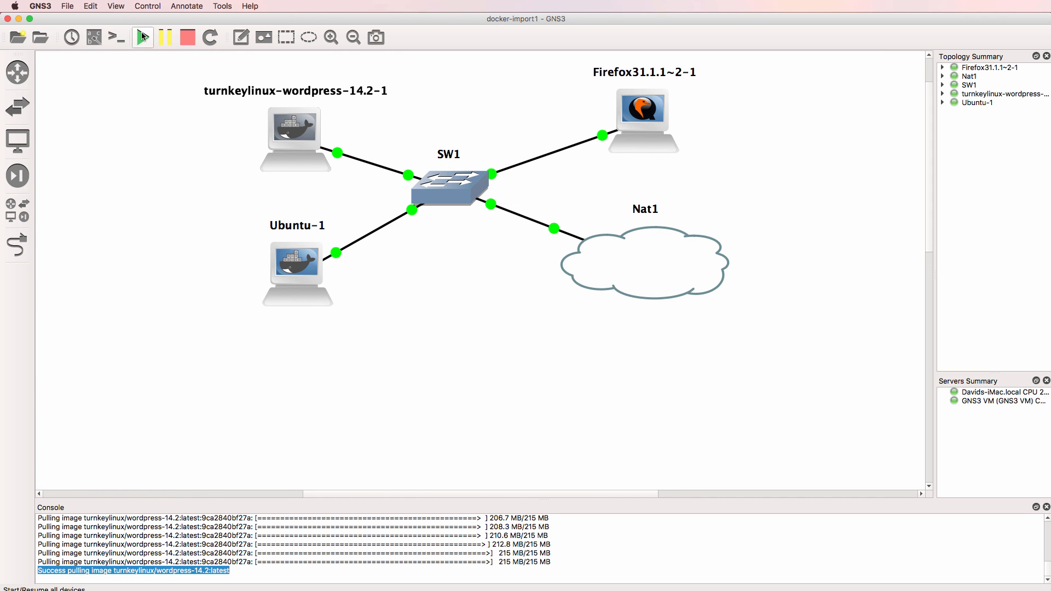
{"action": "mouse_move", "coordinate": [114, 37]}
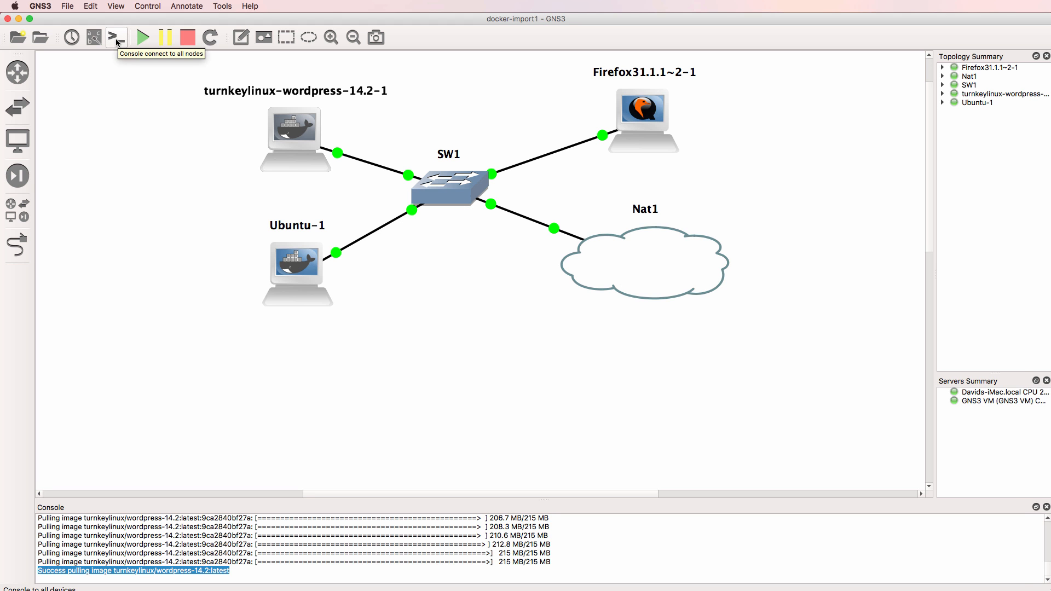
- Connect consoles to all nodes and check addresses with ifconfig (Ubuntu-1 at 192.168.122.124)
{"action": "left_click", "coordinate": [116, 37]}
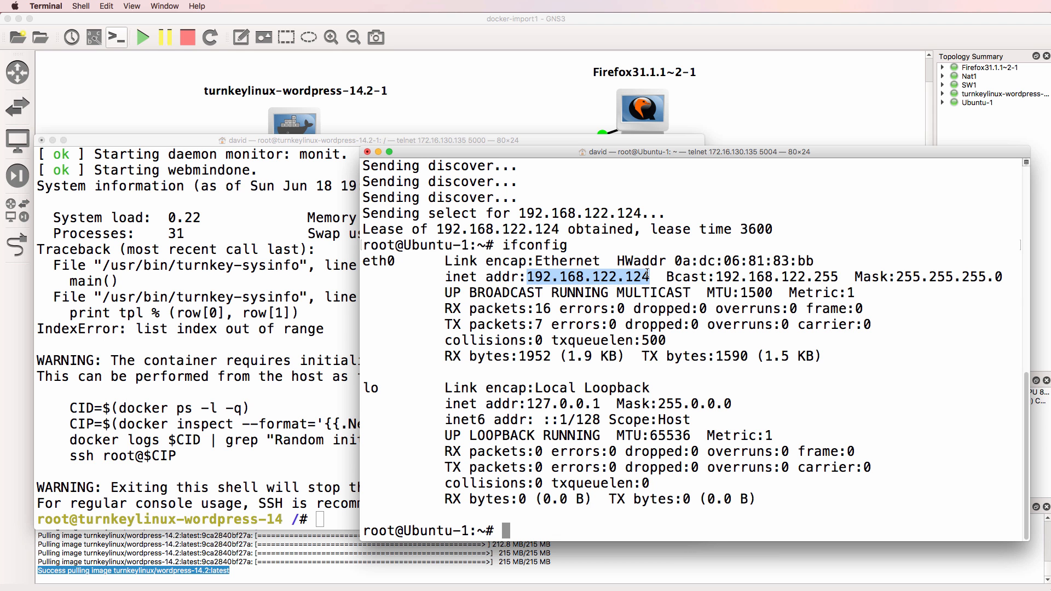
{"action": "mouse_move", "coordinate": [268, 318]}
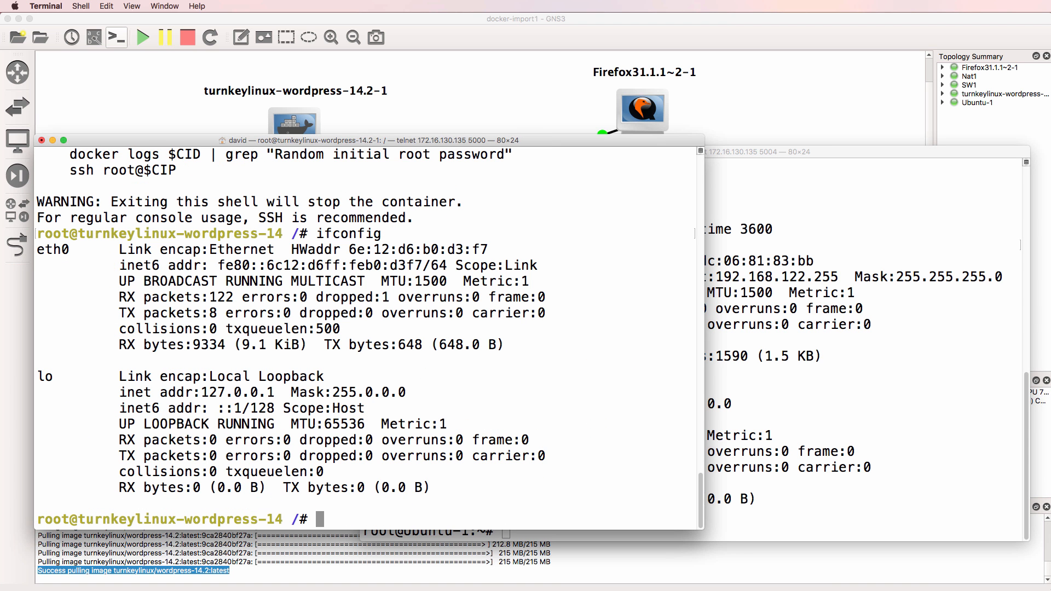
- Restart the container's networking and confirm eth0 now holds 192.168.122.196
{"action": "type", "text": "nano /et"}
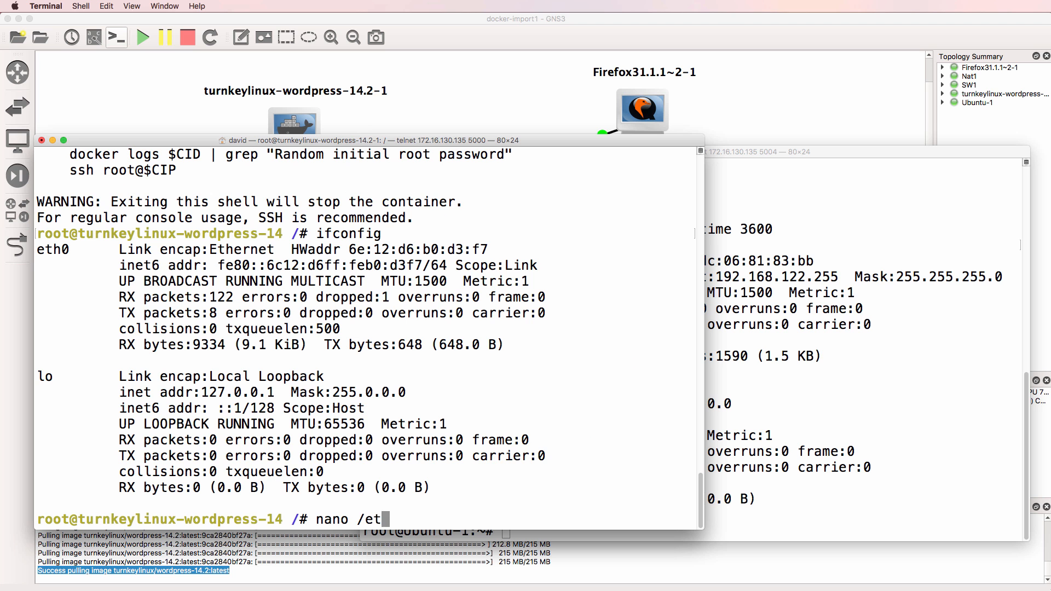
{"action": "type", "text": "c/network/interface"}
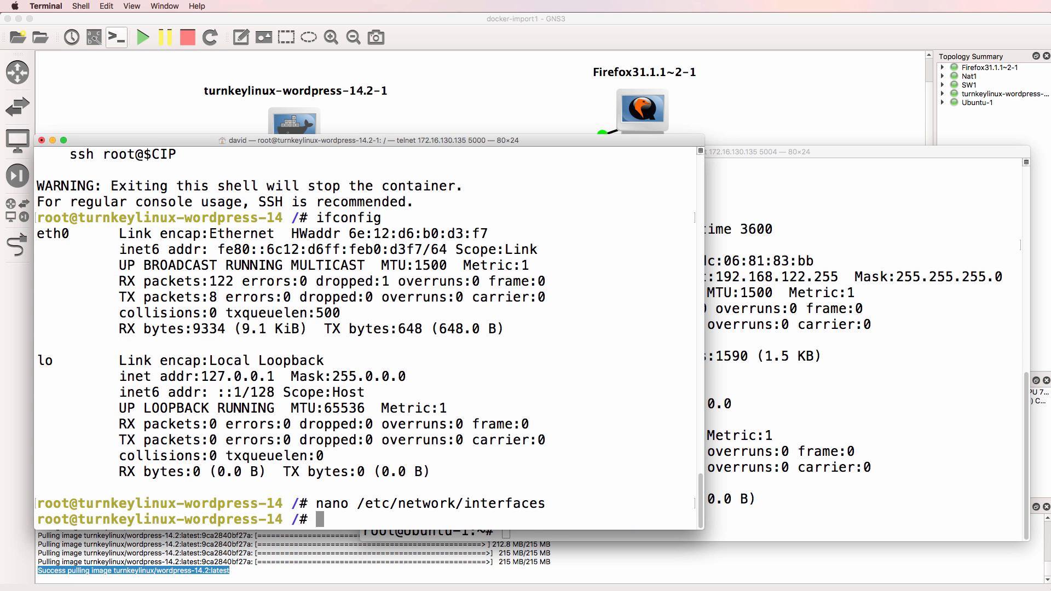
{"action": "type", "text": "service networking"}
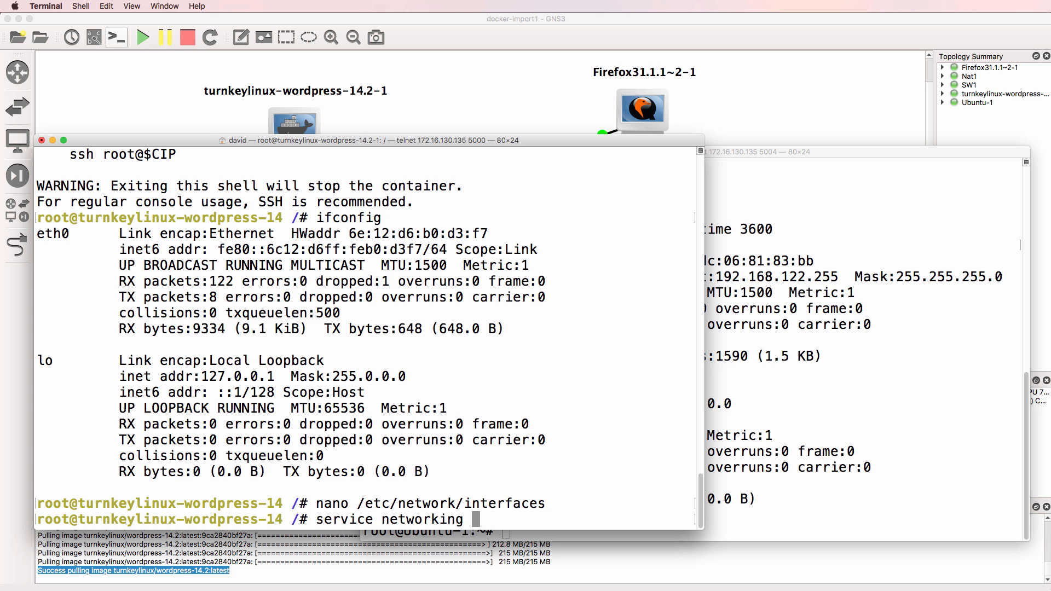
{"action": "type", "text": "restart"}
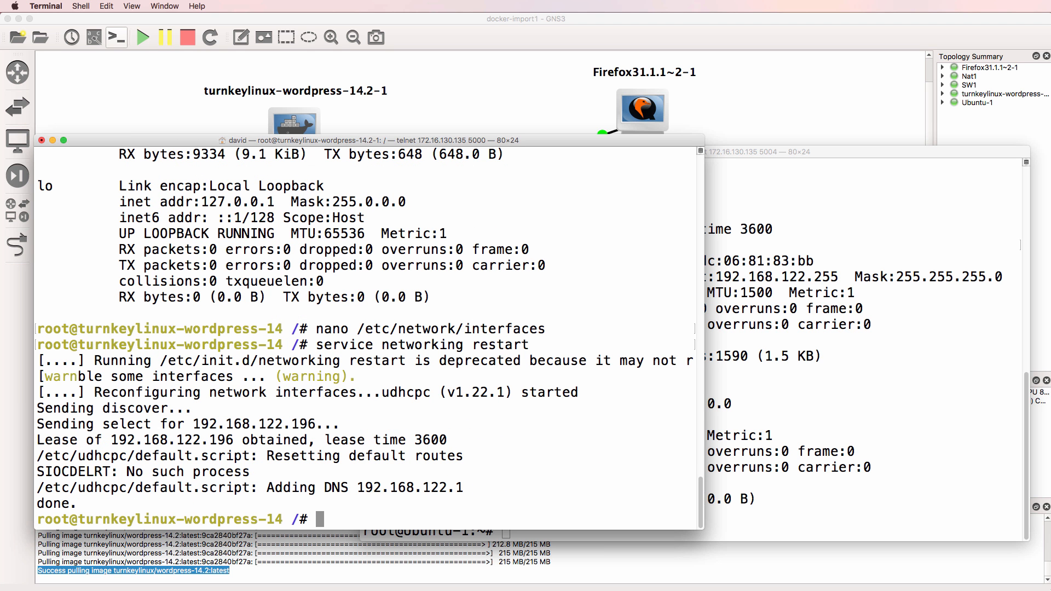
{"action": "type", "text": "ifconfig"}
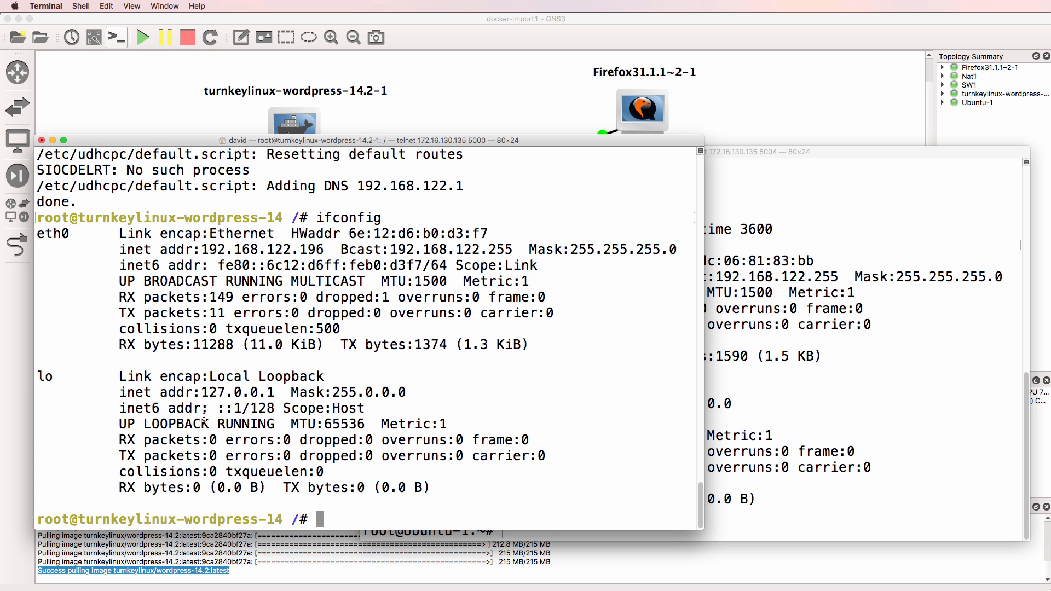
{"action": "double_click", "coordinate": [272, 249]}
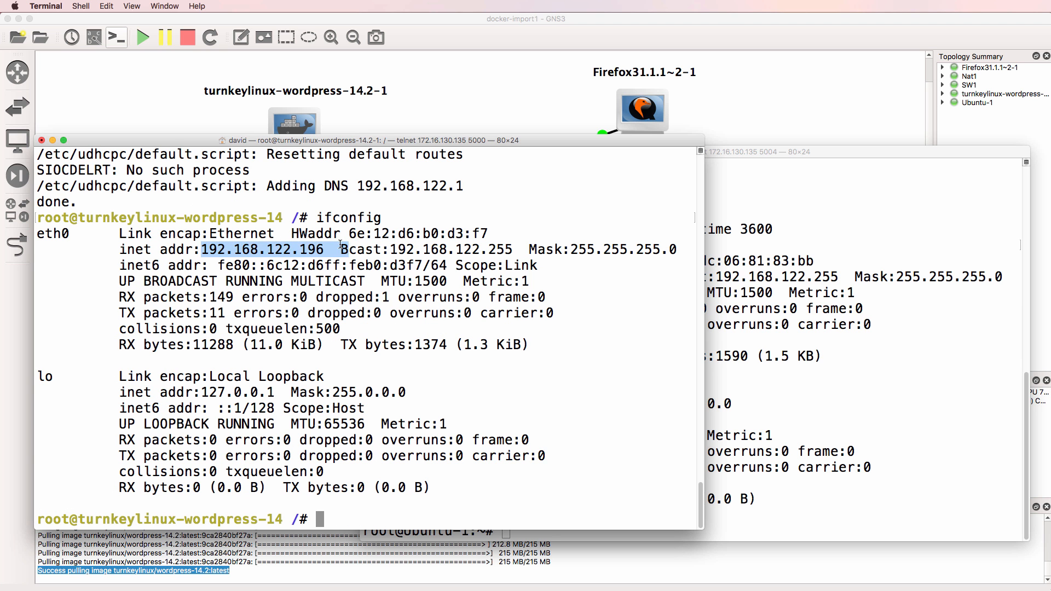
{"action": "mouse_move", "coordinate": [565, 249]}
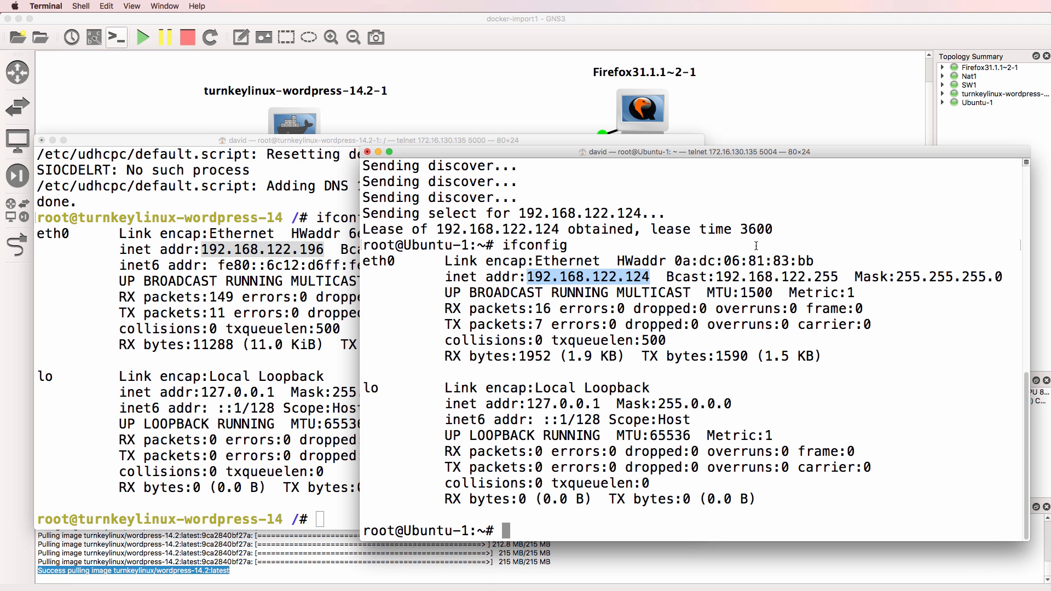
{"action": "type", "text": "passwd"}
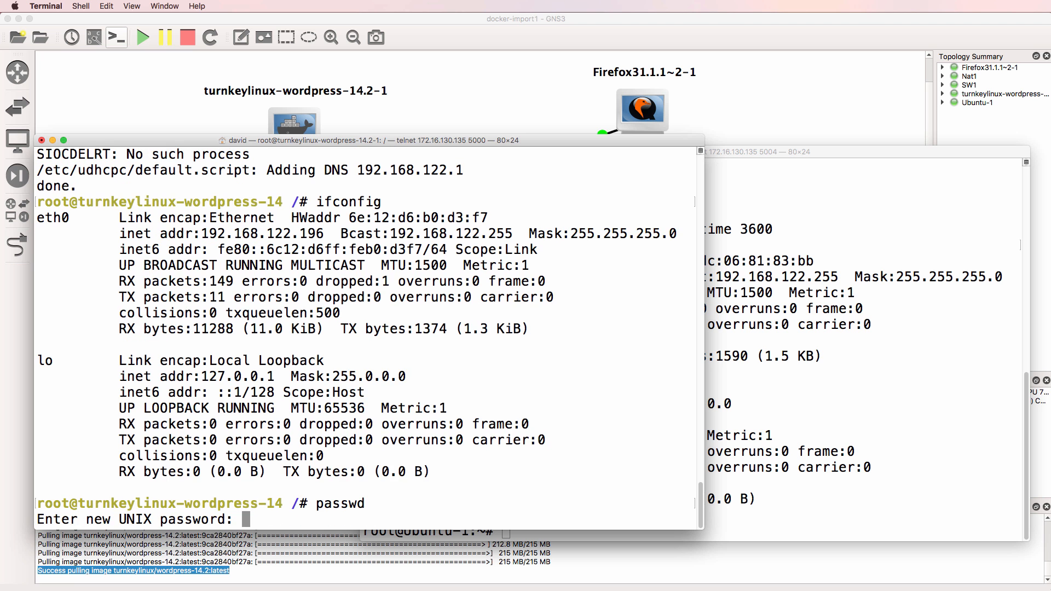
{"action": "key", "text": "Enter"}
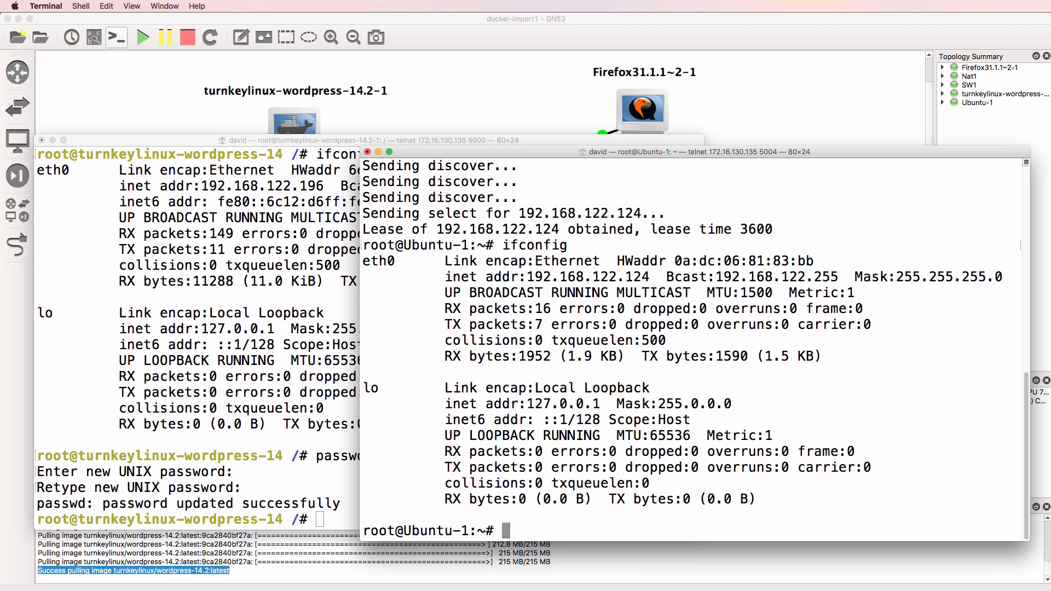
{"action": "type", "text": "ssh"}
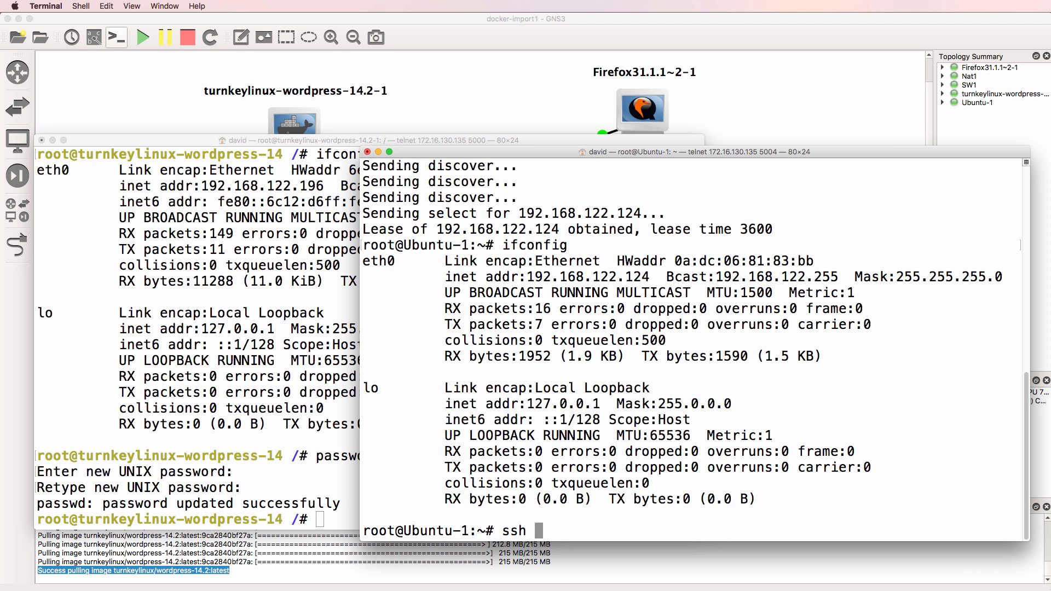
{"action": "type", "text": "root@192.168.122.196"}
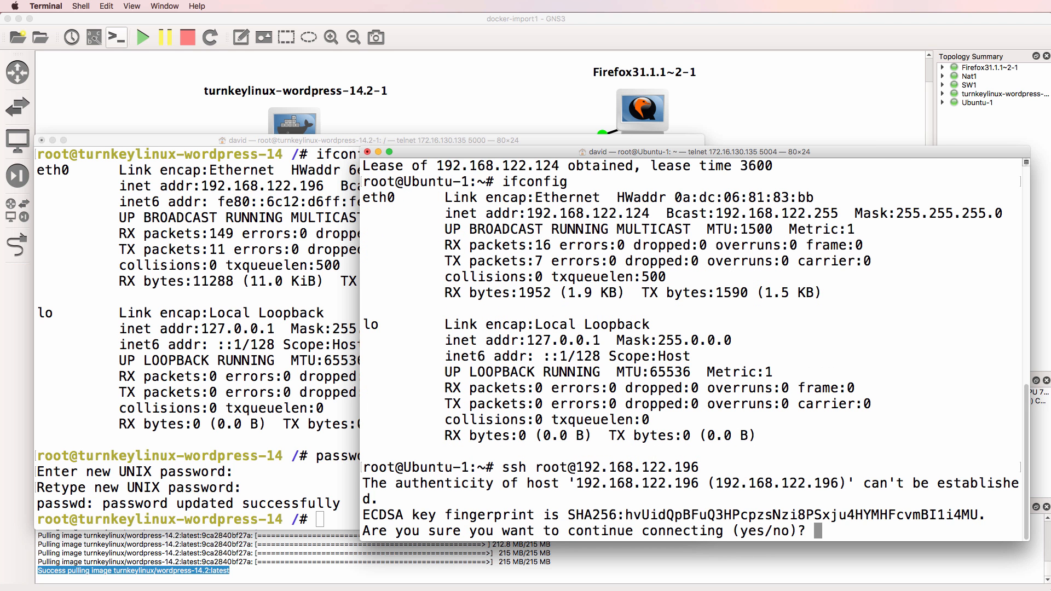
{"action": "type", "text": "yes"}
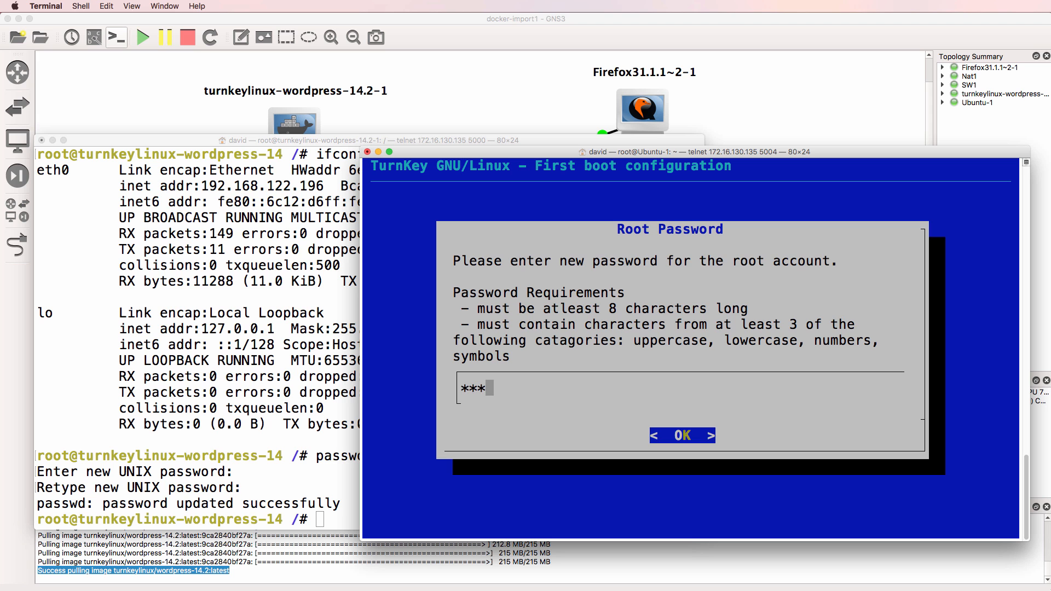
- Enter and confirm the root, MySQL and WordPress passwords in TurnKey's first-boot setup
{"action": "type", "text": "**"}
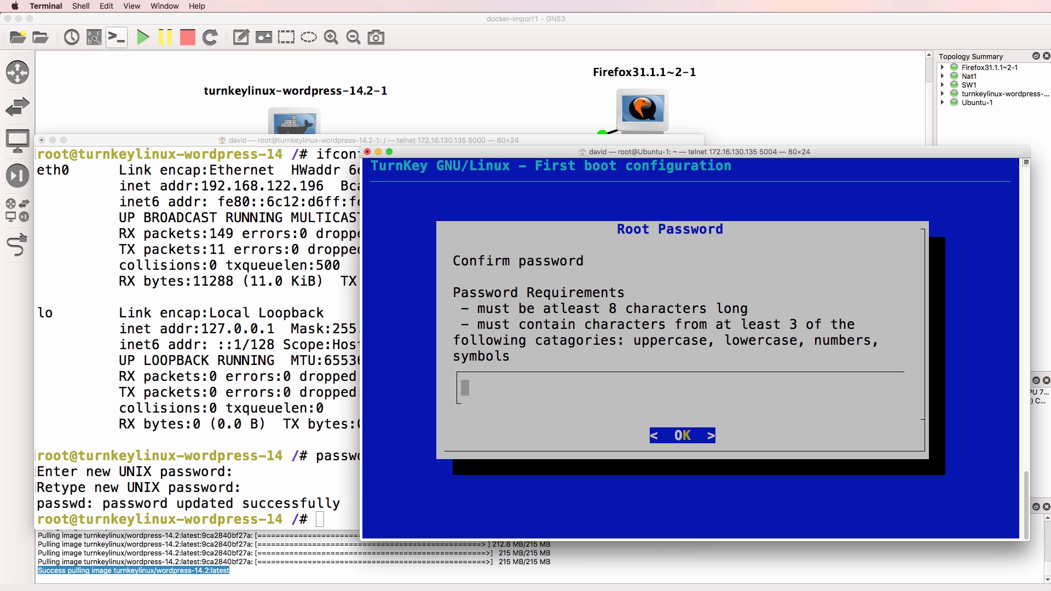
{"action": "type", "text": "***"}
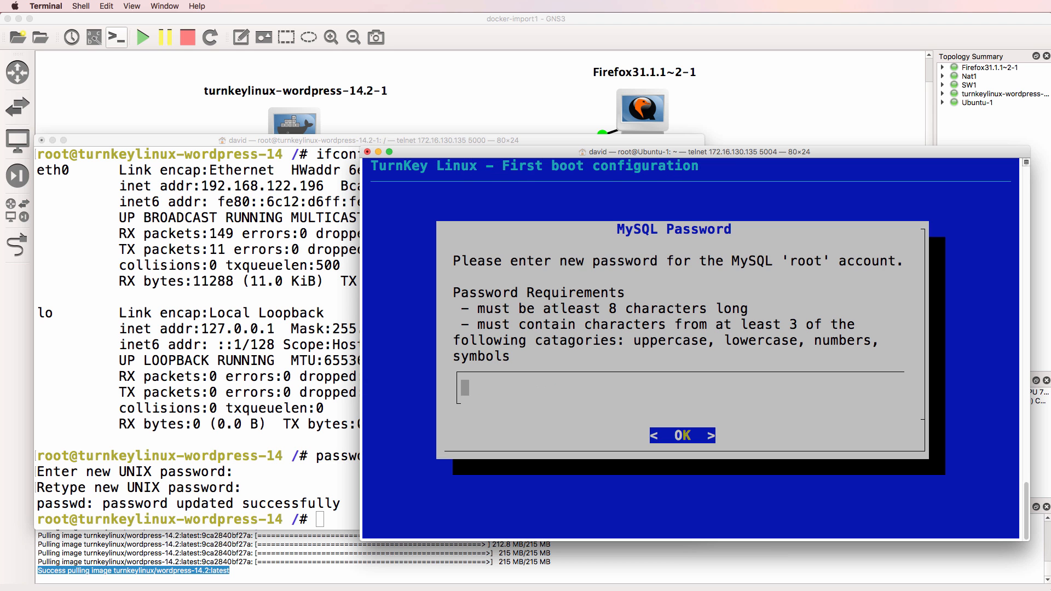
{"action": "type", "text": "****"}
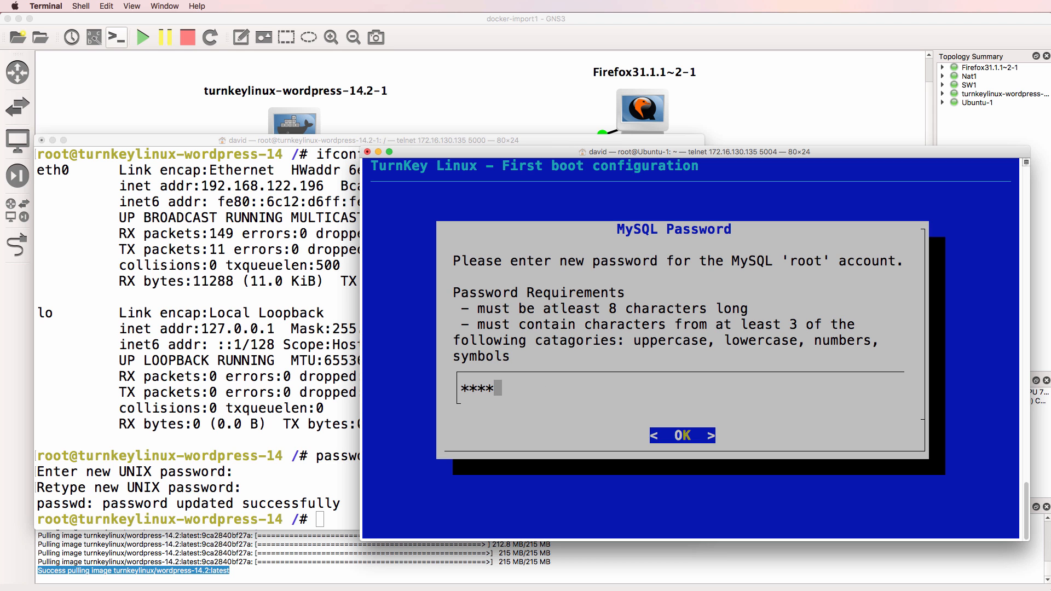
{"action": "key", "text": "Return"}
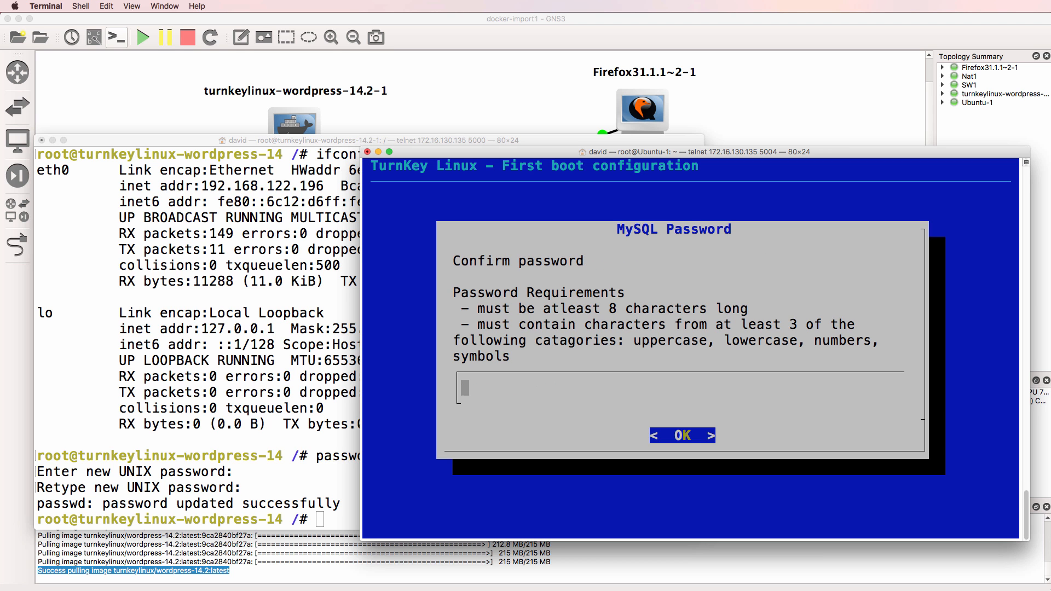
{"action": "type", "text": "*****"}
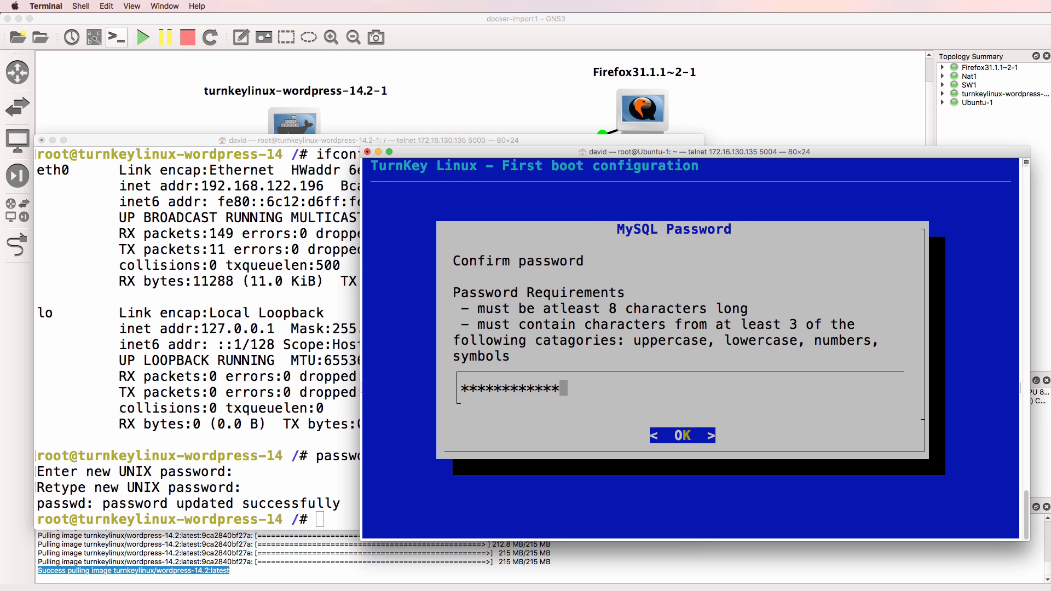
{"action": "left_click", "coordinate": [682, 435]}
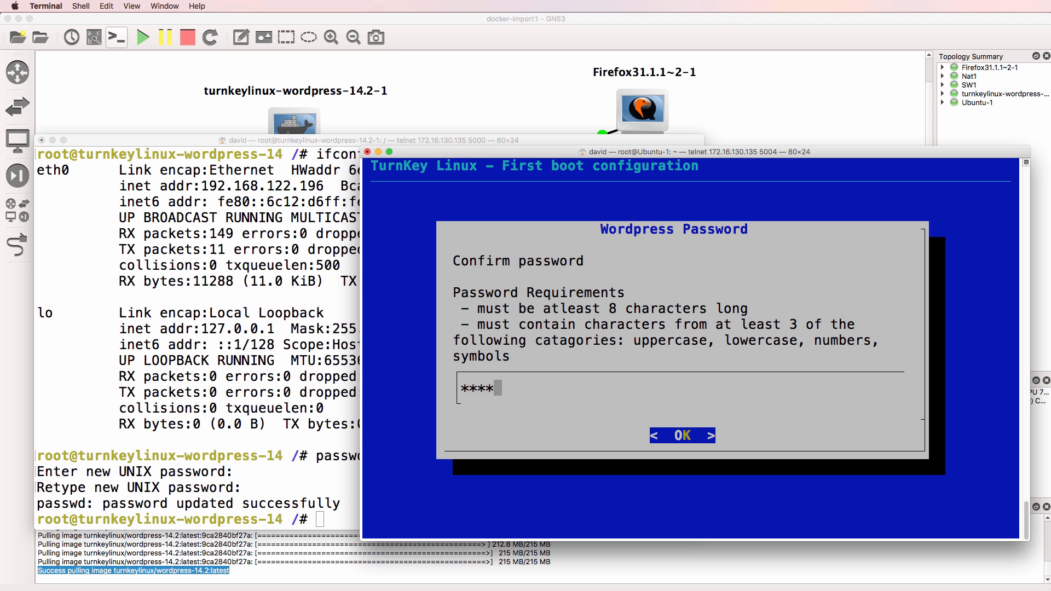
{"action": "left_click", "coordinate": [681, 435]}
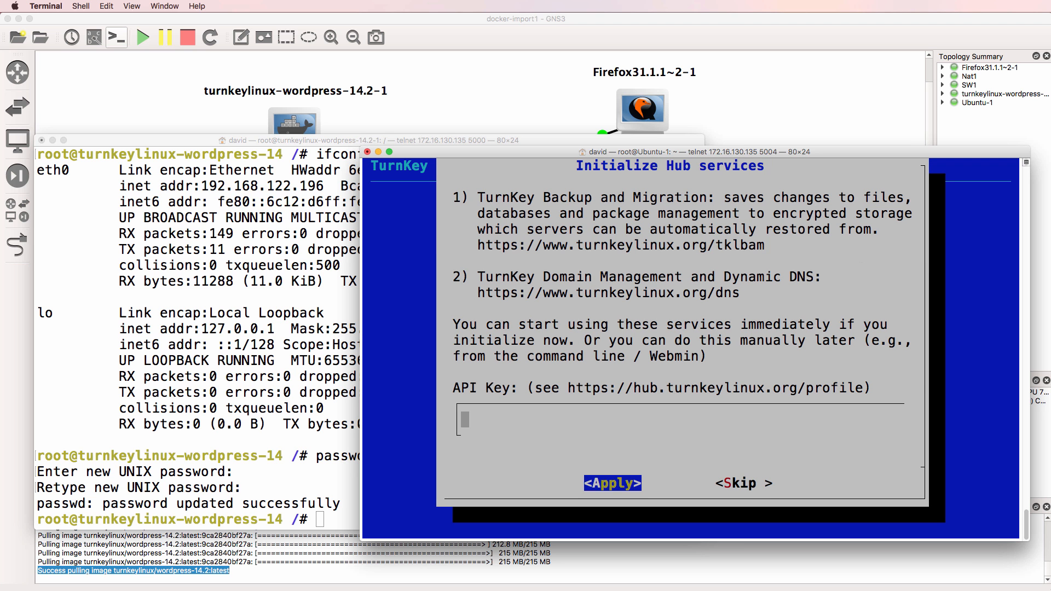
- Skip Hub services and security updates, then reposition the console window
{"action": "key", "text": "Tab"}
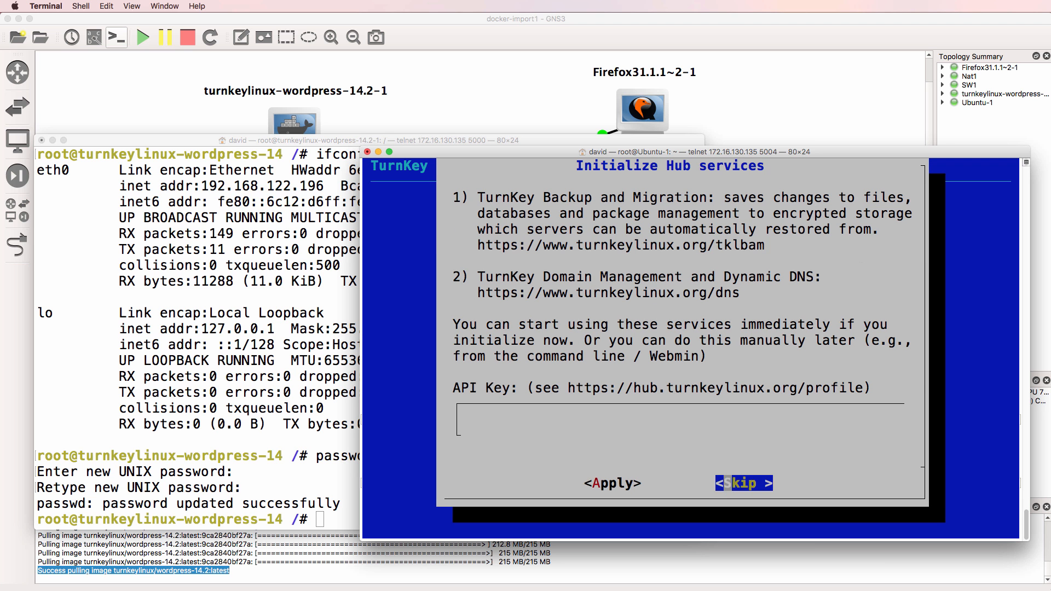
{"action": "left_click", "coordinate": [743, 483]}
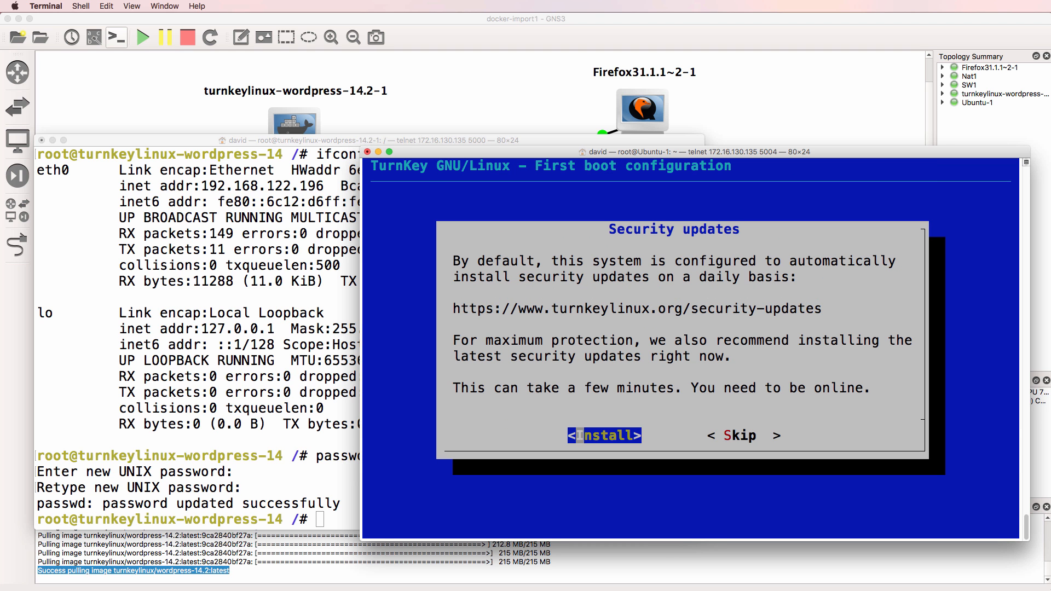
{"action": "key", "text": "Tab"}
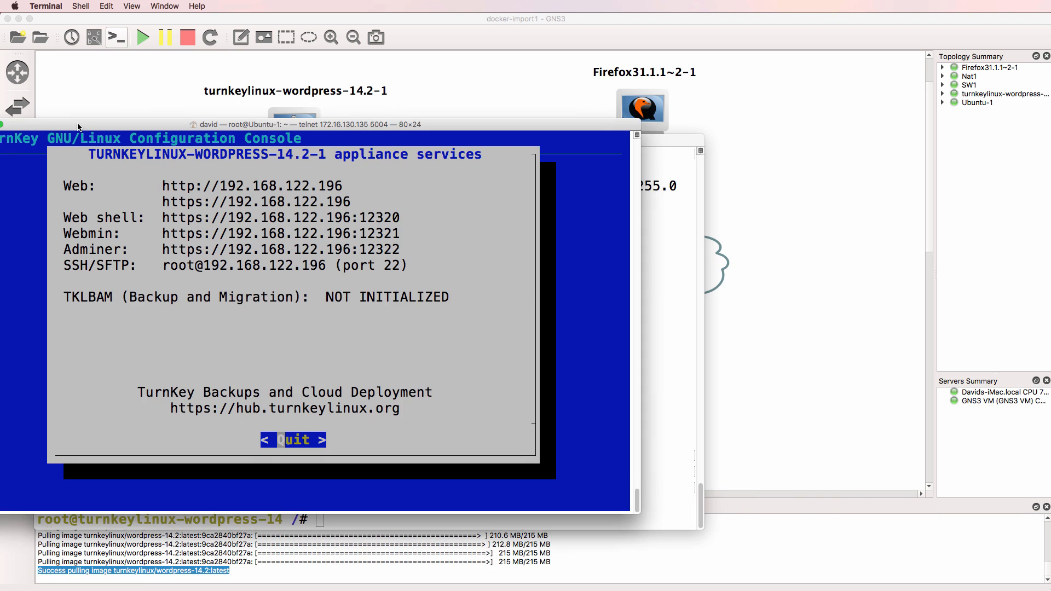
{"action": "left_click_drag", "start_coordinate": [292, 124], "coordinate": [316, 118]}
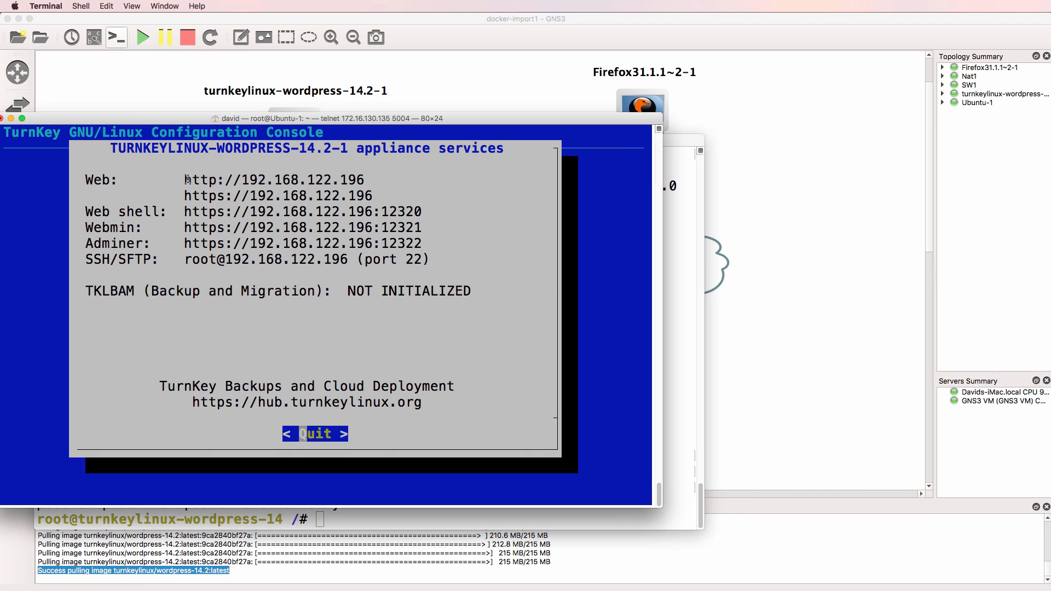
{"action": "mouse_move", "coordinate": [381, 177]}
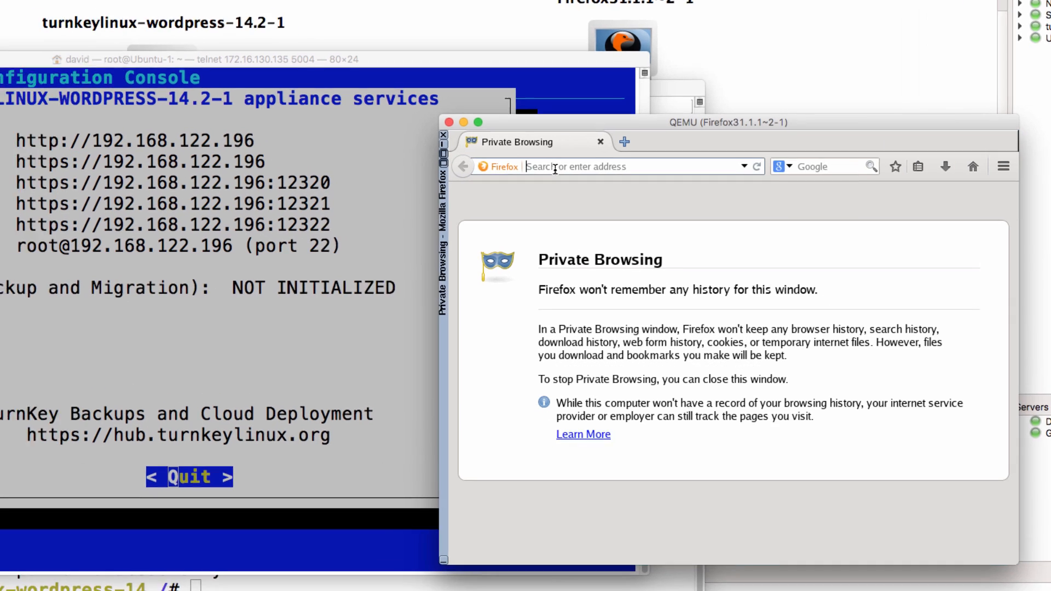
{"action": "type", "text": "http://19"}
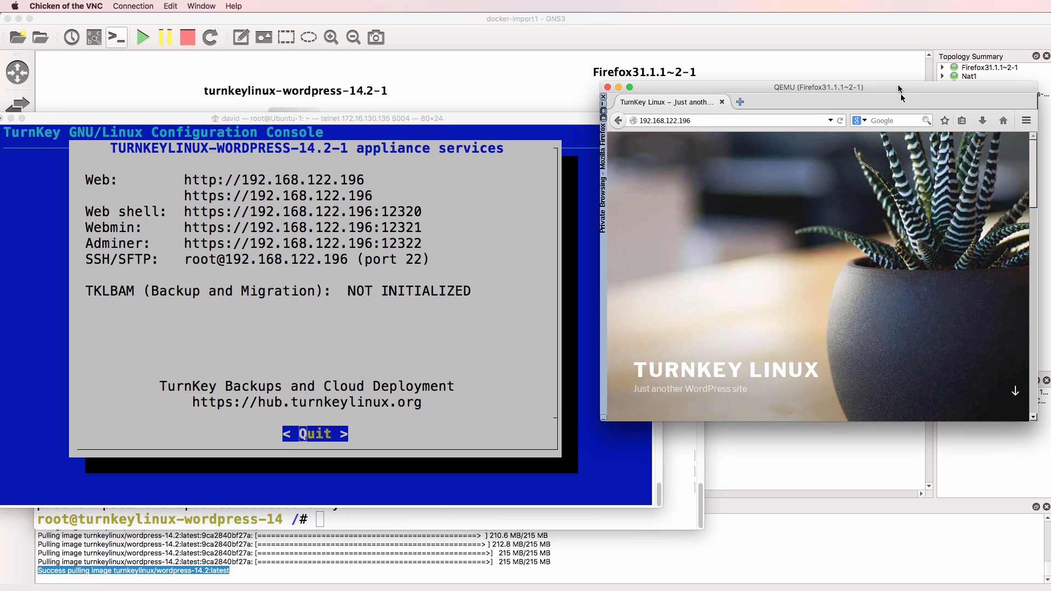
{"action": "mouse_move", "coordinate": [301, 77]}
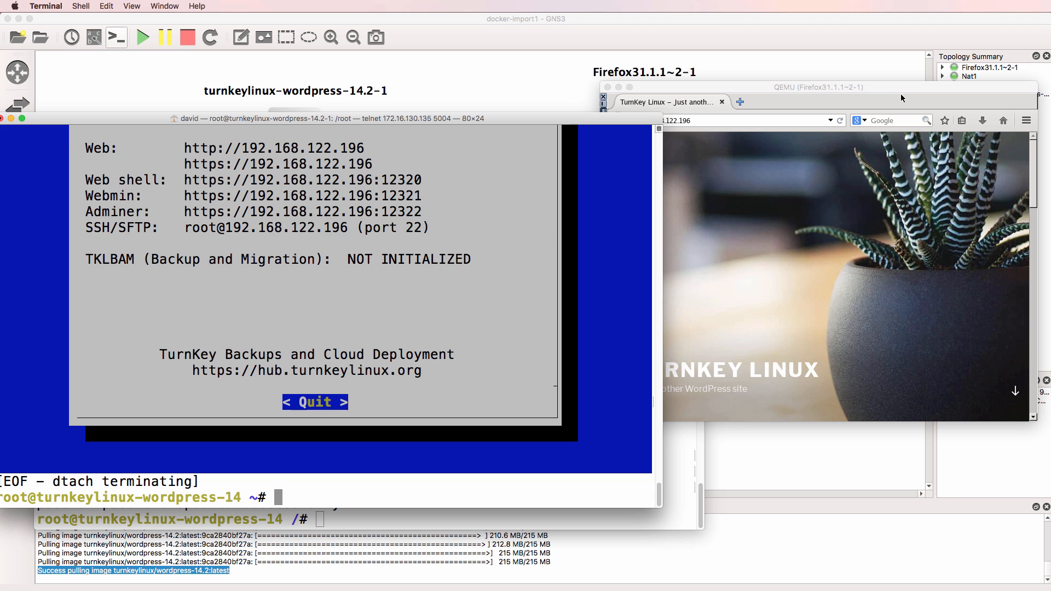
{"action": "type", "text": "exit"}
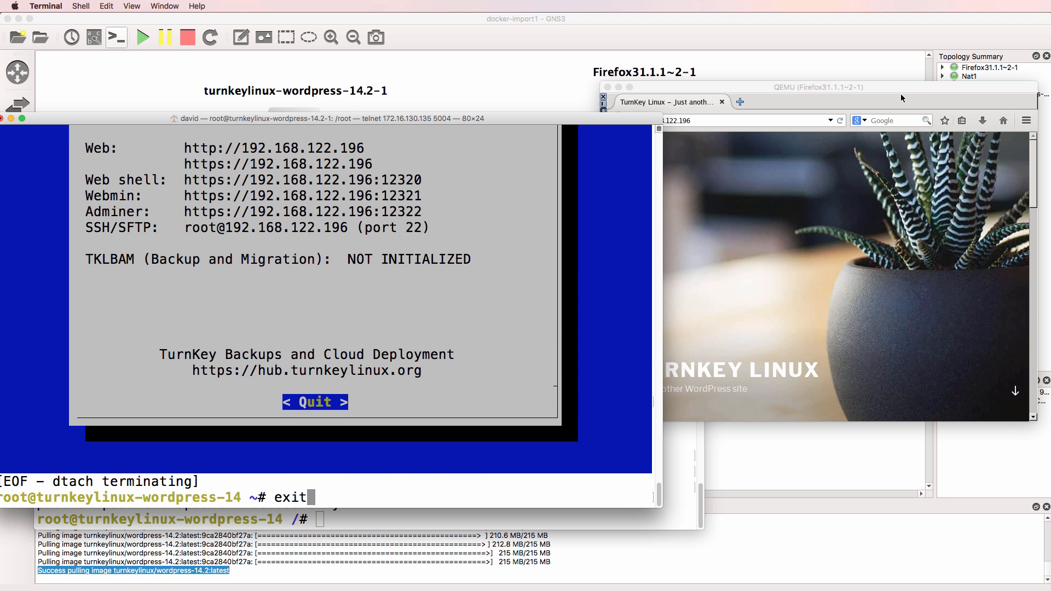
{"action": "key", "text": "Return"}
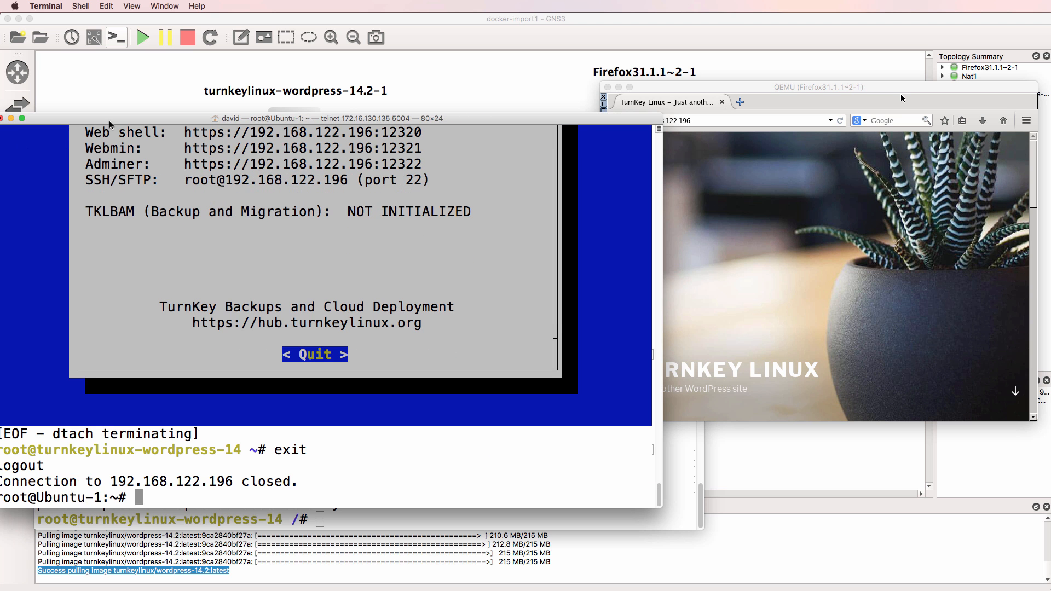